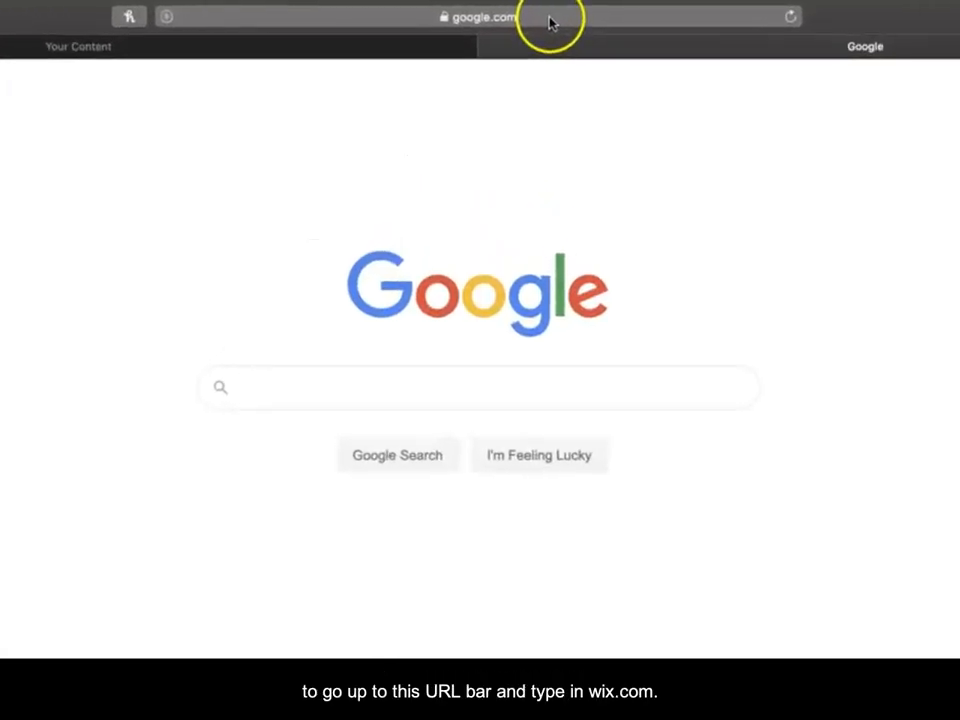
- Navigate Safari to wix.com via the address bar suggestion
text(wix.com)
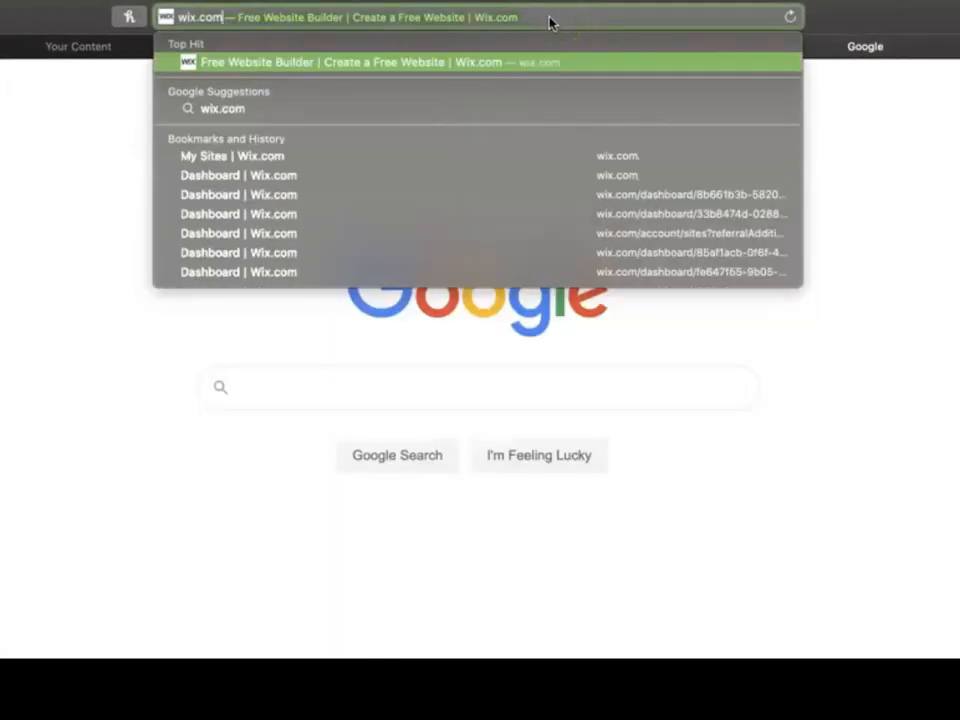
click(360, 60)
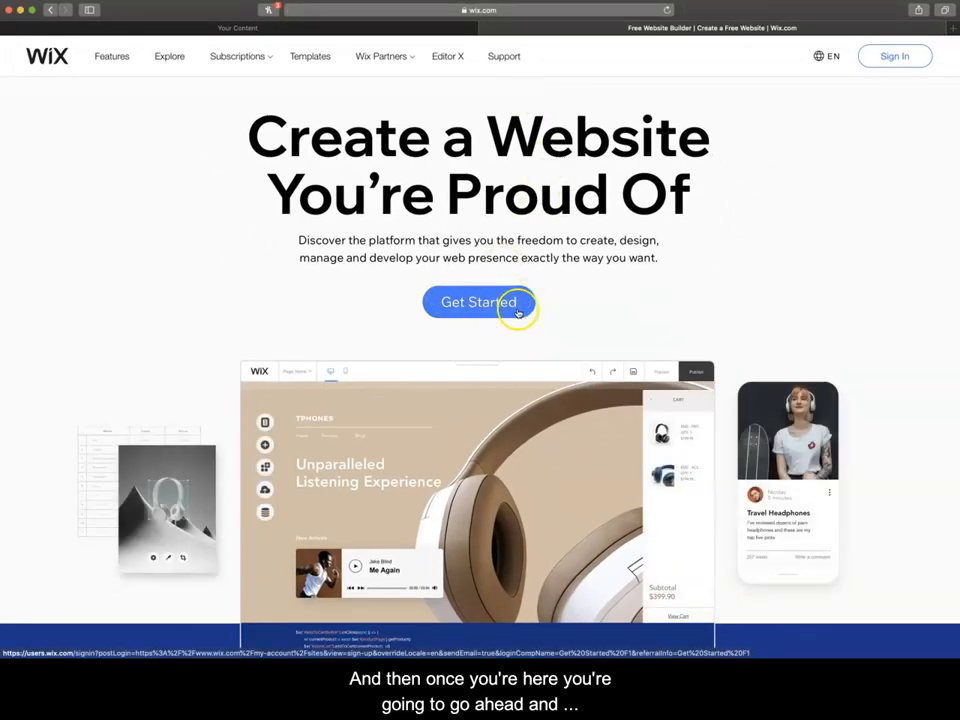
- Get started from the homepage and begin a new site from My Sites
click(480, 302)
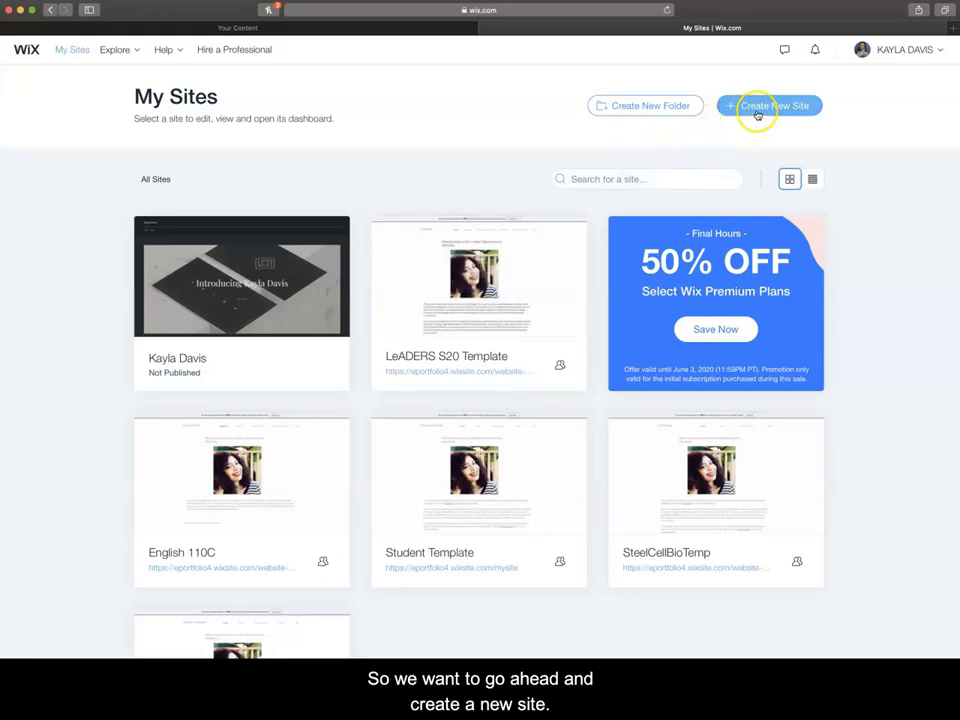
click(776, 104)
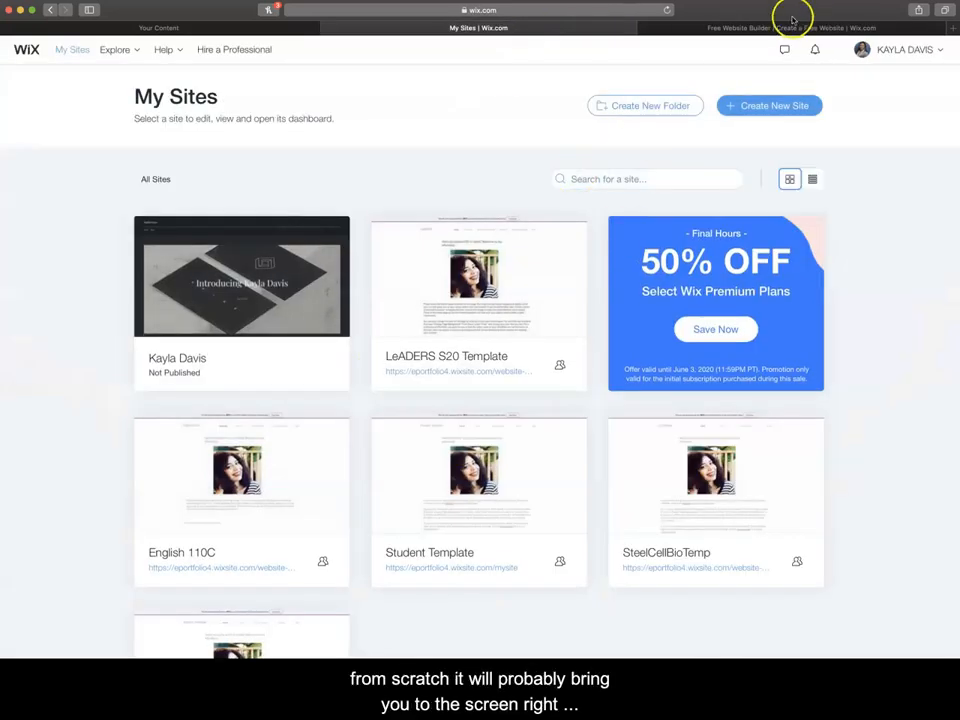
- Choose Portfolio & CV as the site type and go to the editor template gallery
click(768, 104)
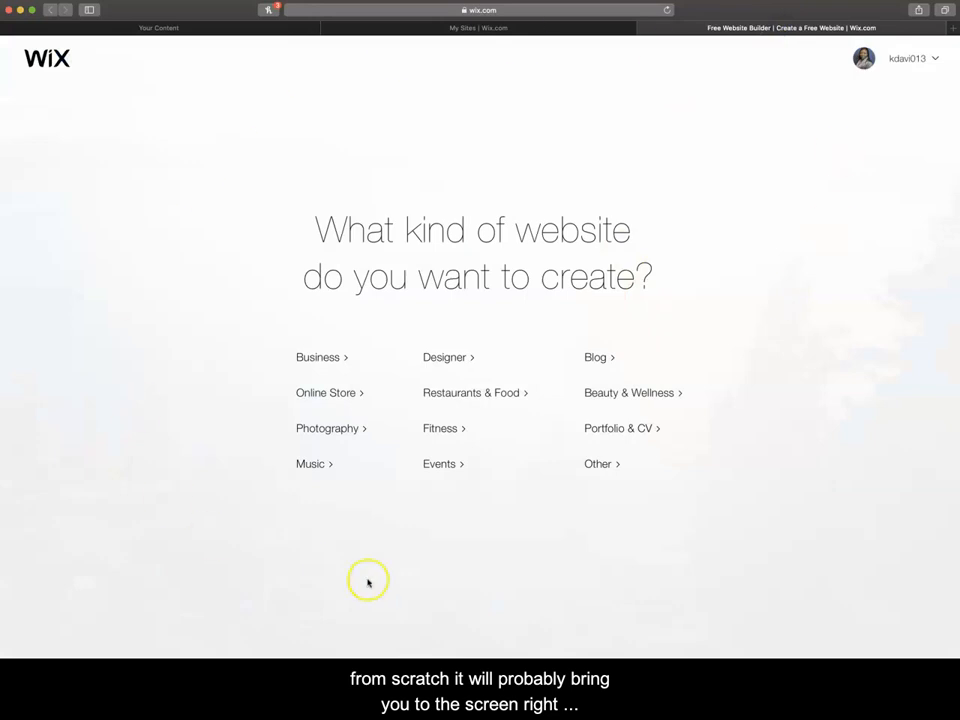
mouse_move(648, 628)
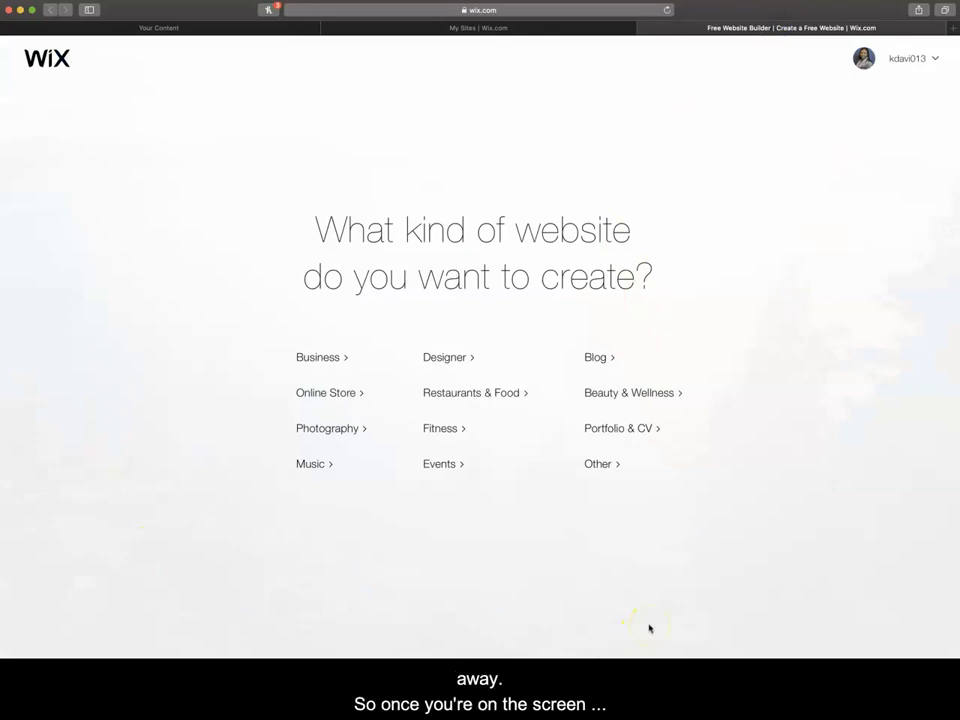
mouse_move(650, 628)
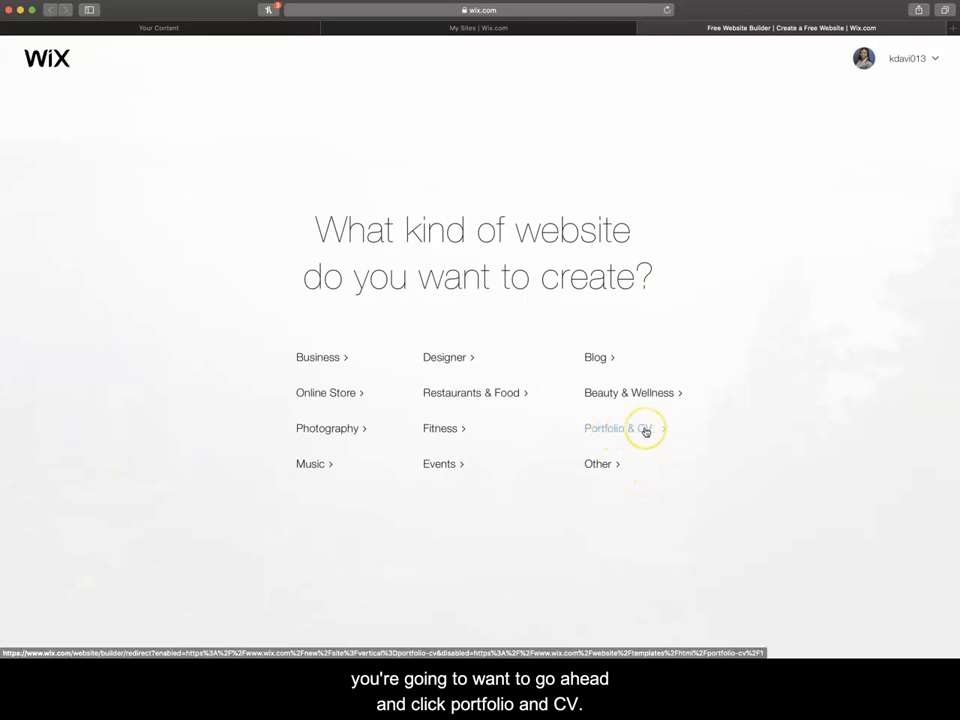
click(616, 428)
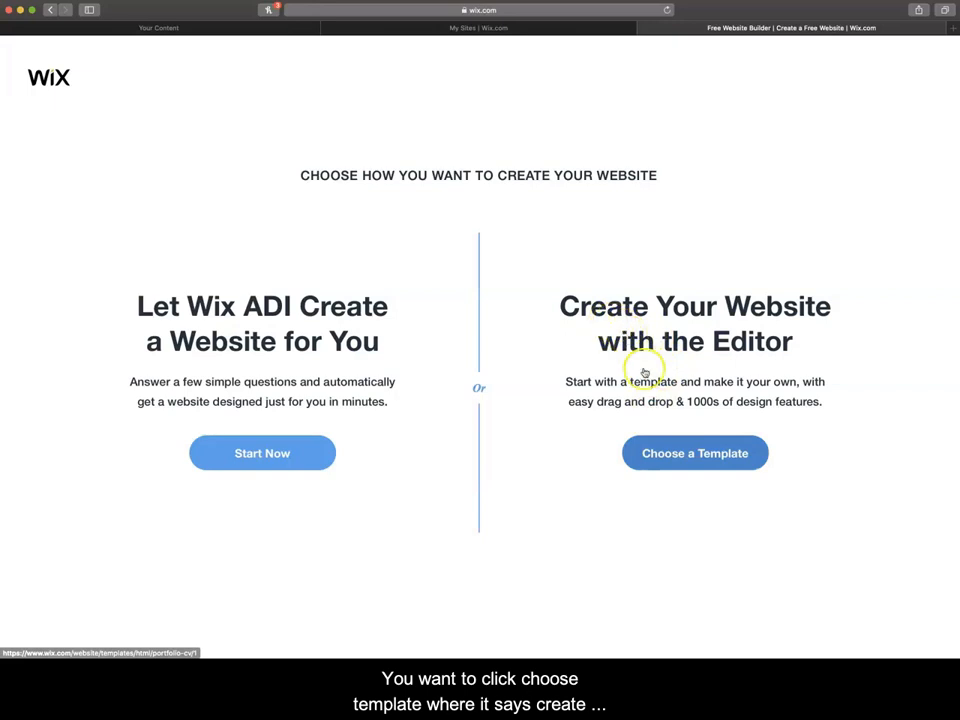
mouse_move(640, 330)
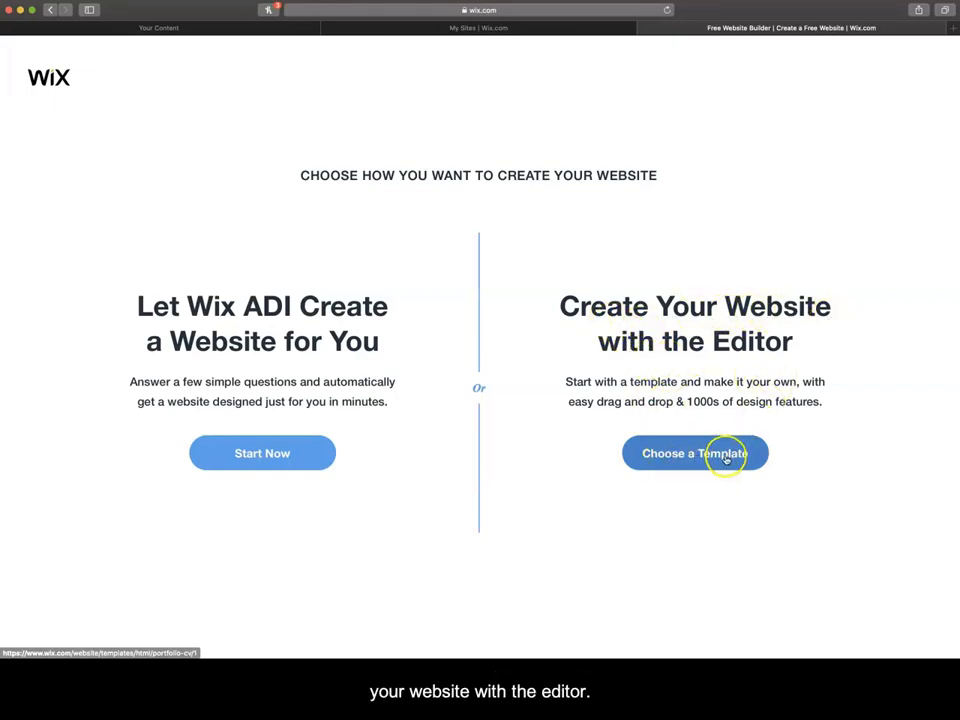
click(696, 452)
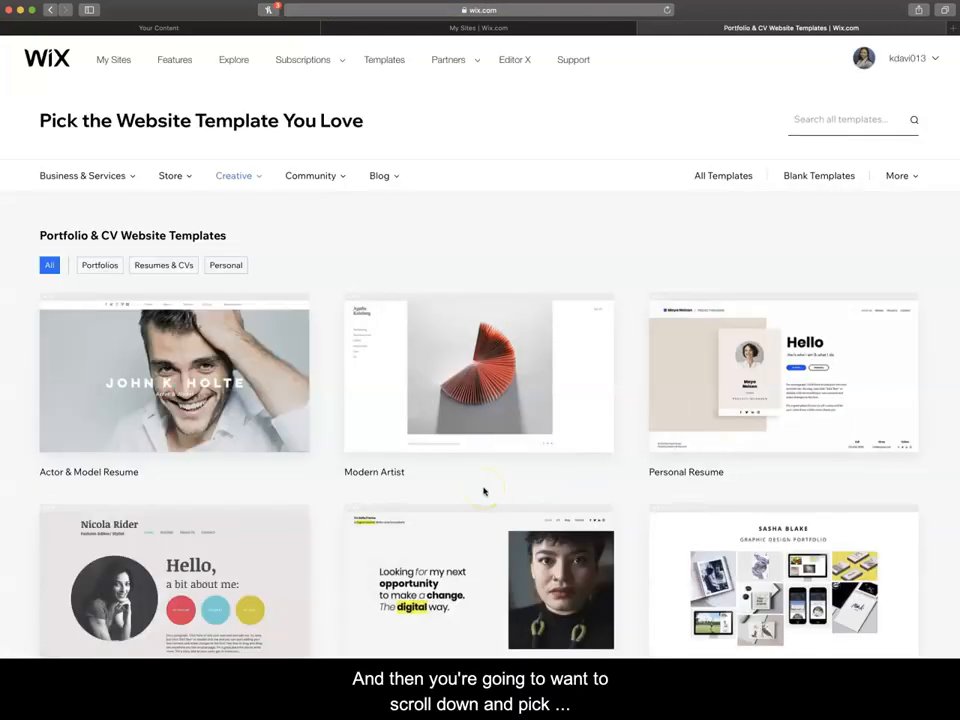
- Browse the gallery and start editing the Curriculum Vitae (Nicola Rider) template
scroll(down, 3)
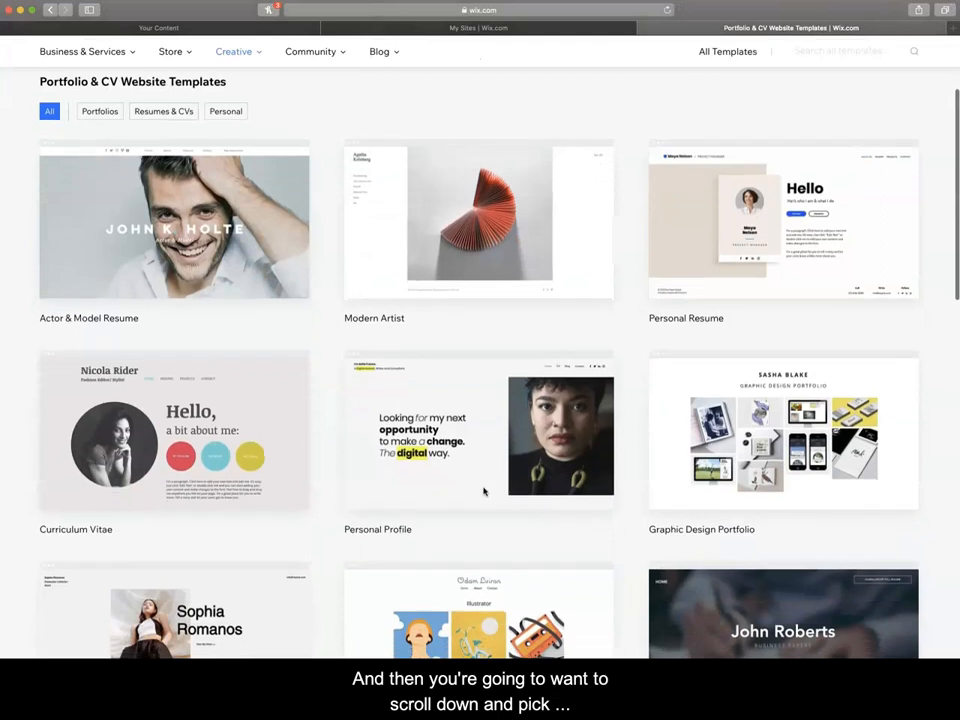
scroll(down, 3)
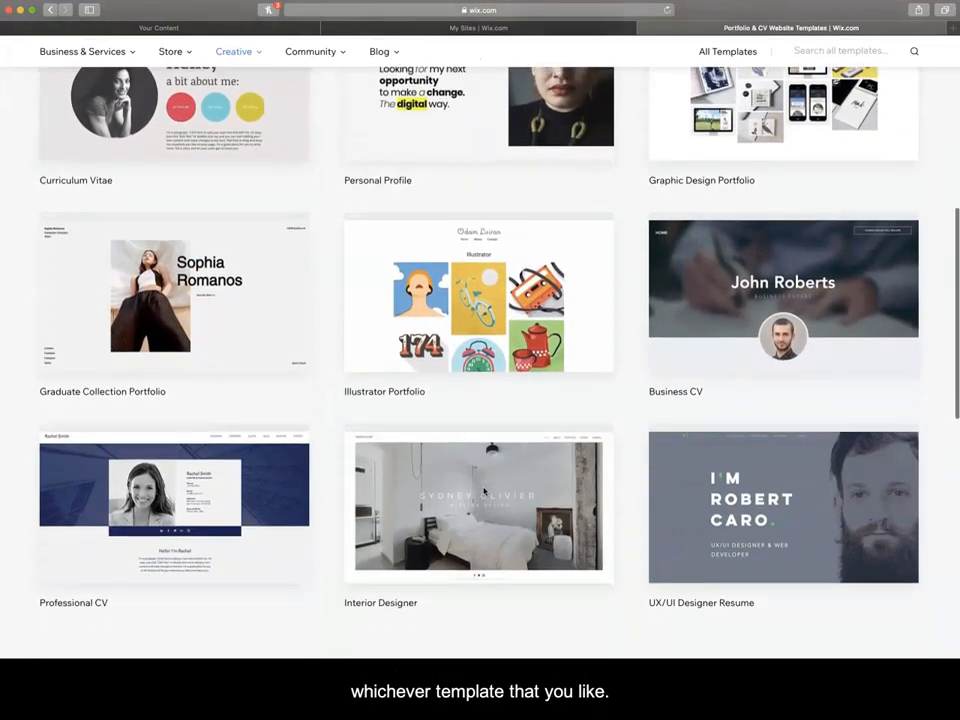
scroll(up, 3)
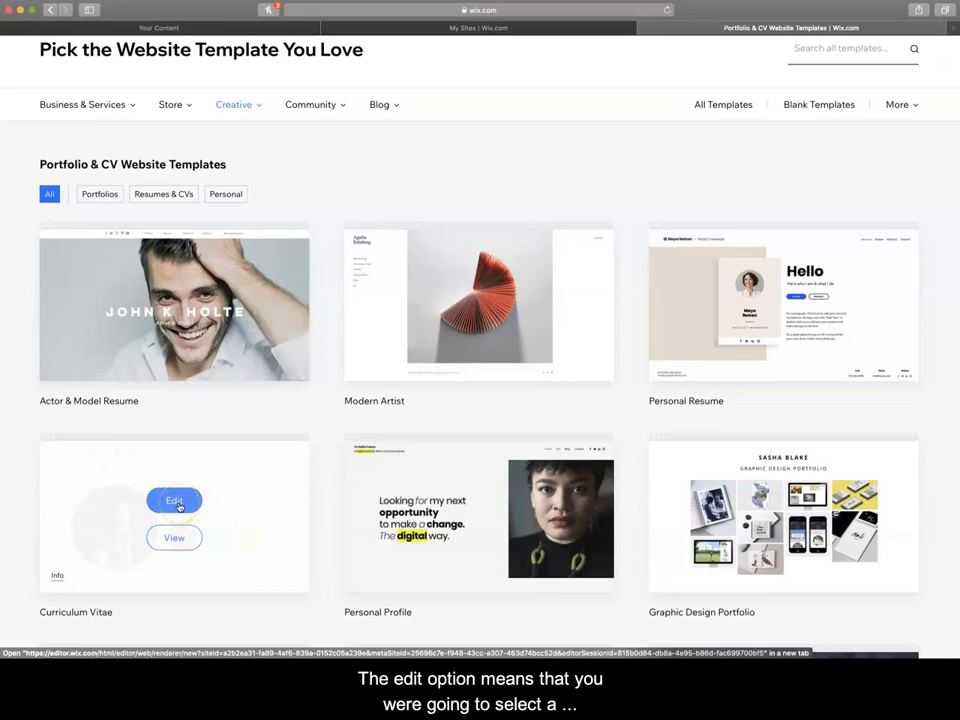
mouse_move(174, 500)
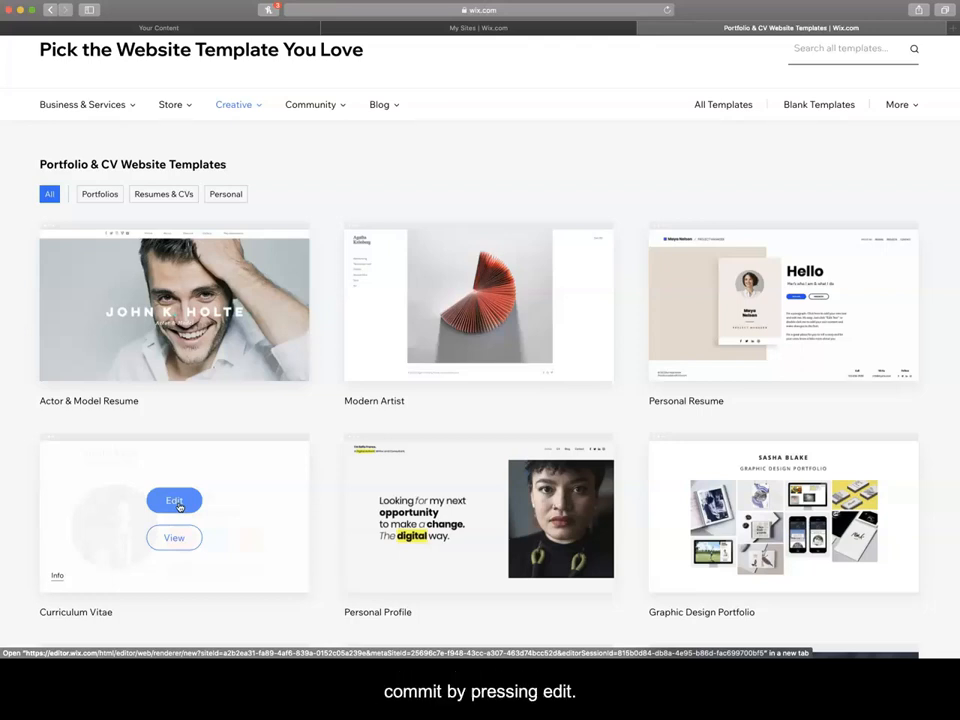
mouse_move(224, 514)
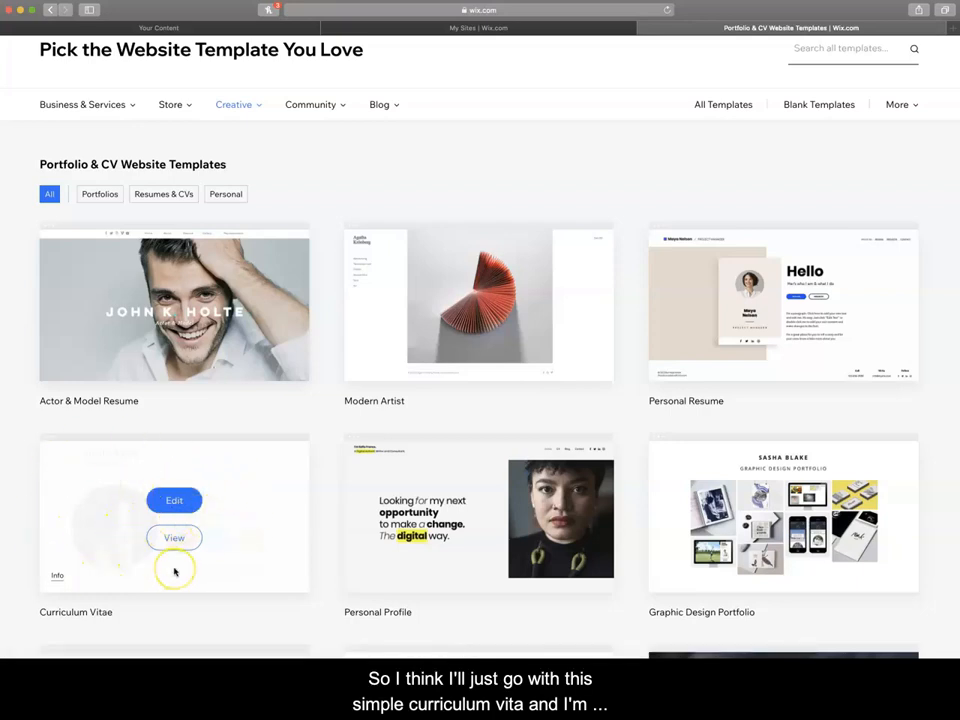
click(174, 500)
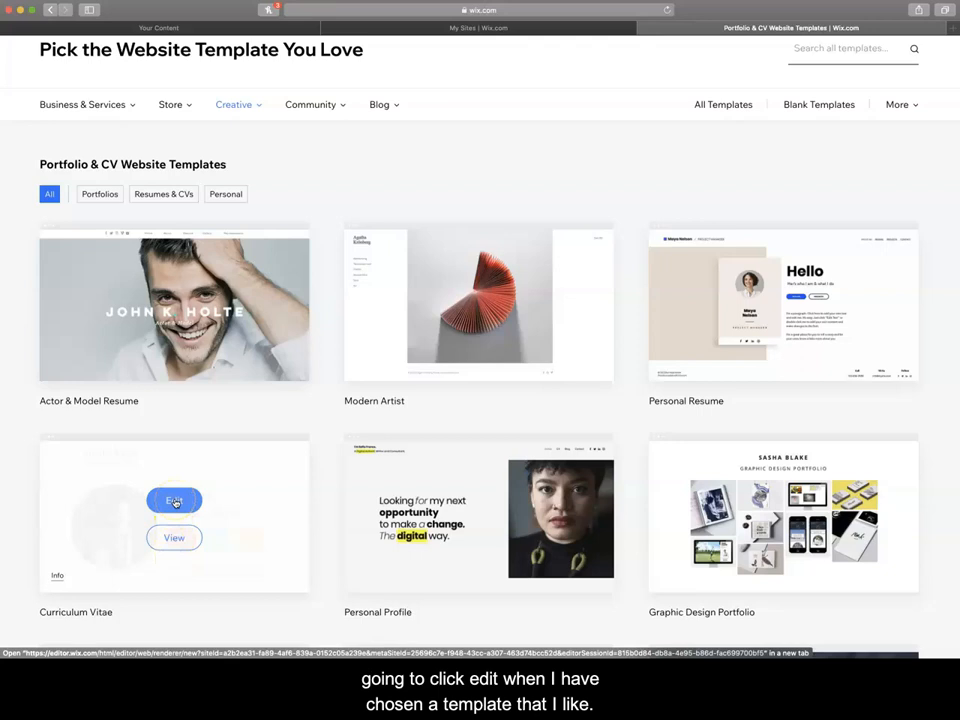
click(174, 500)
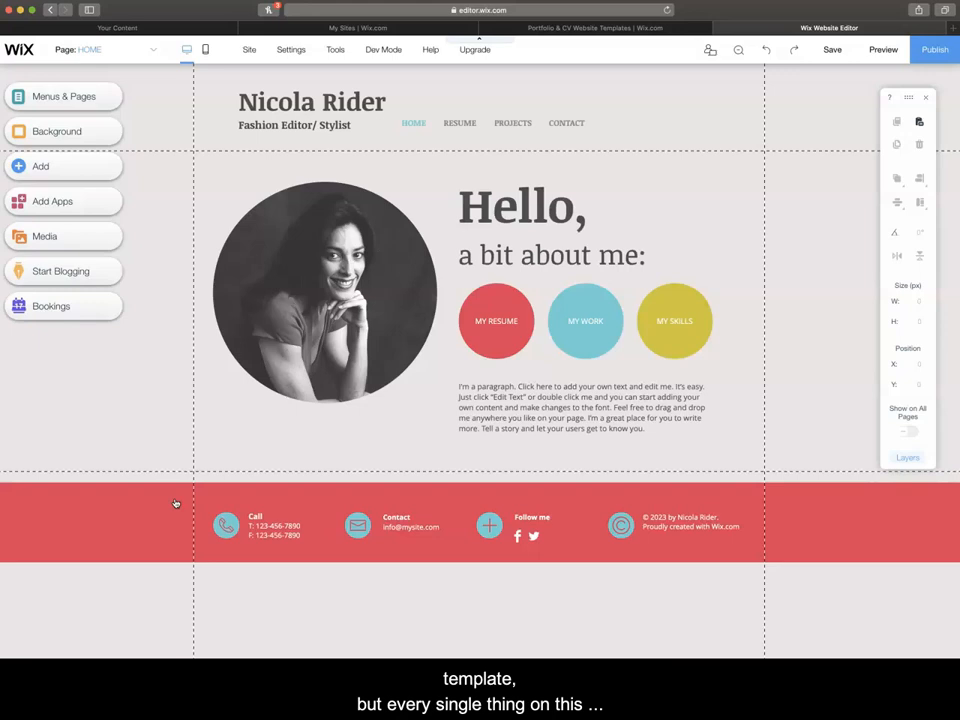
mouse_move(536, 462)
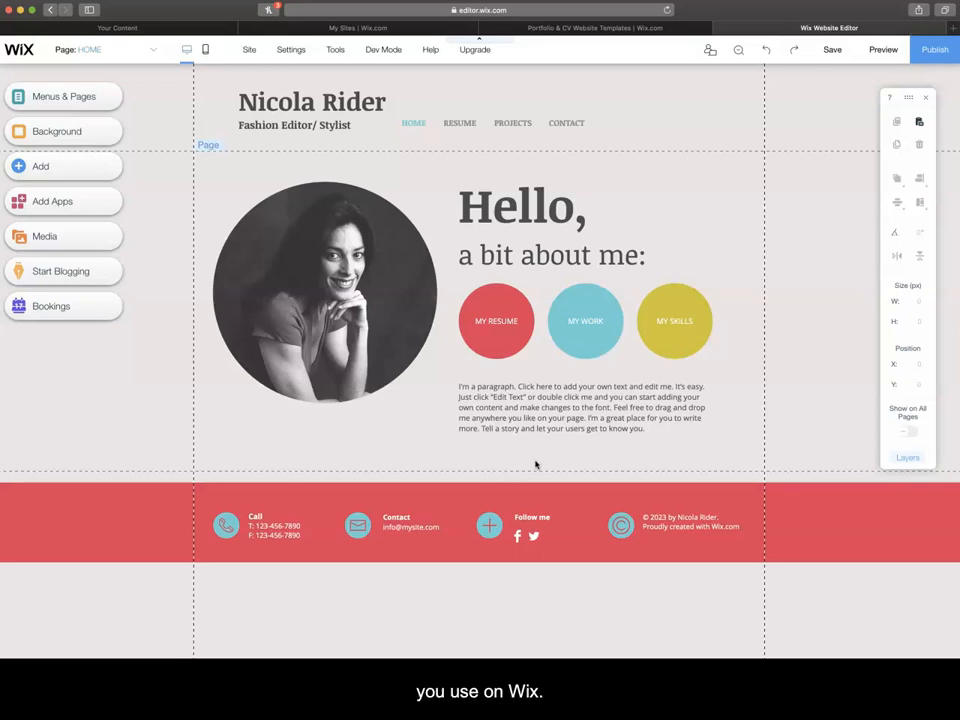
click(336, 296)
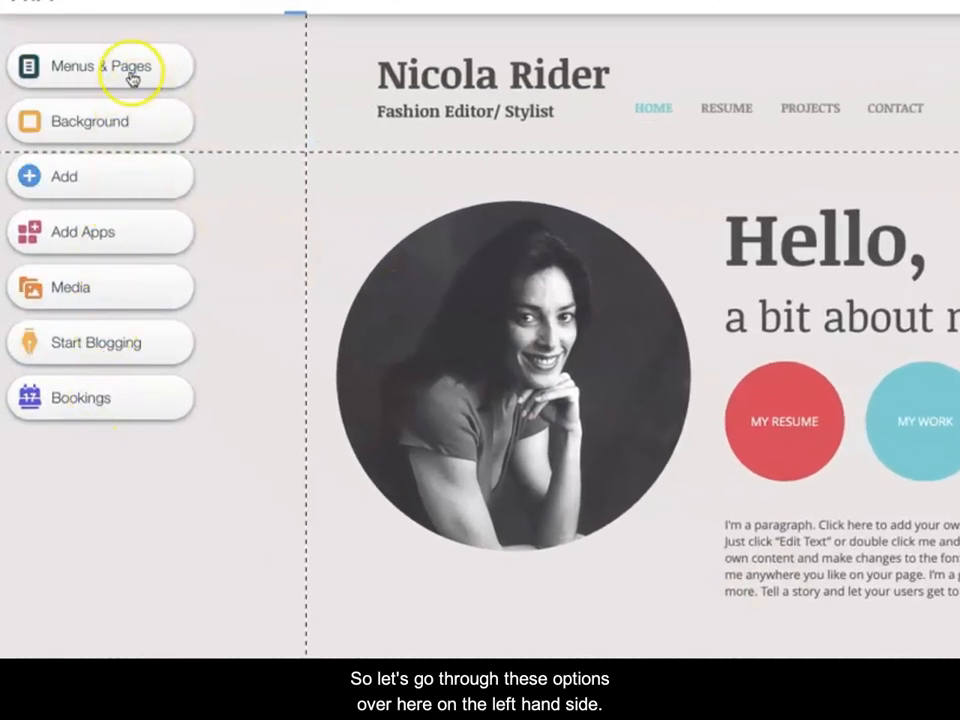
mouse_move(116, 380)
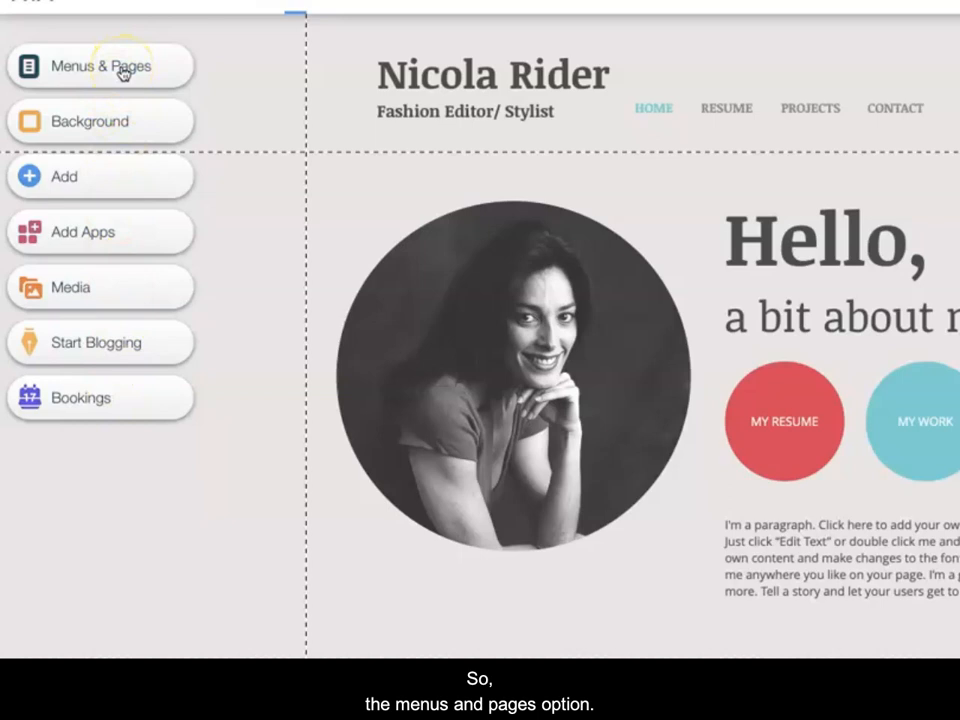
- Show the Site Menu and visit Resume, Projects, Contact, then back to Home
click(100, 64)
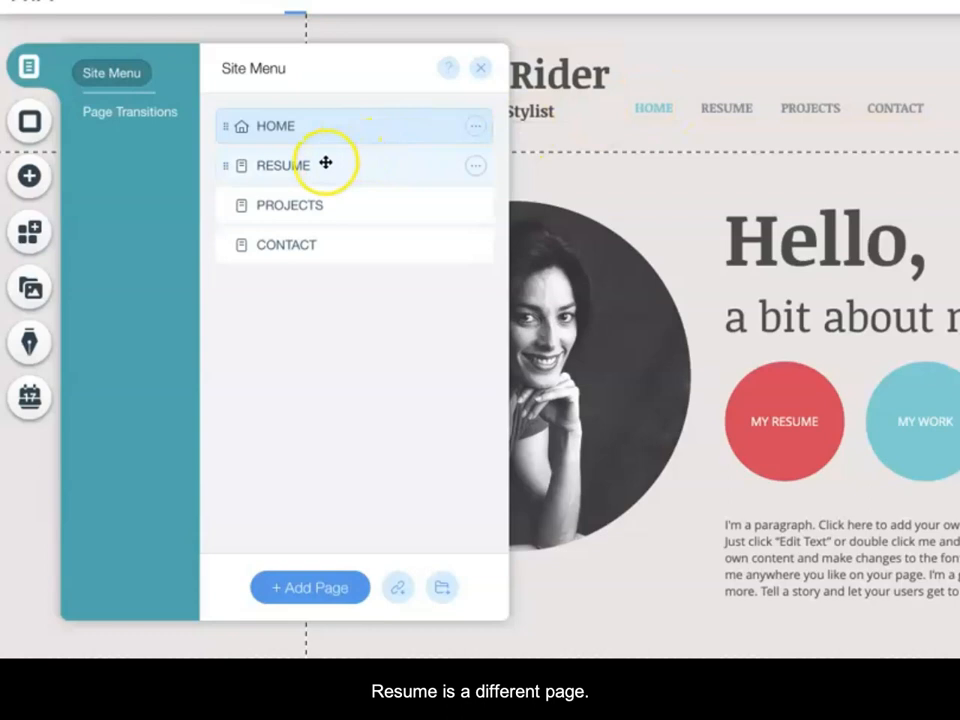
click(284, 164)
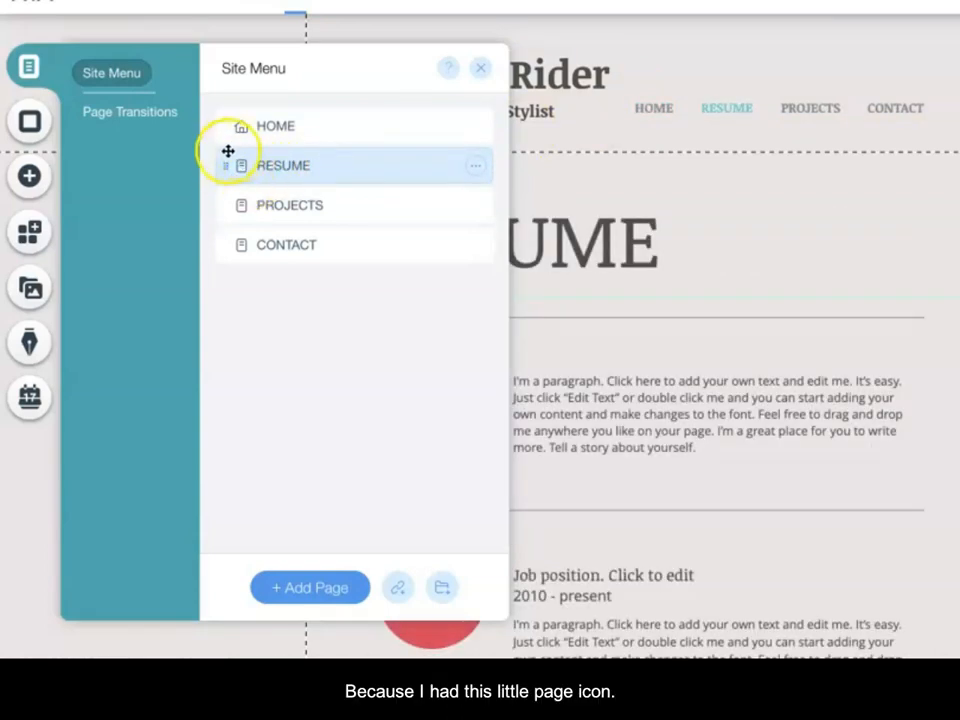
click(290, 204)
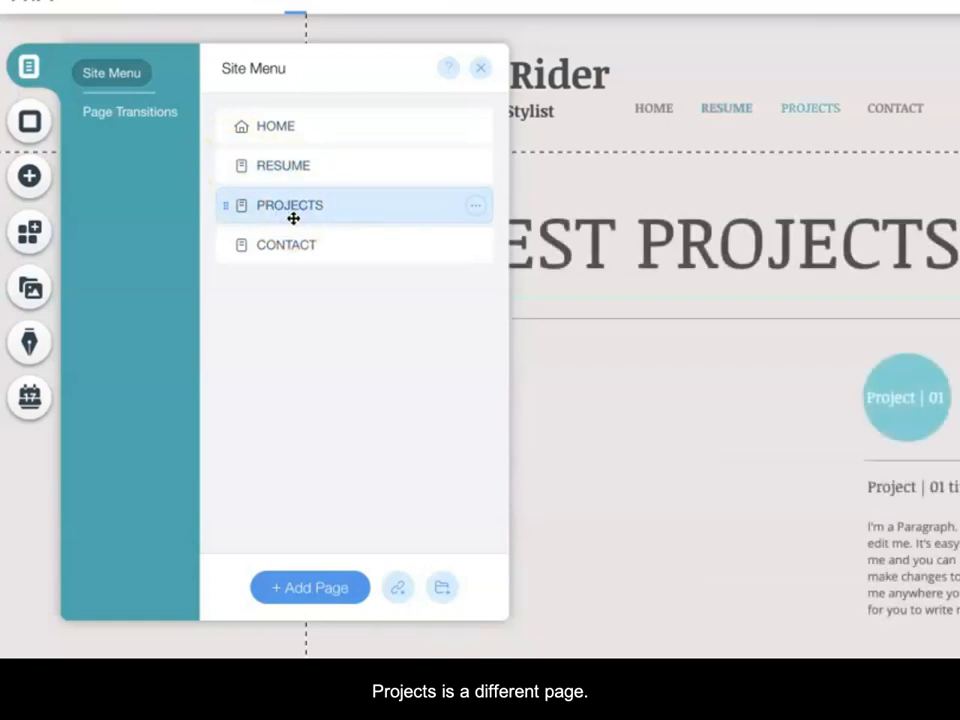
click(286, 244)
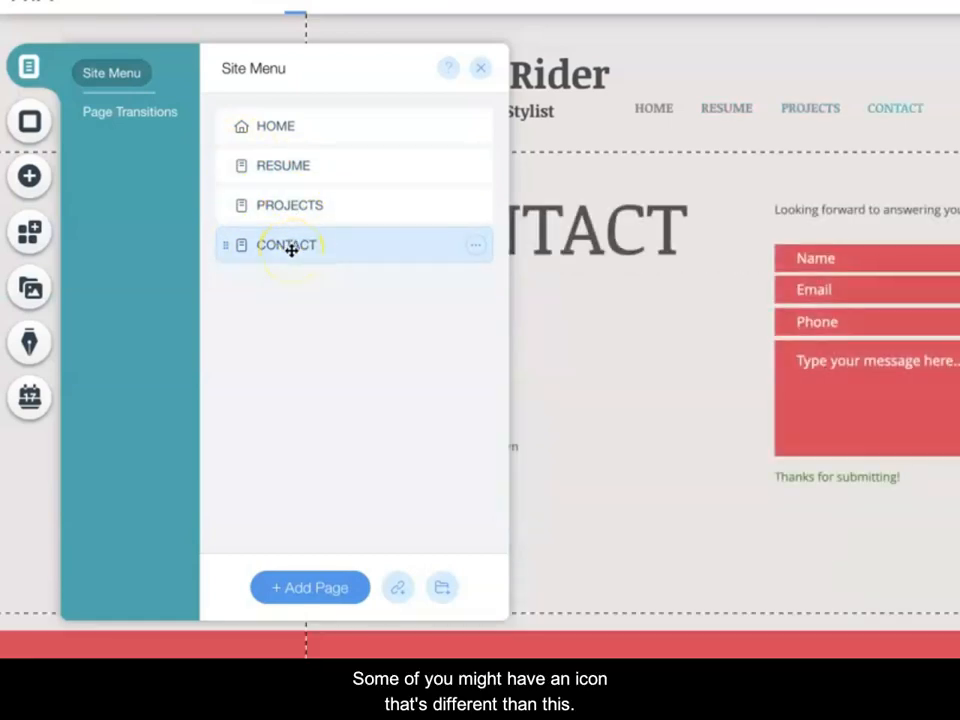
mouse_move(240, 232)
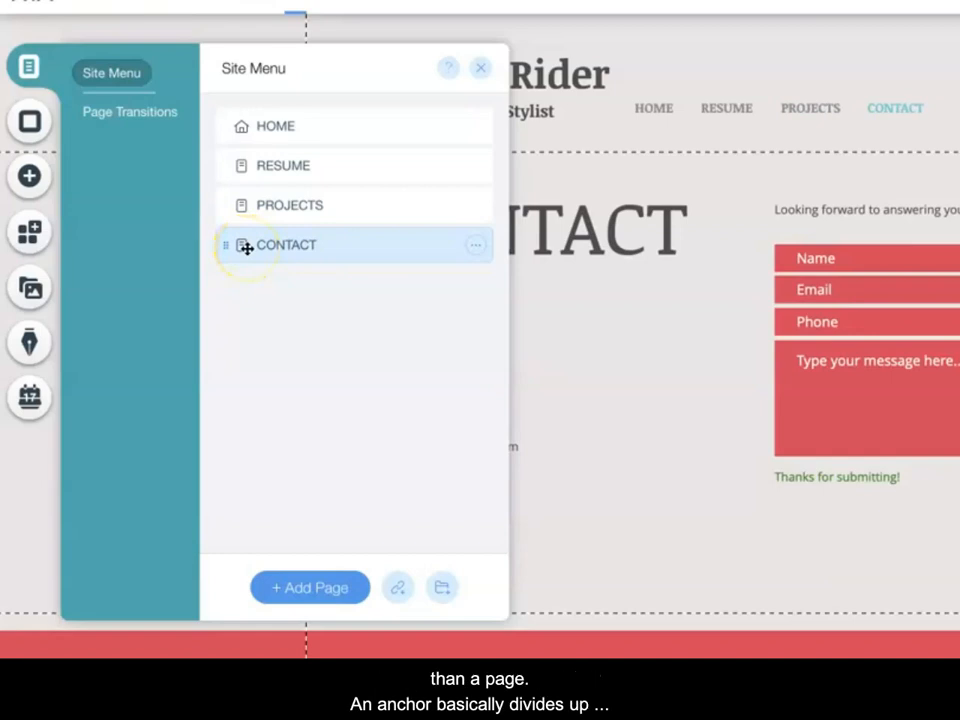
click(276, 126)
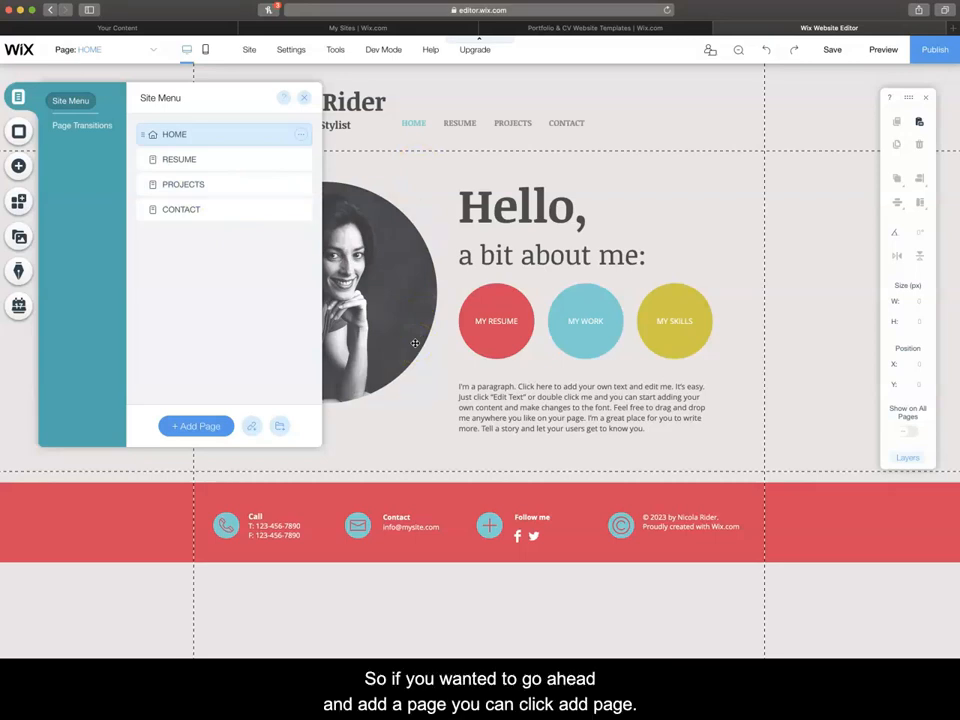
mouse_move(250, 336)
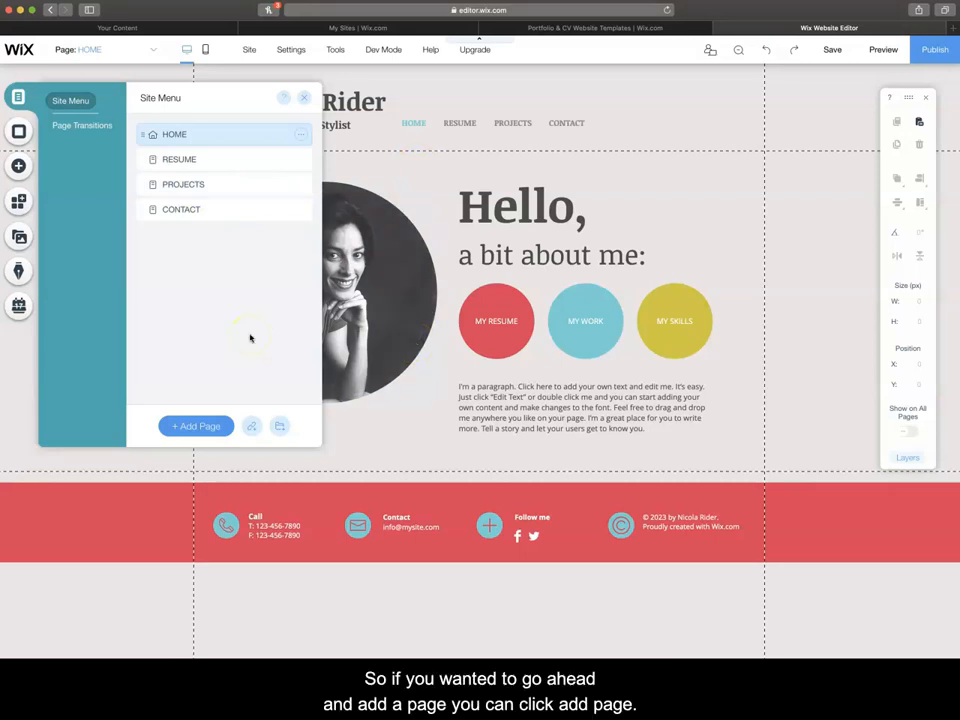
- Add a new page named 'Example page' to the site
click(196, 426)
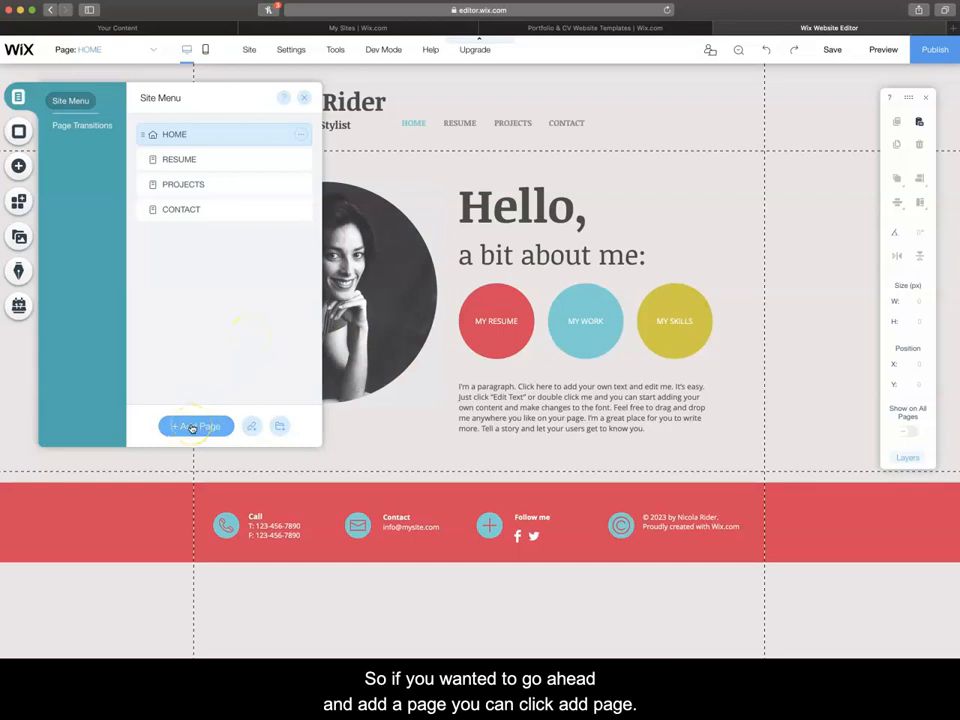
click(196, 426)
text(Example page)
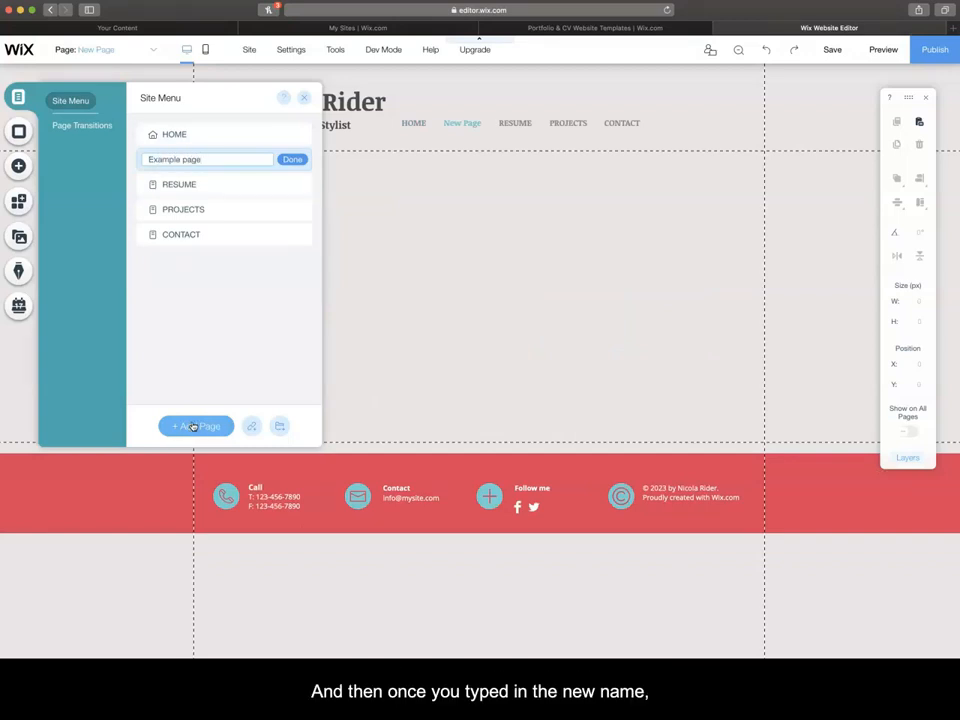
click(292, 160)
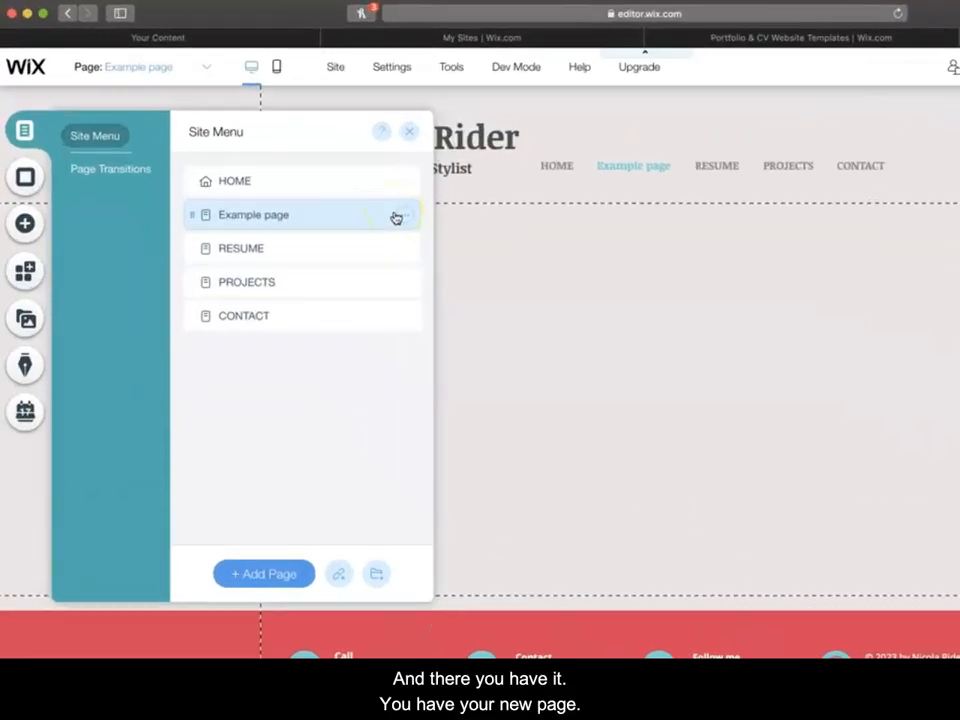
- Try deleting Example page from its options menu, leaving it in place
click(410, 218)
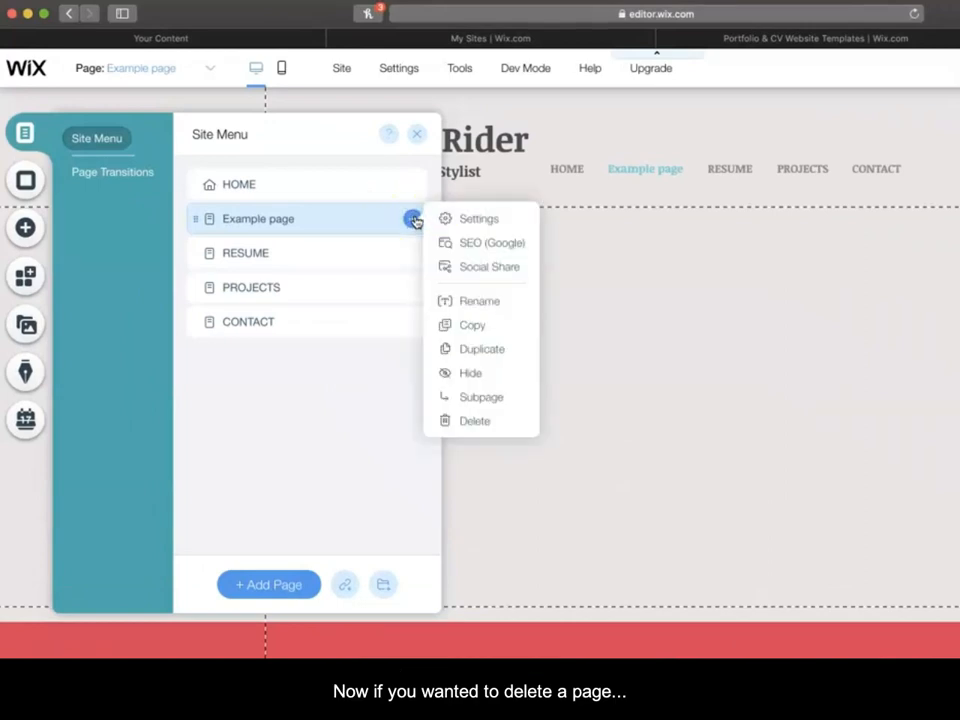
click(474, 420)
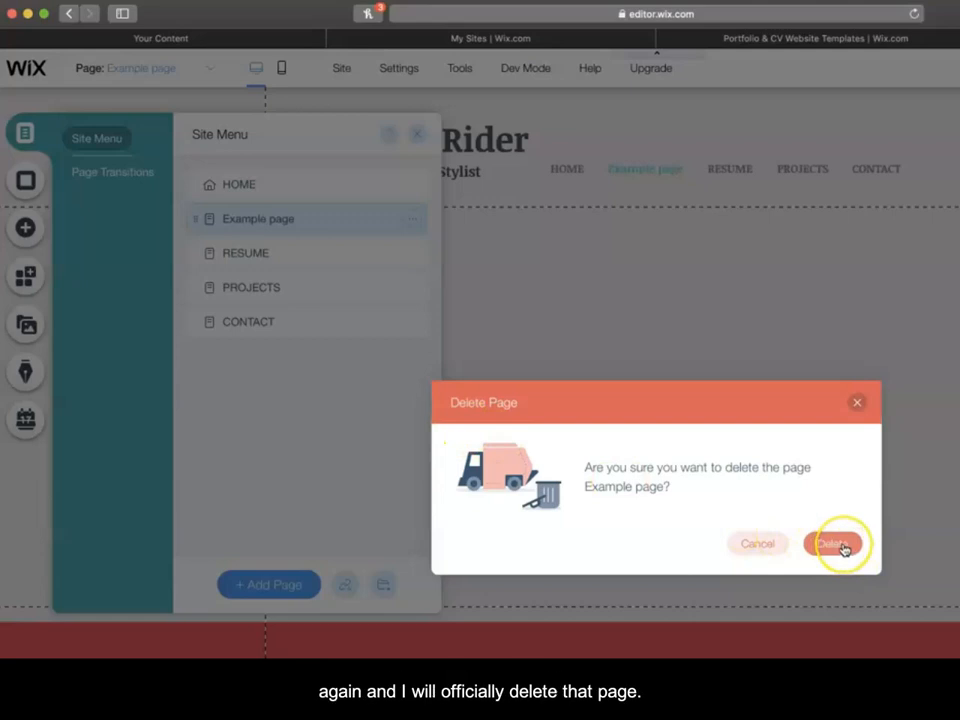
click(836, 544)
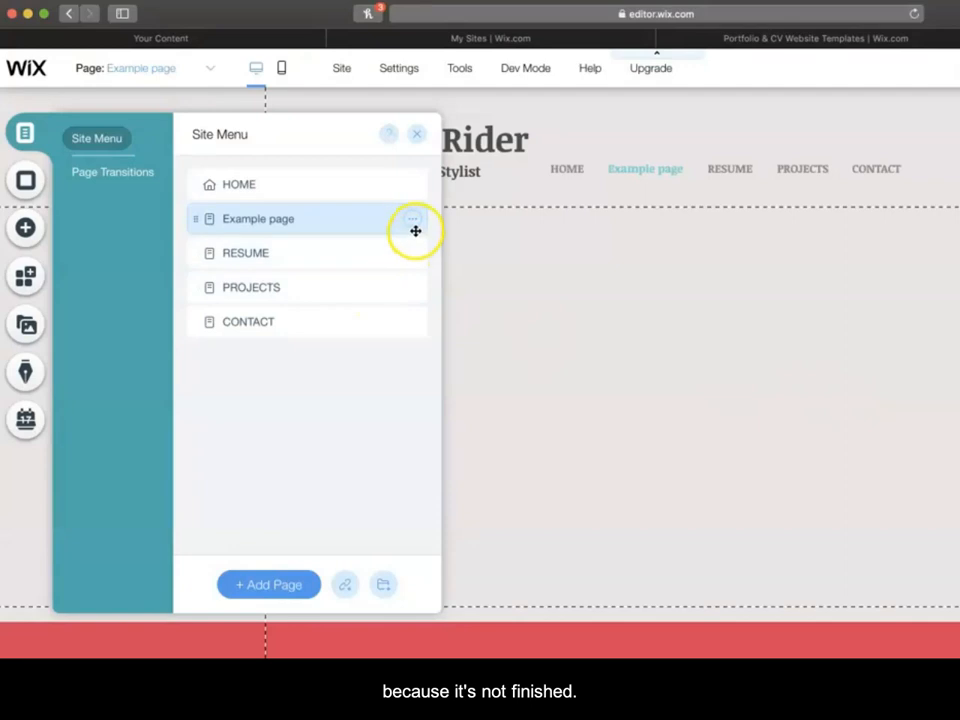
- Reopen the page options for Example page to hide it from navigation
click(412, 218)
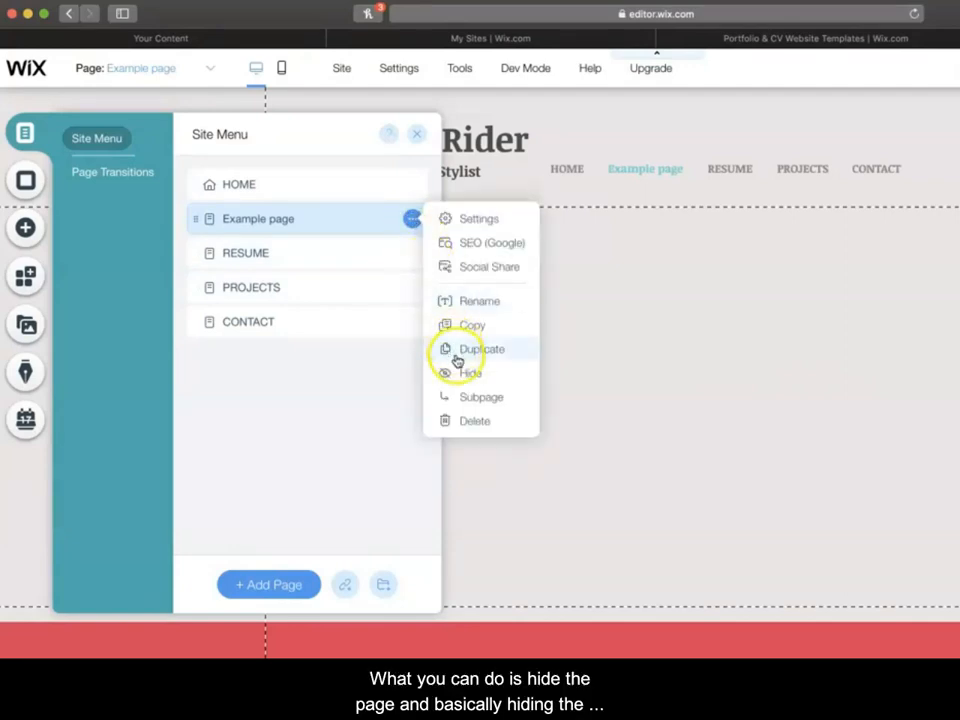
mouse_move(470, 372)
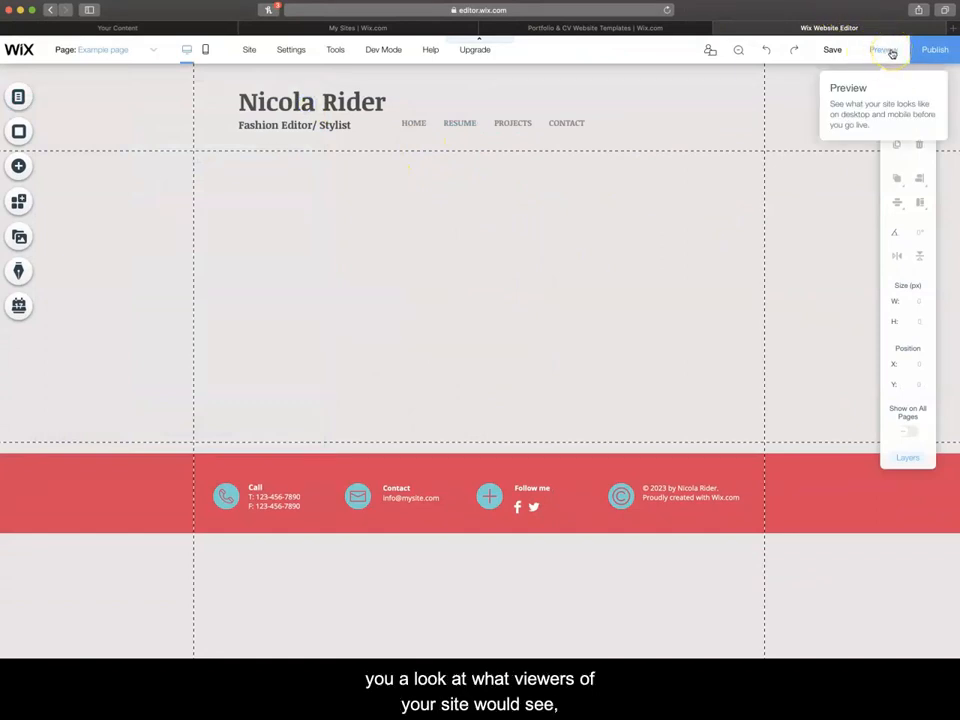
- Preview the site and browse Home, Resume, Projects and Contact as a visitor
click(884, 48)
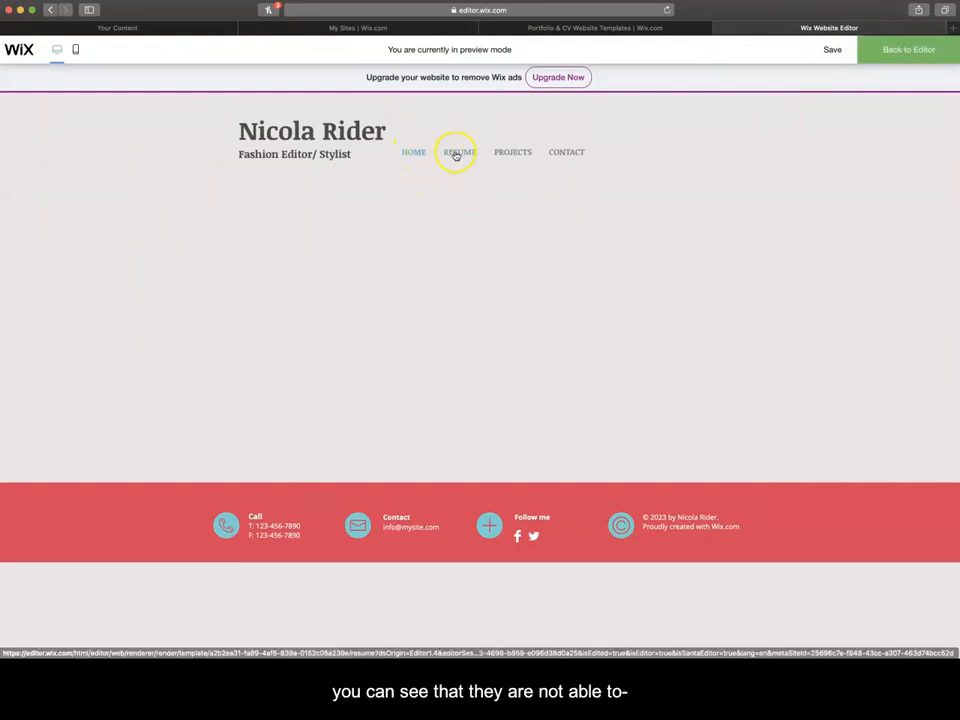
click(412, 152)
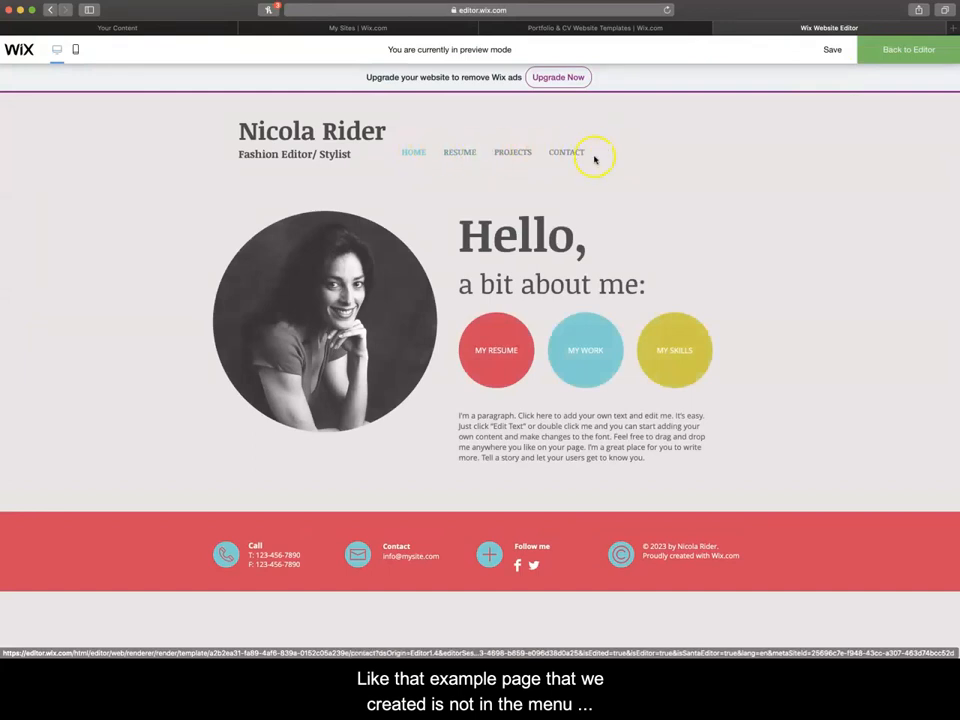
click(460, 152)
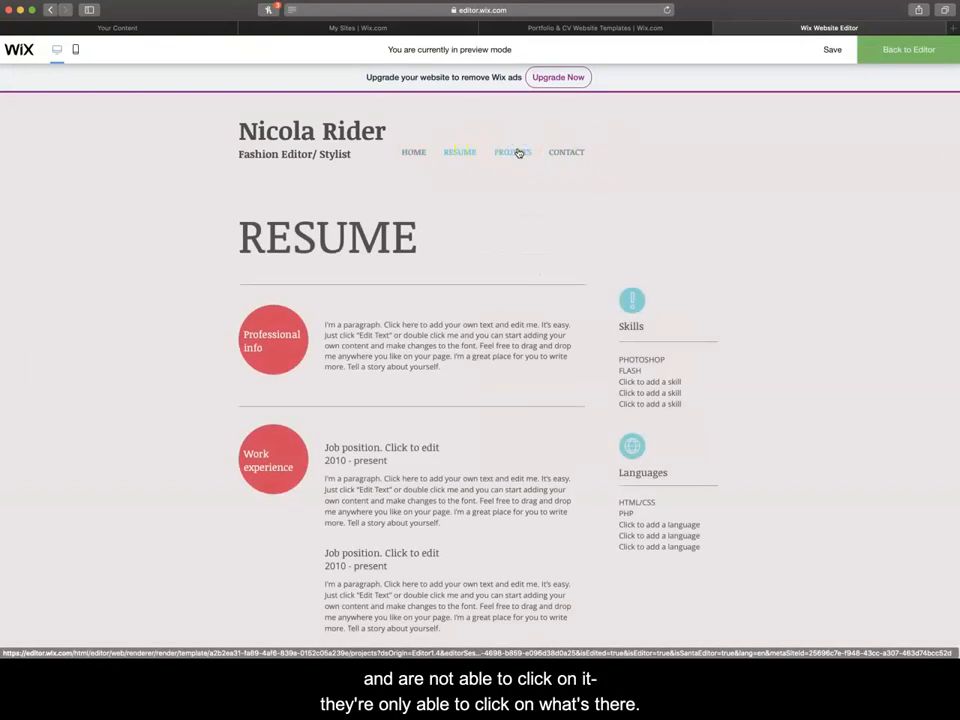
click(512, 152)
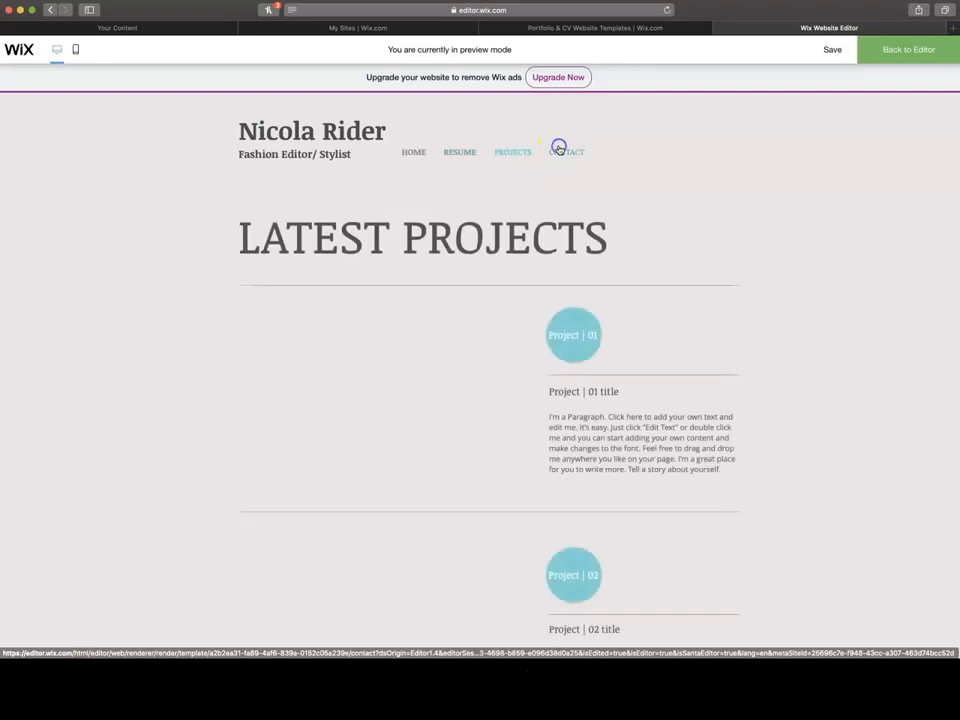
click(568, 152)
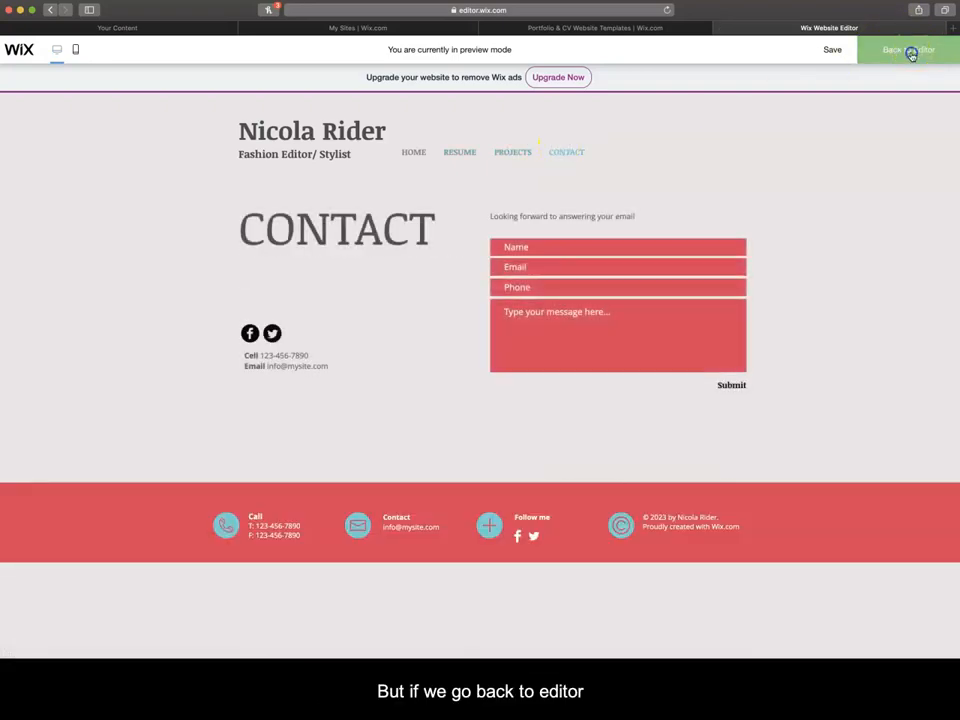
- Return to the editor and switch to editing Example page
click(904, 50)
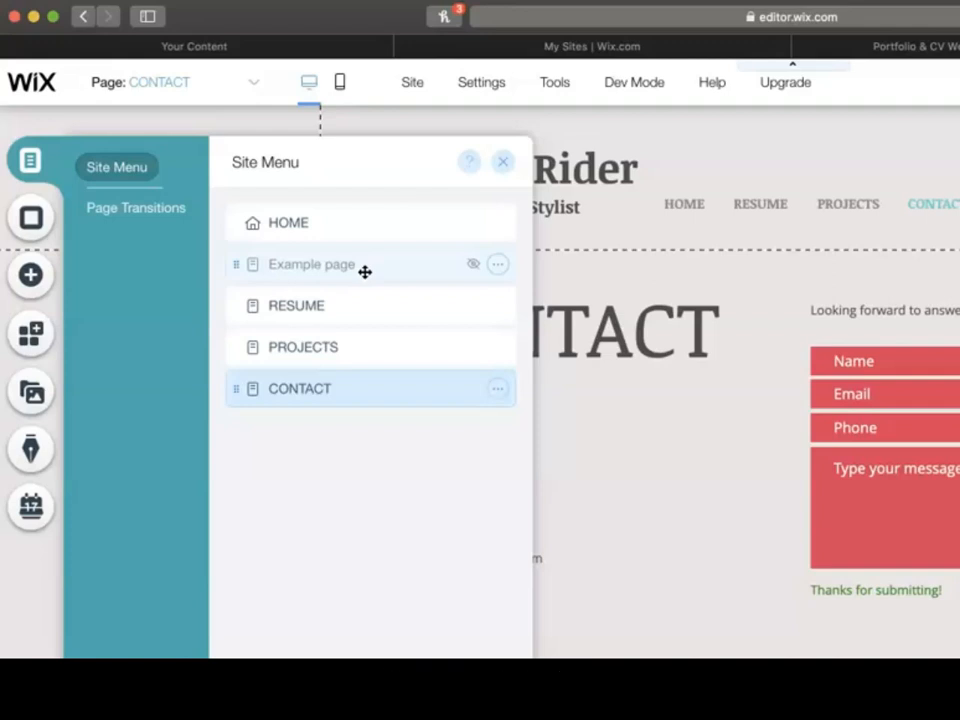
click(498, 264)
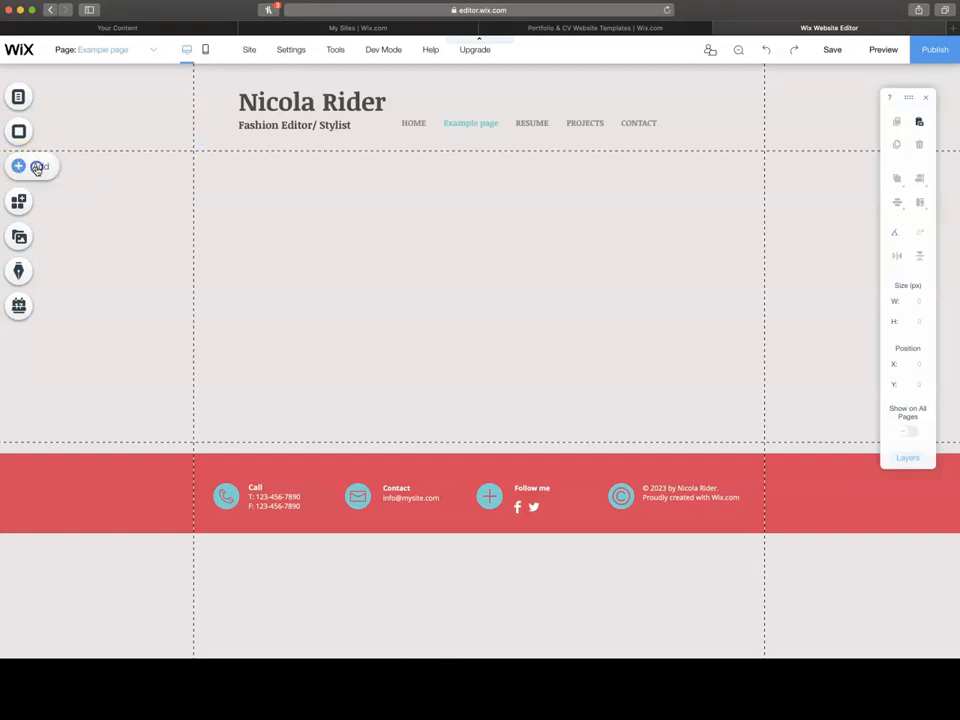
- Browse the Add panel's Image, Strip, Video, My Designs and Text categories
click(18, 166)
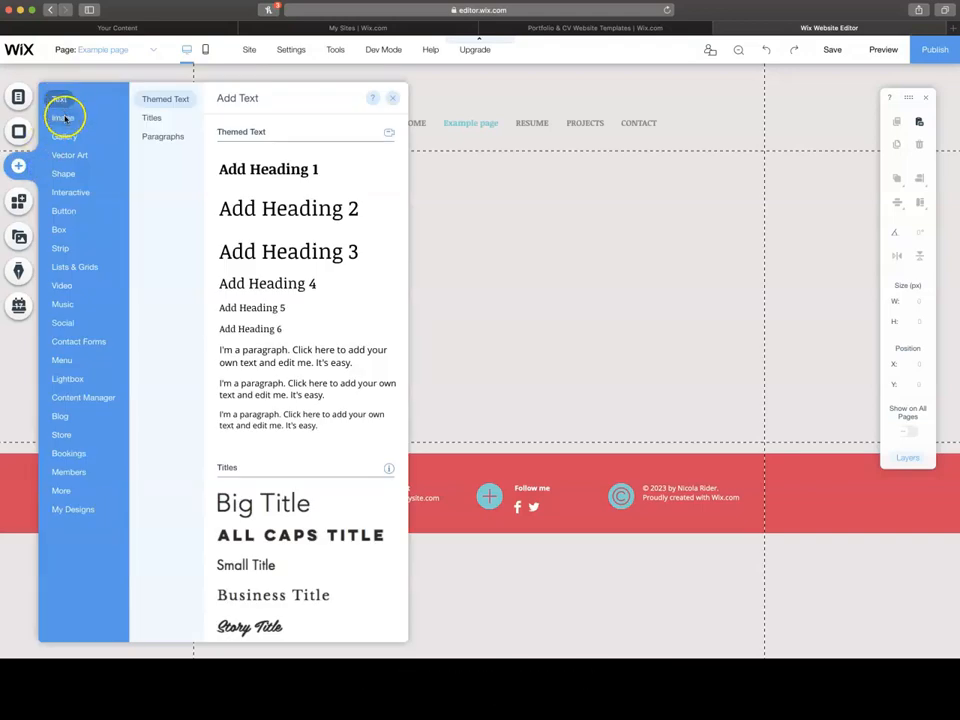
click(62, 116)
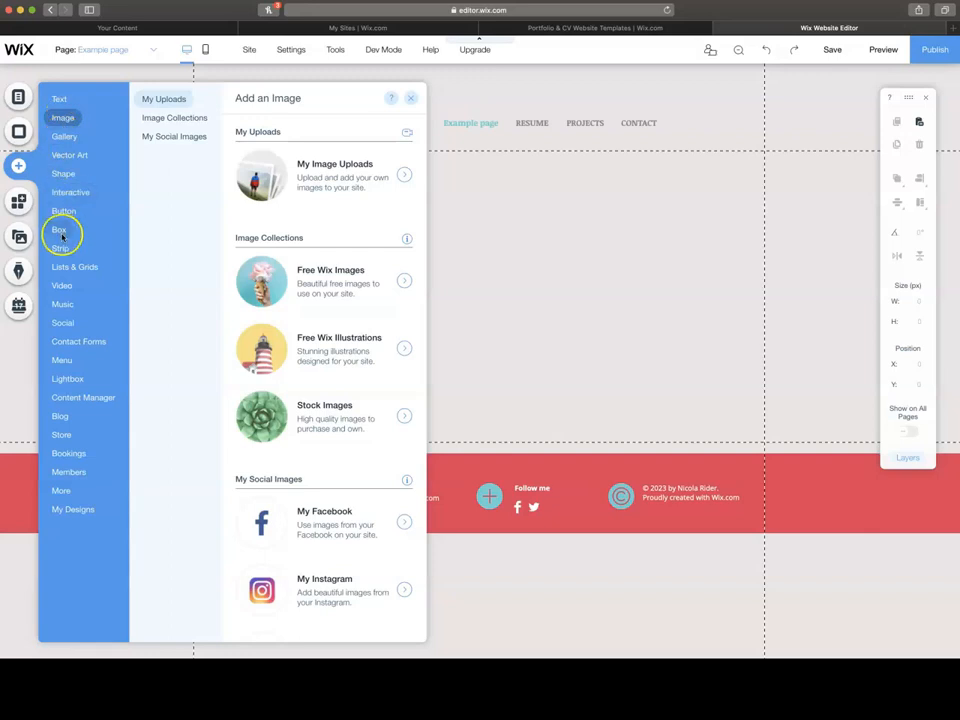
click(60, 248)
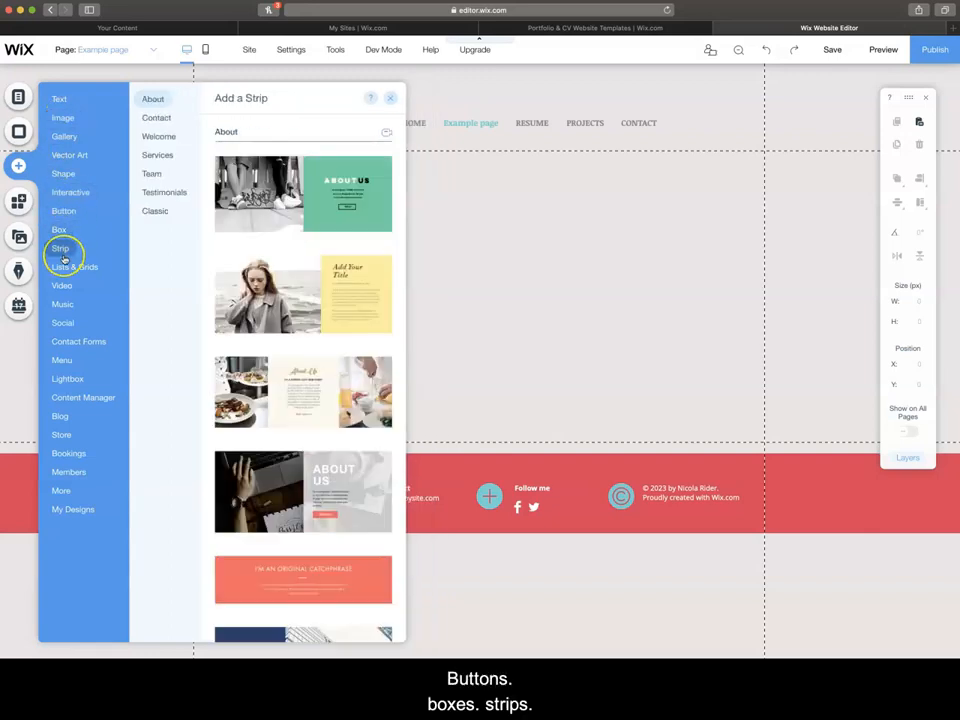
click(62, 284)
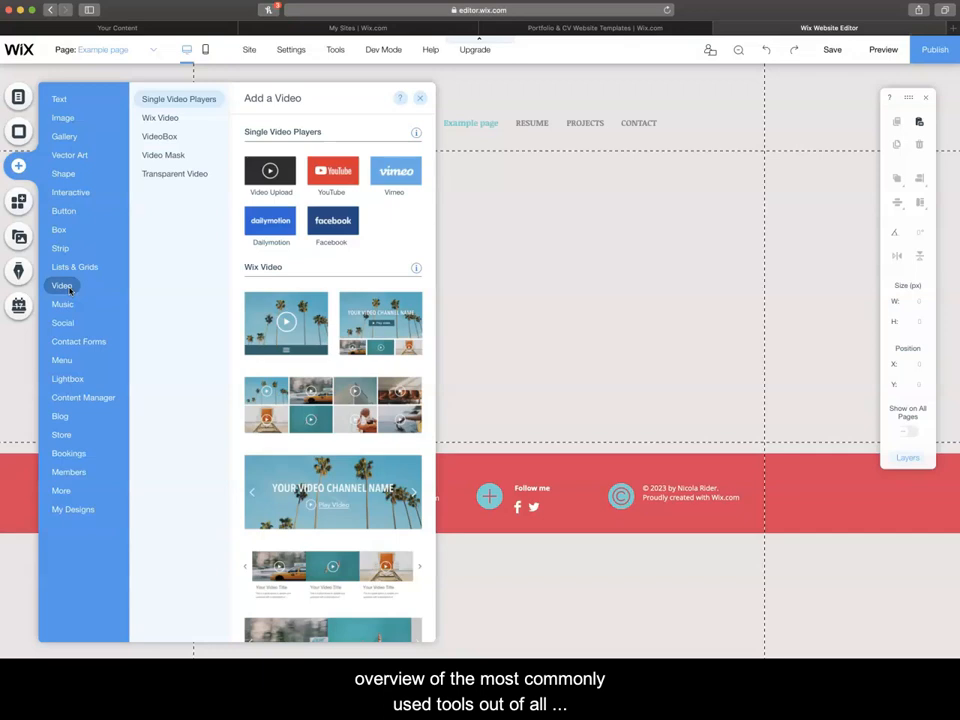
click(72, 510)
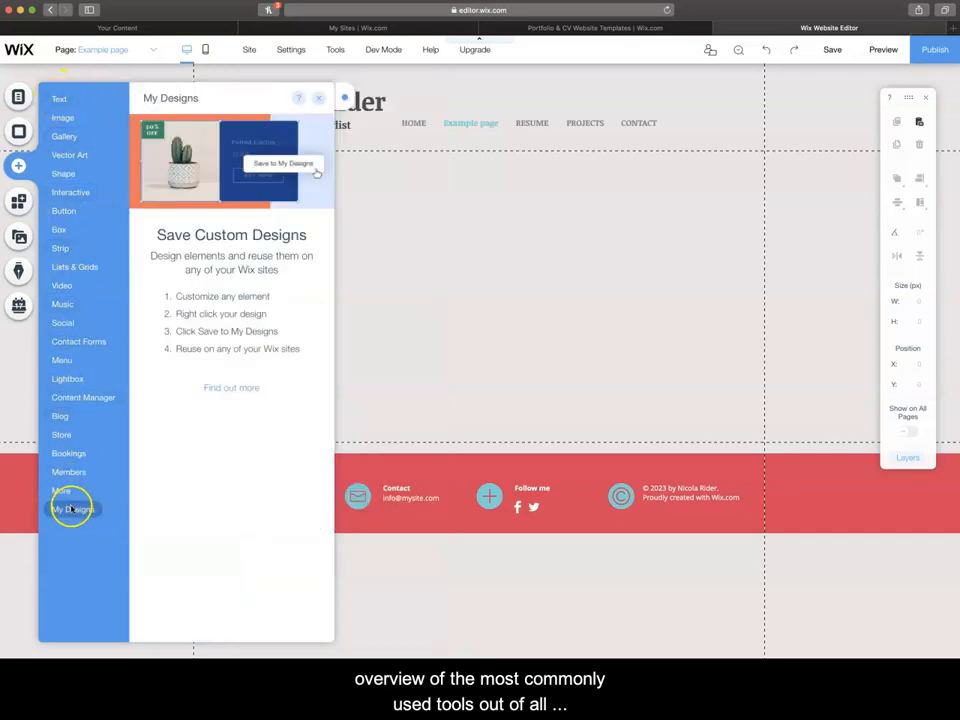
click(60, 98)
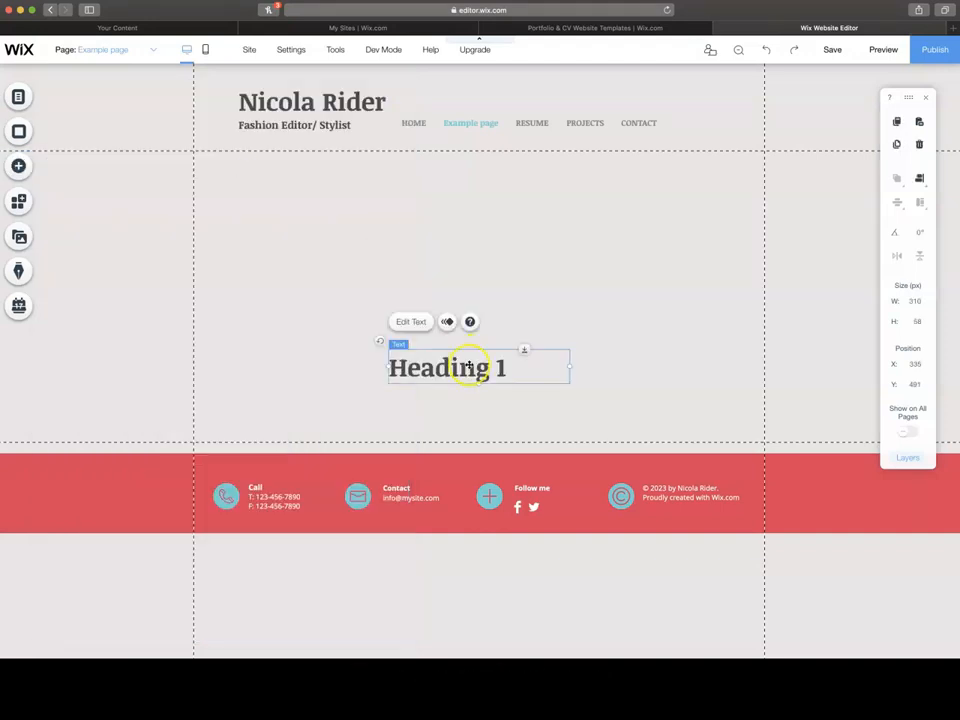
- Move the Heading 1 up under the site header and review its font choice in Text Settings
drag(480, 368, 468, 182)
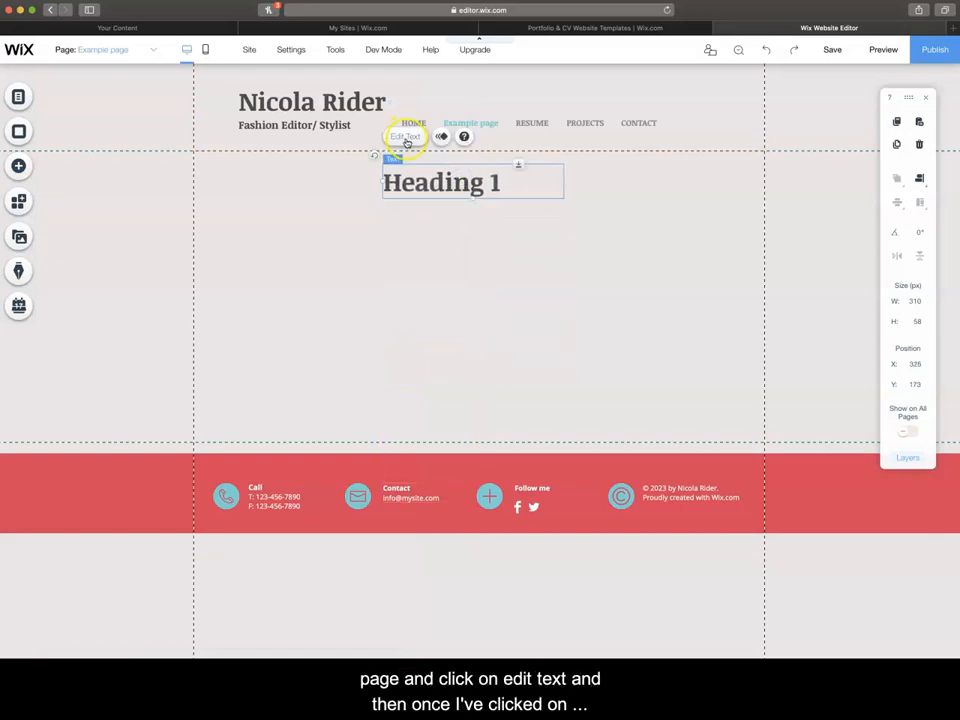
click(404, 136)
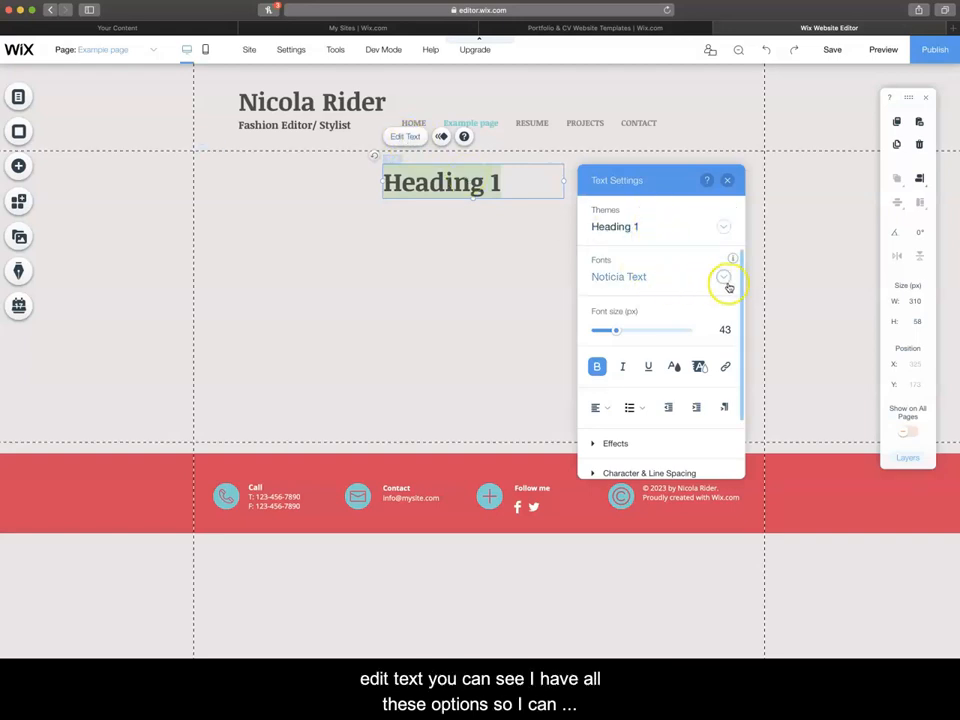
click(724, 276)
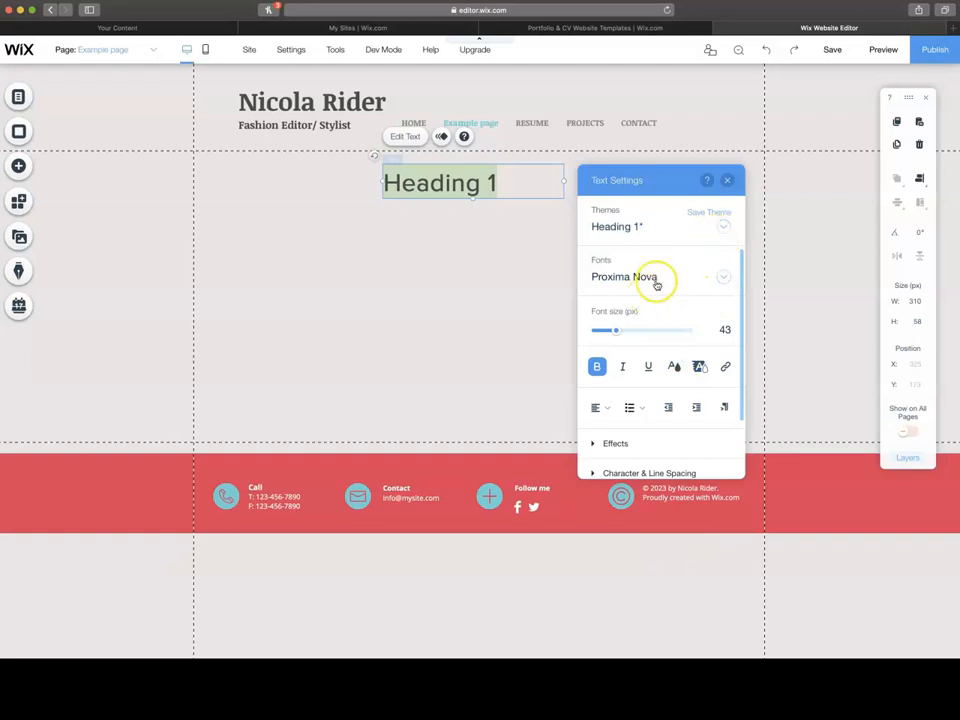
click(18, 166)
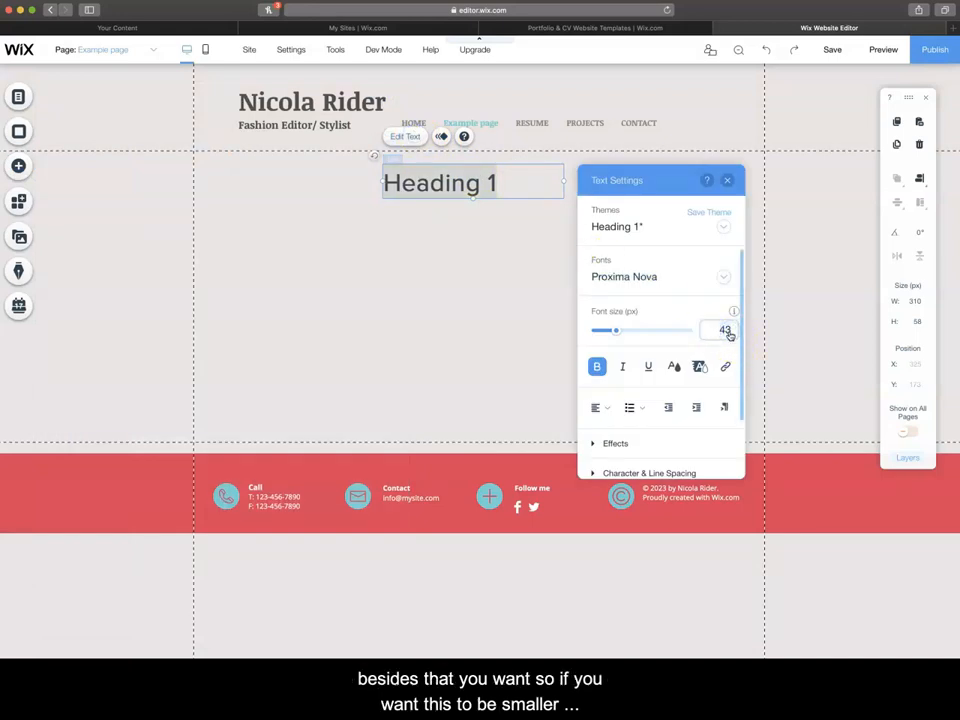
- Adjust the heading's size, check its alignment options and preview a lettering effect
drag(616, 330, 600, 330)
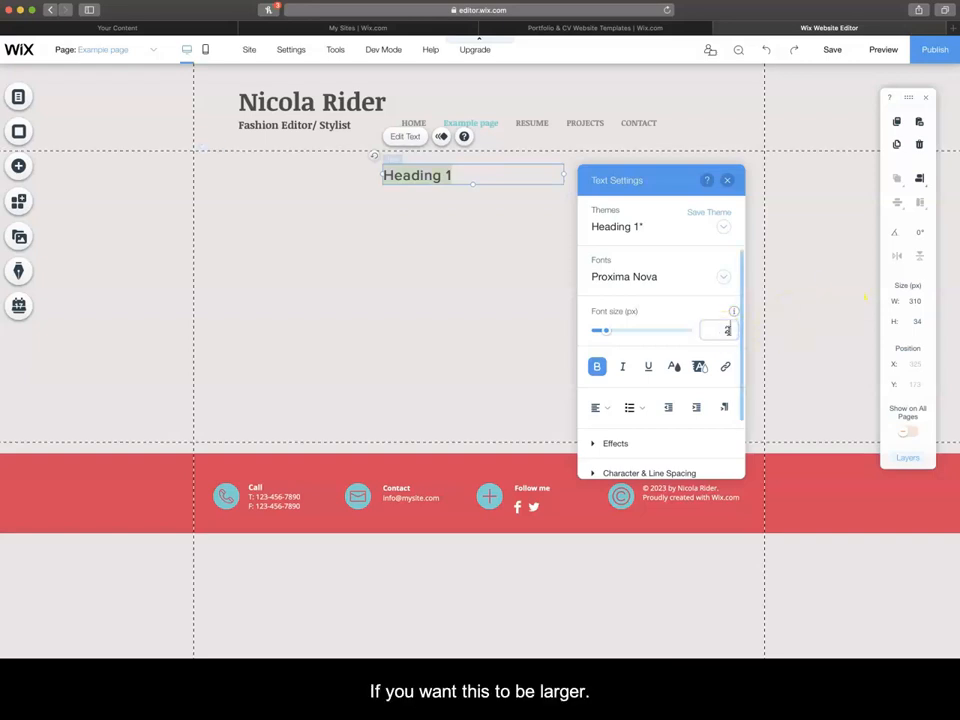
drag(602, 330, 624, 330)
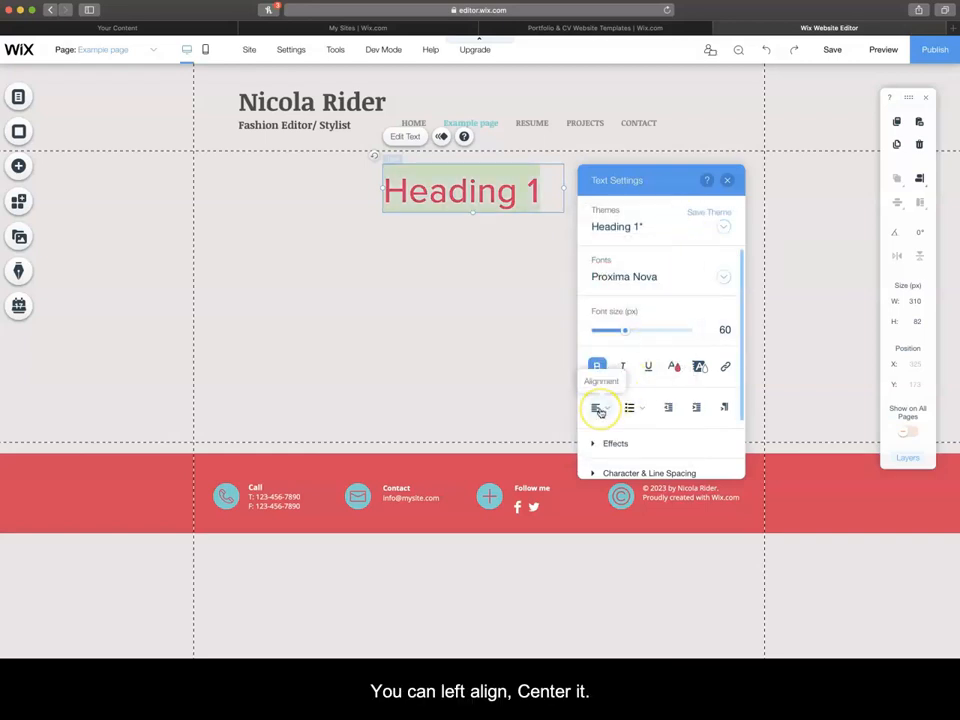
click(604, 408)
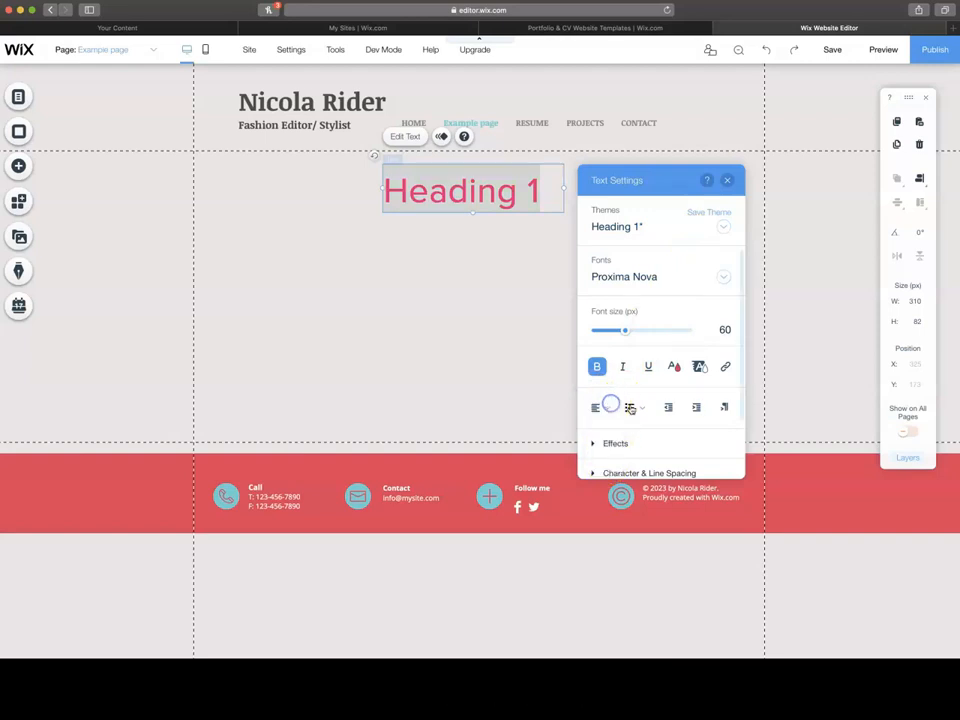
mouse_move(630, 408)
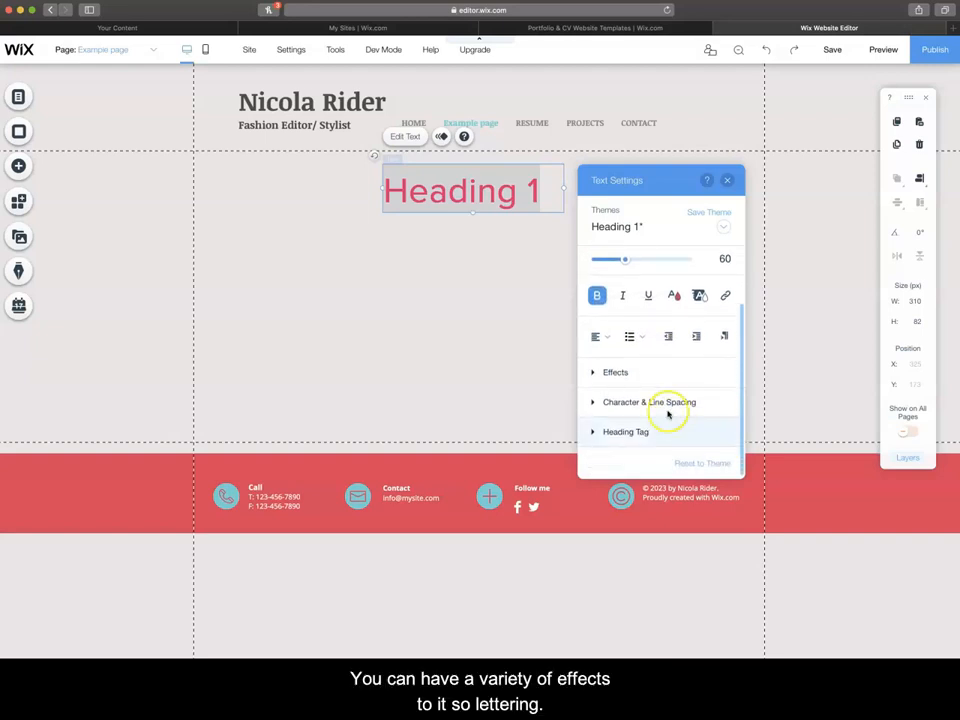
click(616, 372)
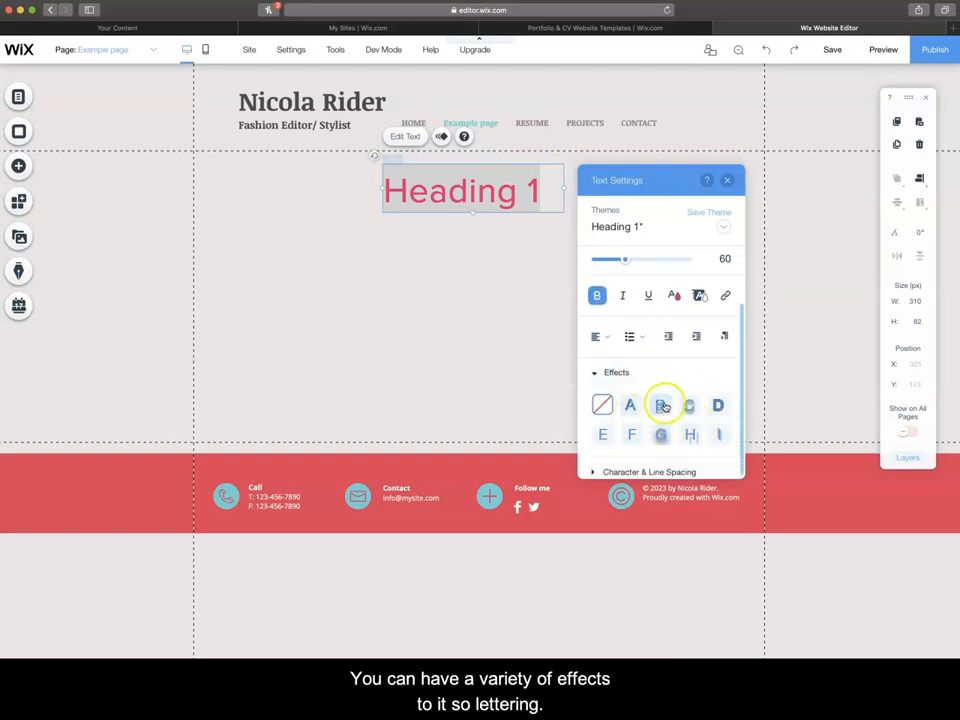
click(616, 372)
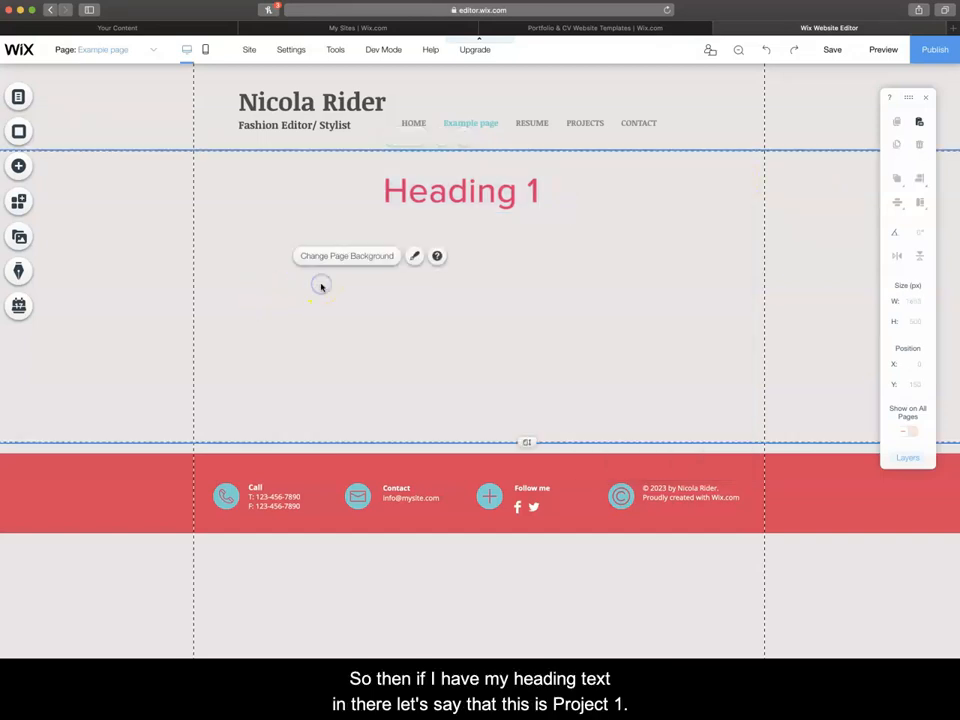
- Edit the heading to read 'Project 1' and bring up the themed text list
click(460, 192)
text(Proje)
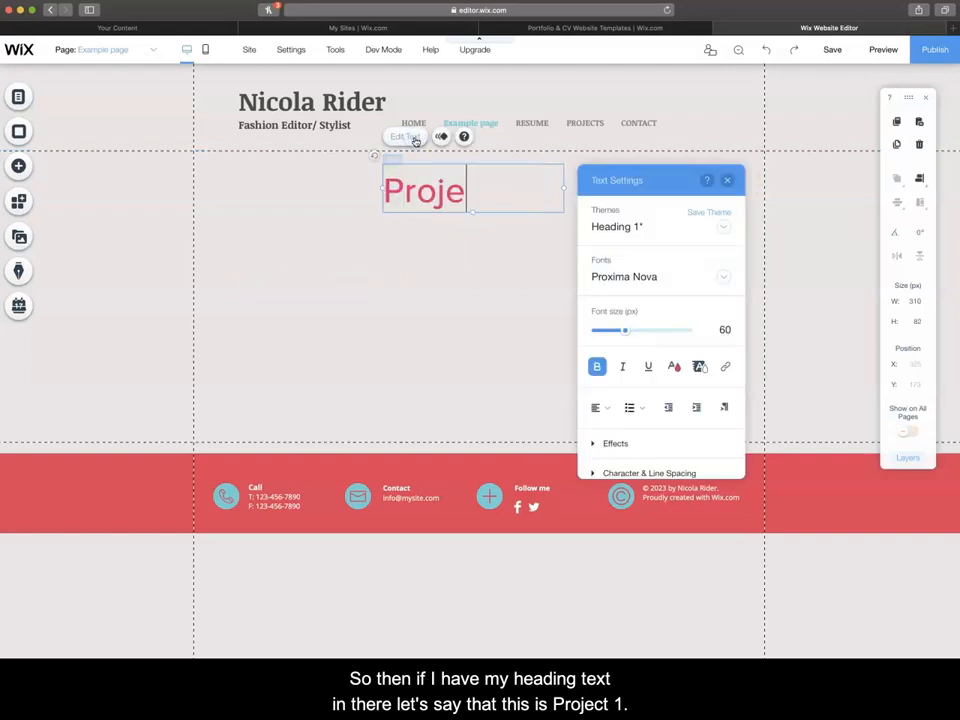
click(460, 298)
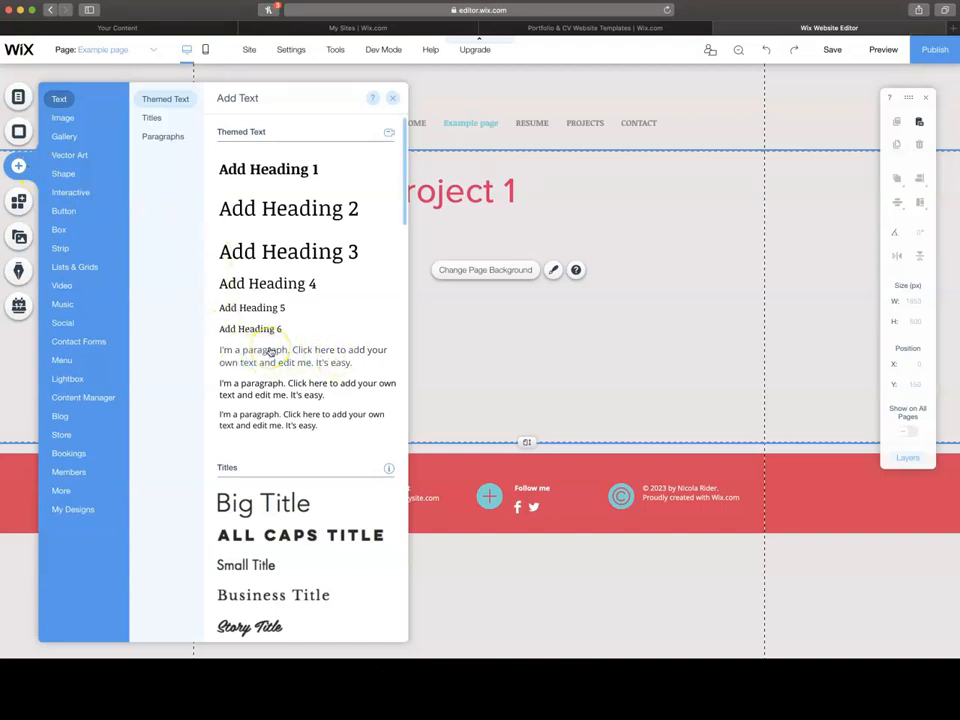
- Add a paragraph box under the Project 1 heading and stretch it wider across the page
click(304, 356)
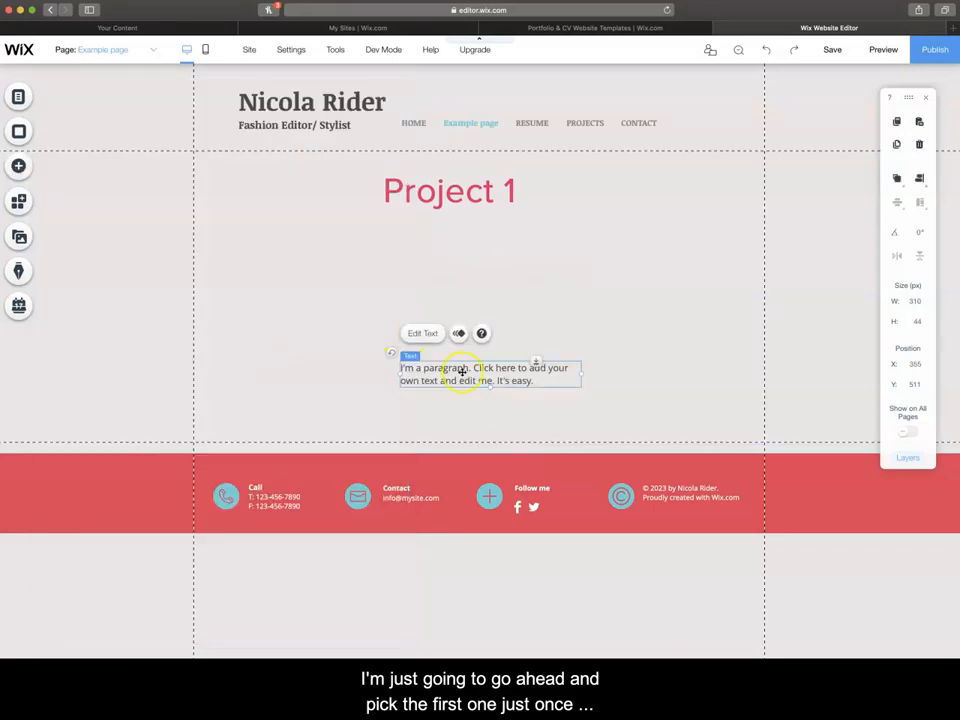
drag(488, 374, 472, 234)
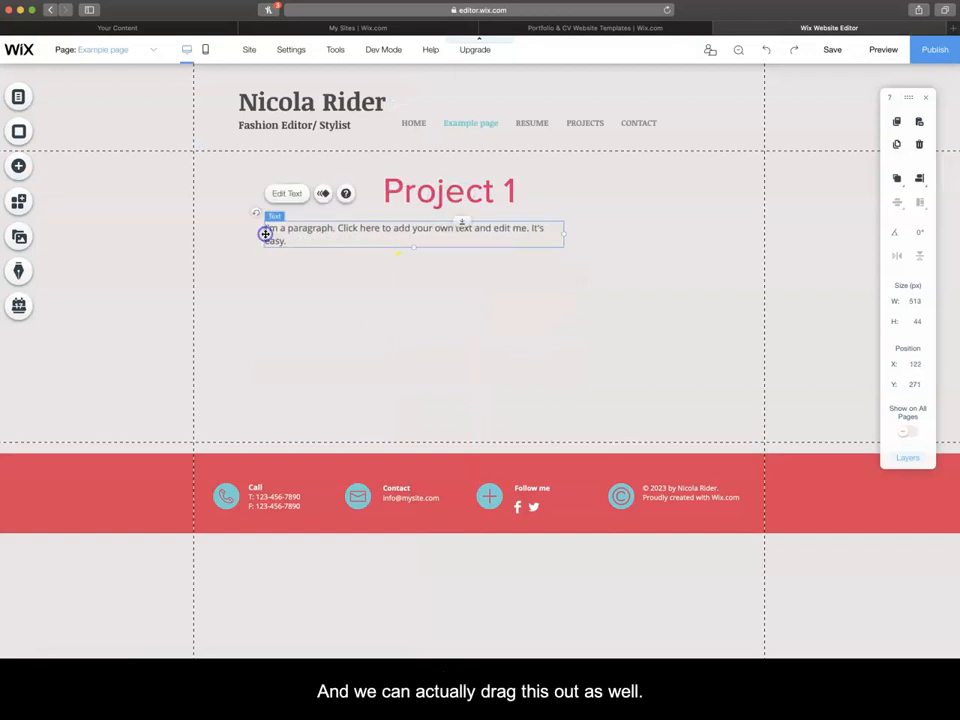
drag(562, 234, 716, 234)
text(This projec)
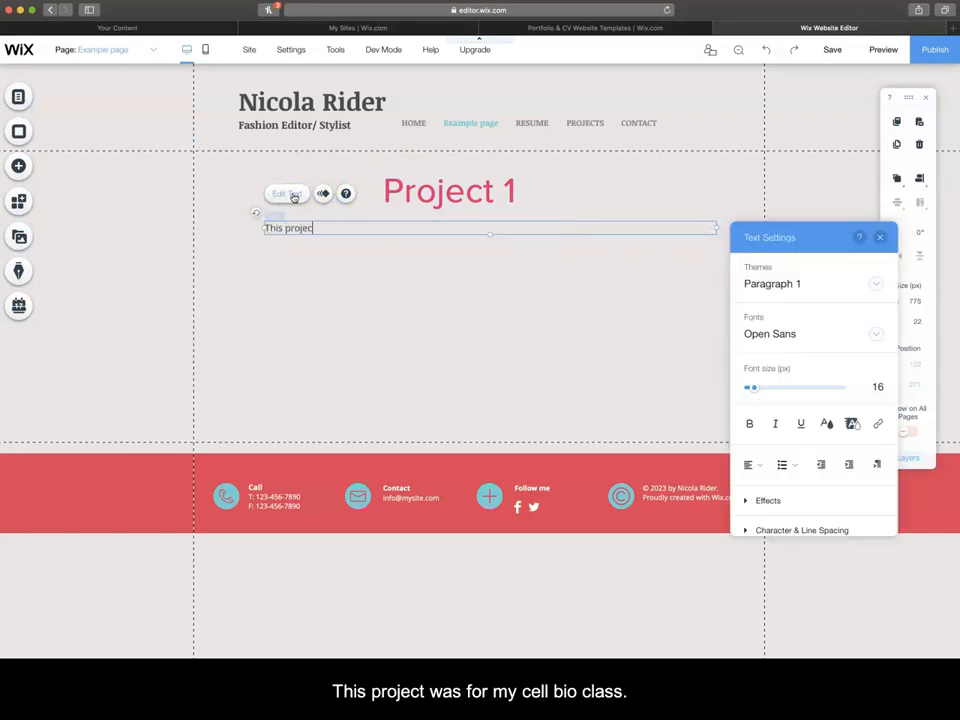
- Fill the paragraph with 'This project was for my cell bio class. Elaborate more.'
text(was for my cell bio)
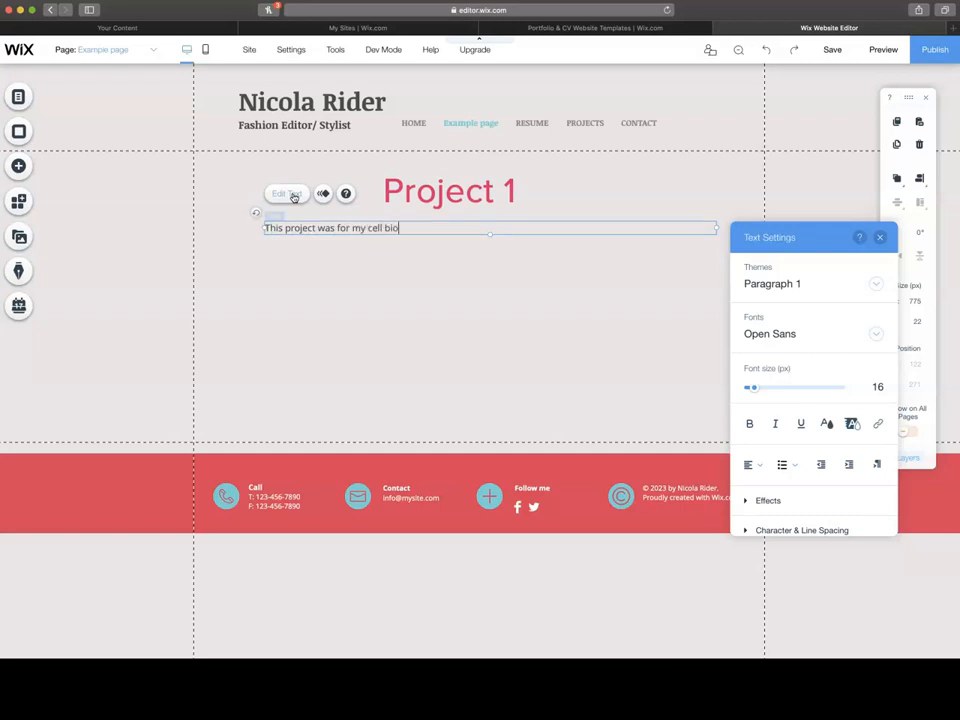
text(class.)
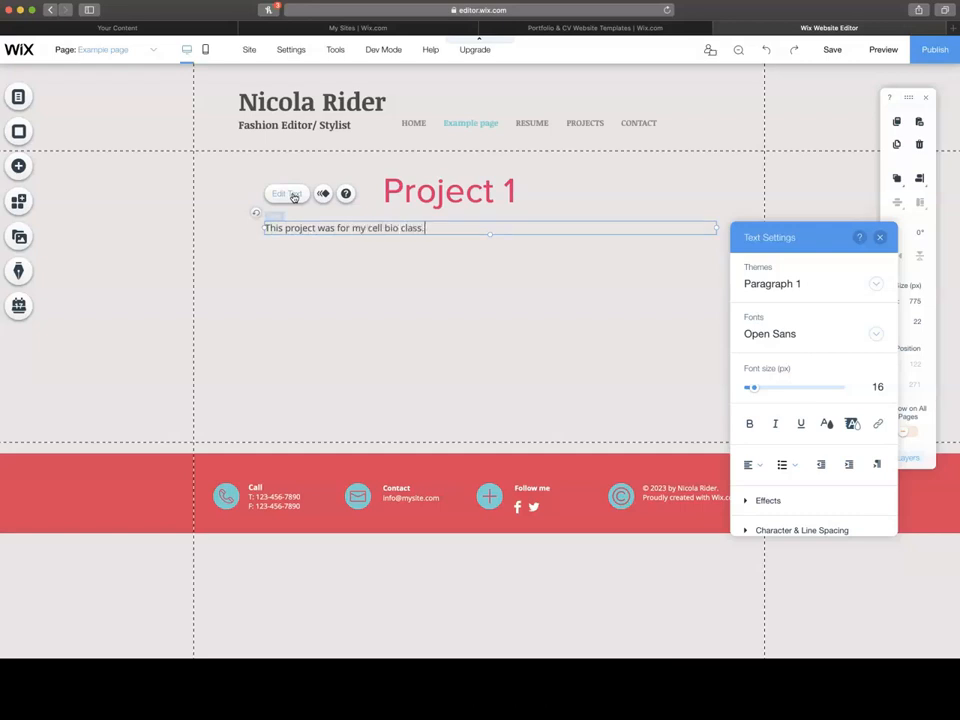
text(Elaborate more.)
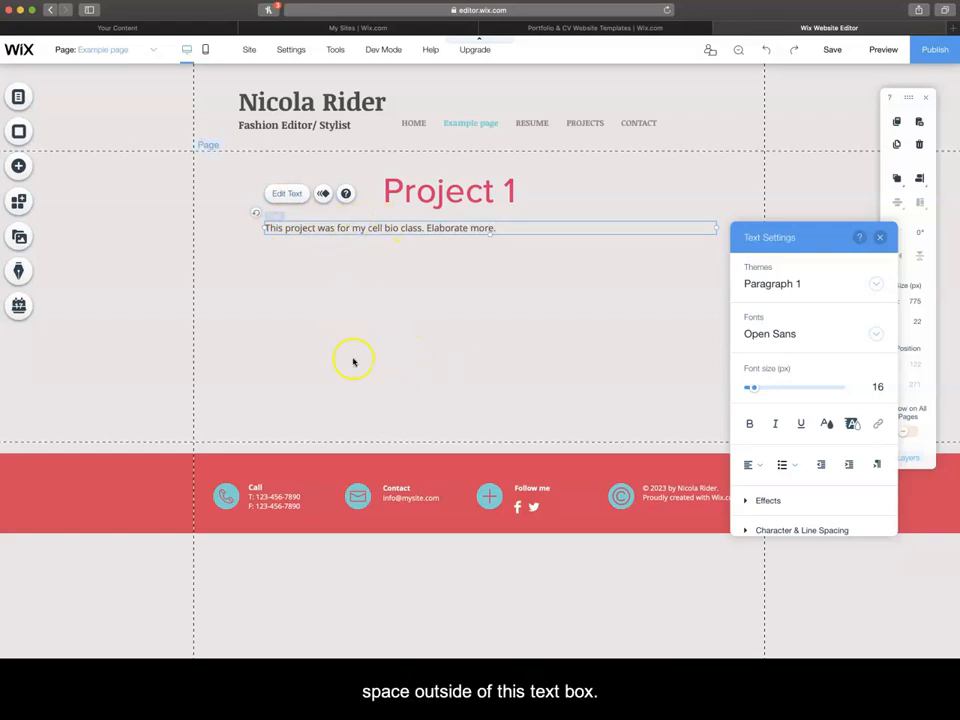
click(352, 360)
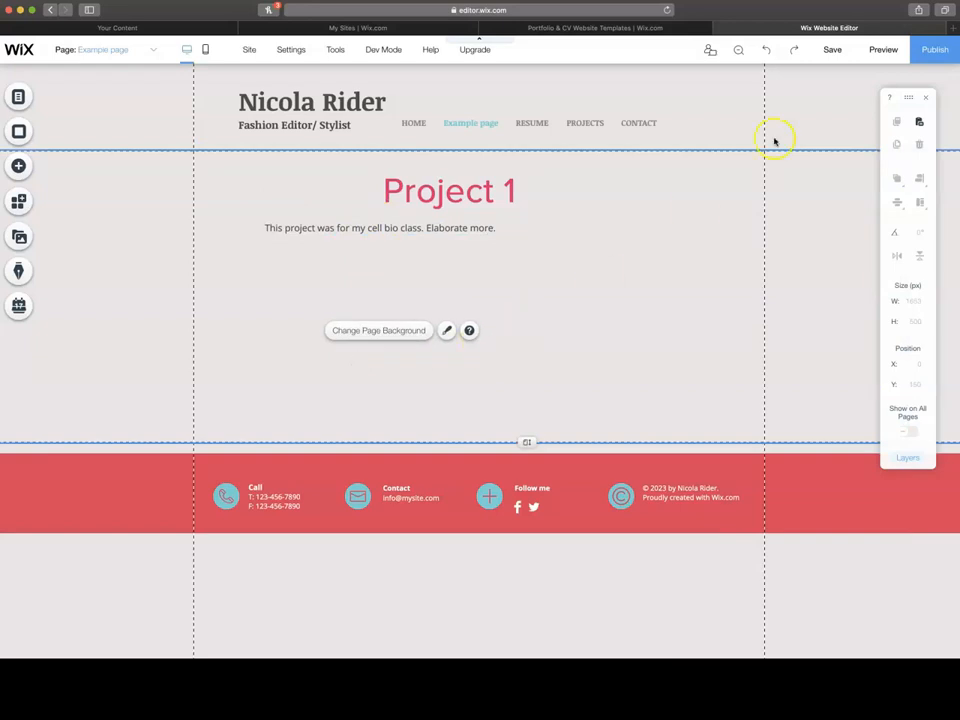
- Save the site under the free Wix.com domain ending in /mysite
click(832, 48)
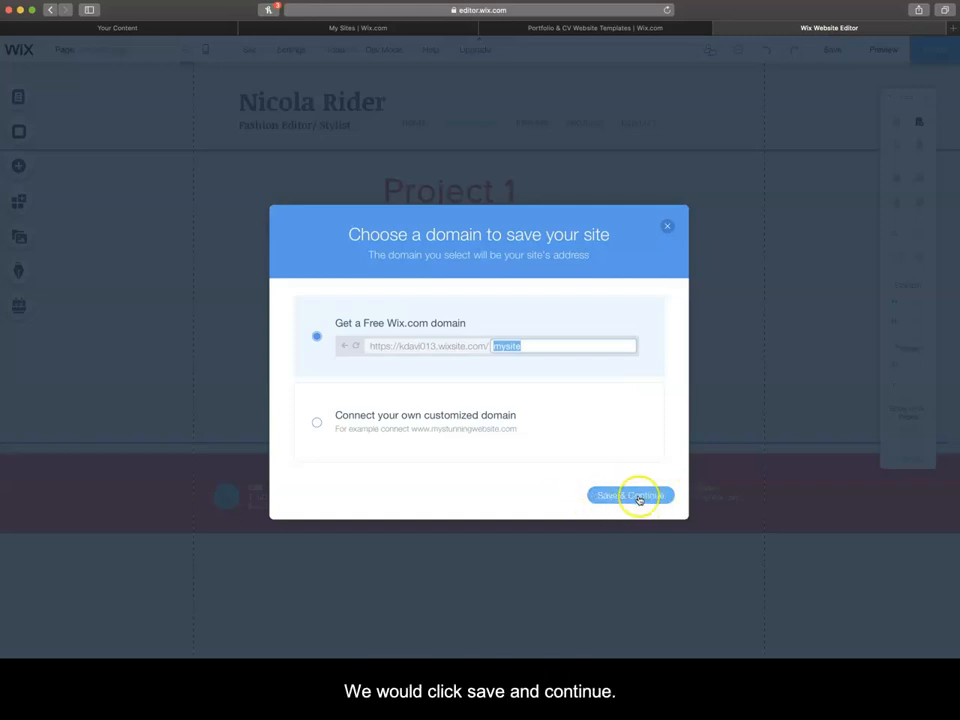
click(628, 496)
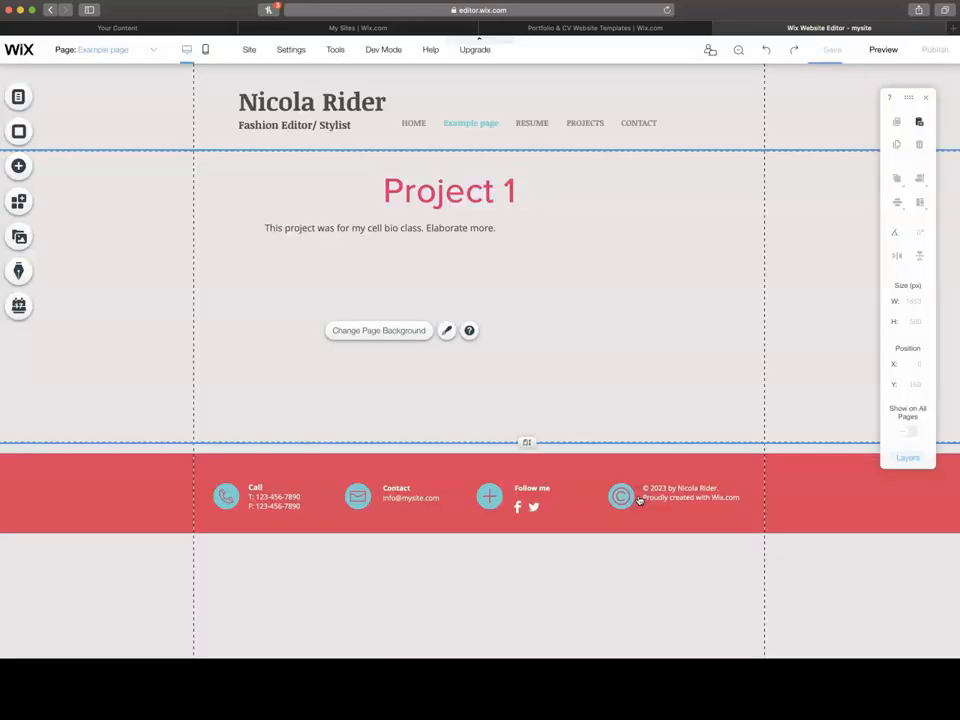
click(832, 48)
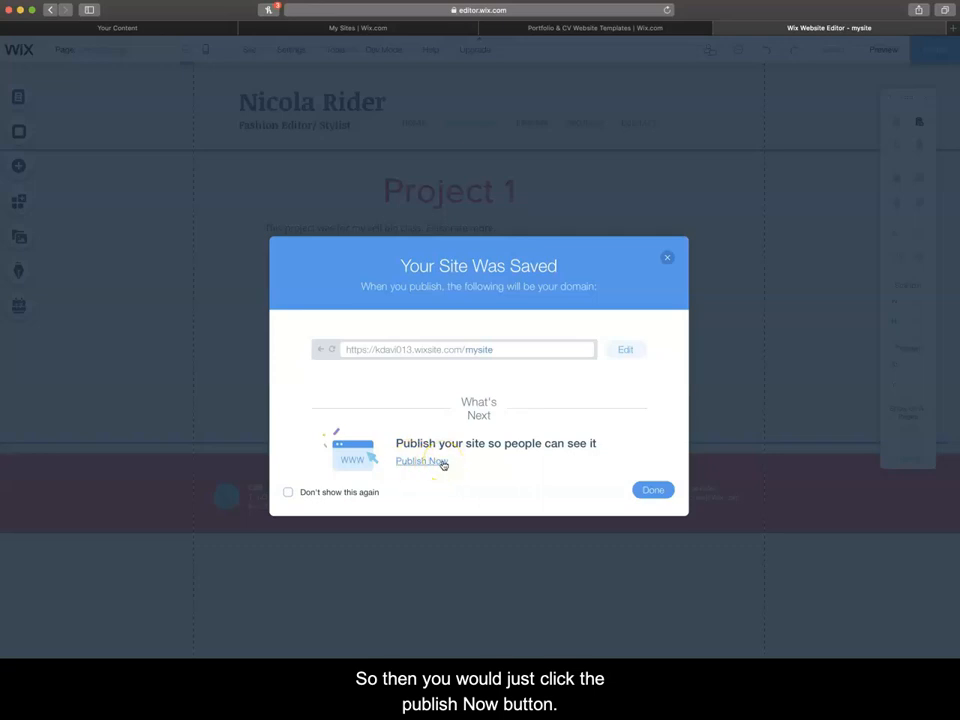
- Publish the site live at the free /mysite domain and dismiss the congratulation and mobile notices
click(420, 460)
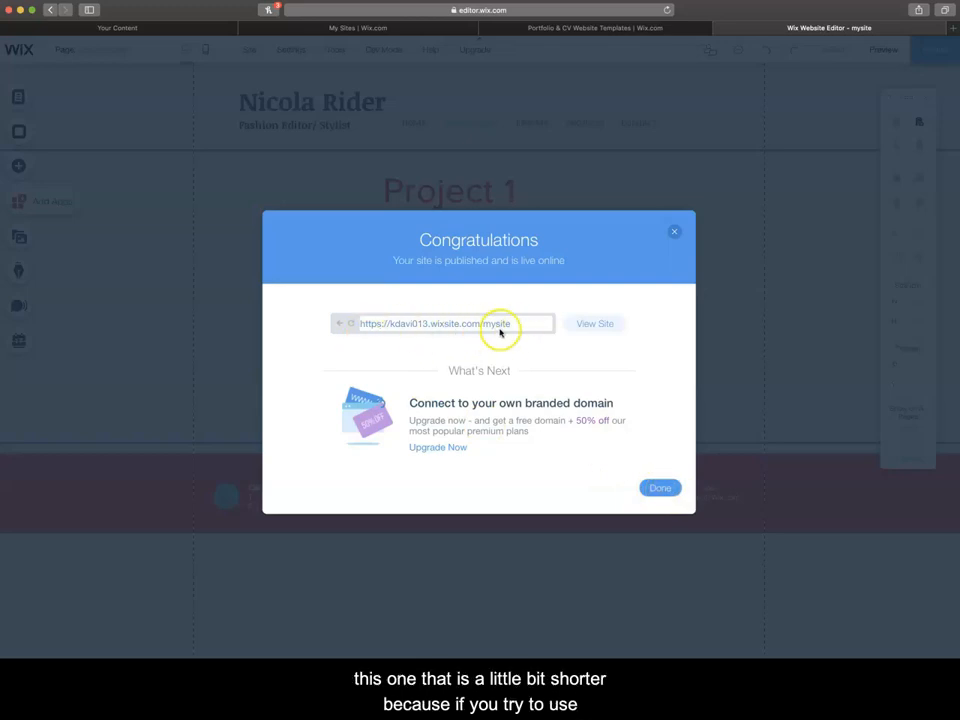
click(660, 488)
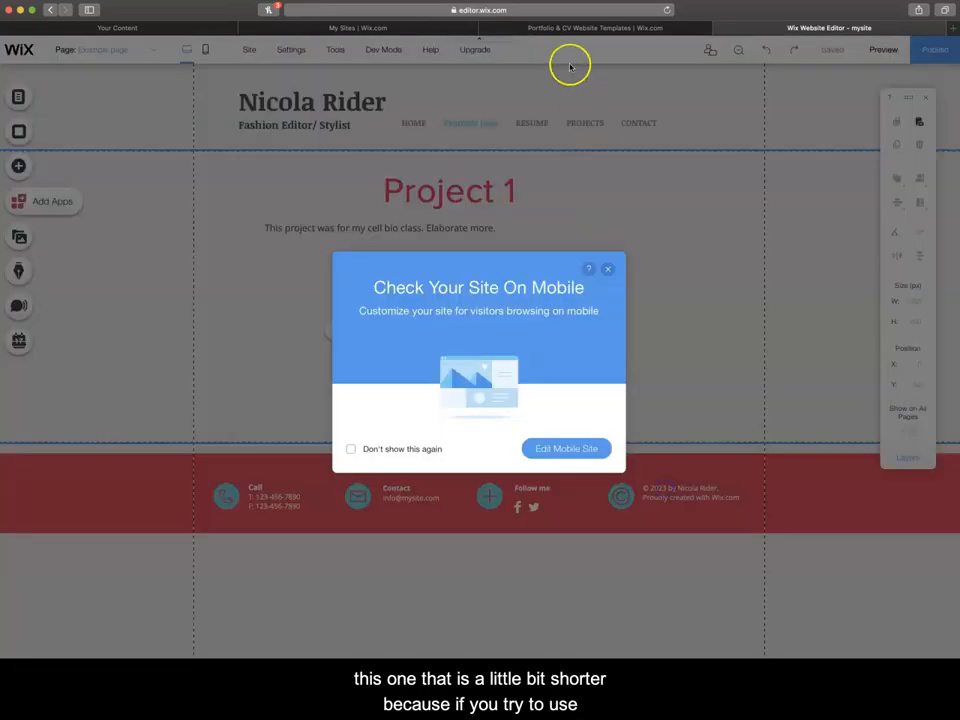
click(608, 268)
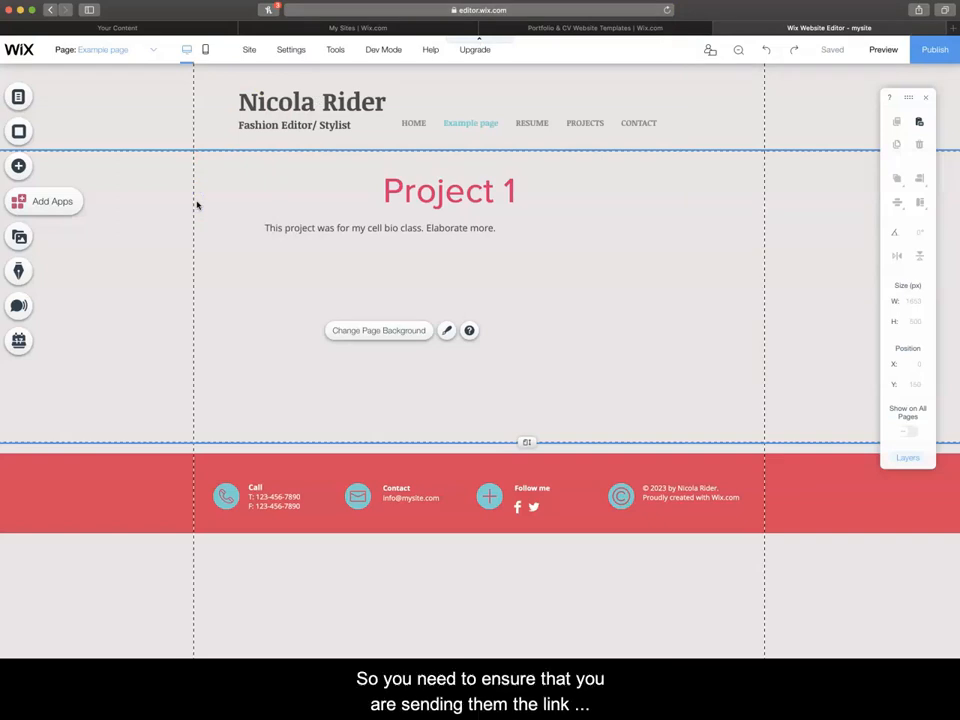
click(932, 48)
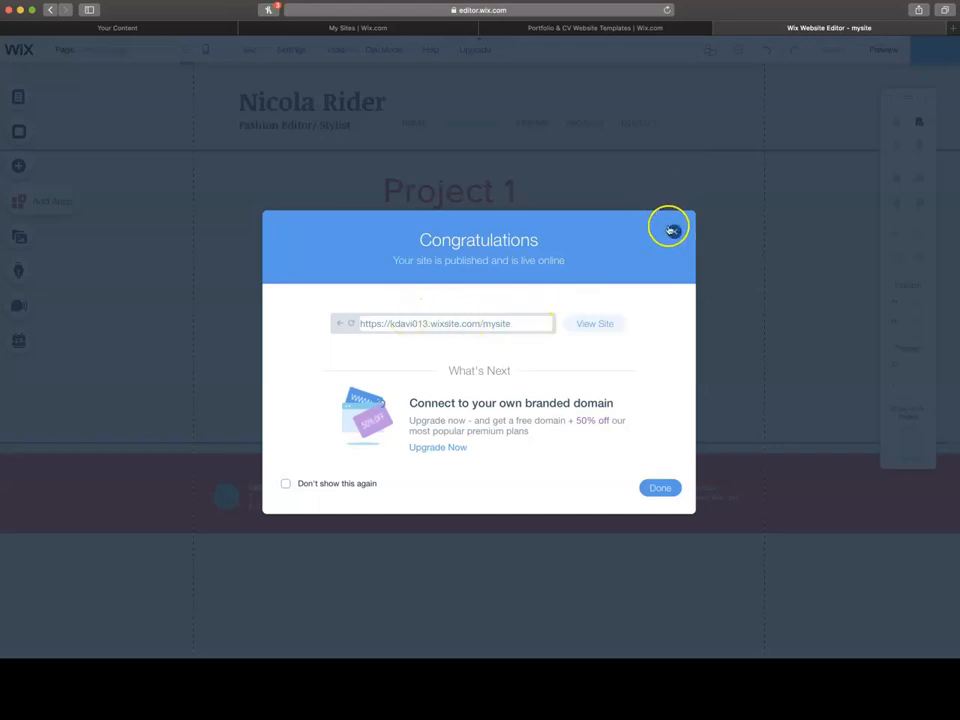
click(668, 228)
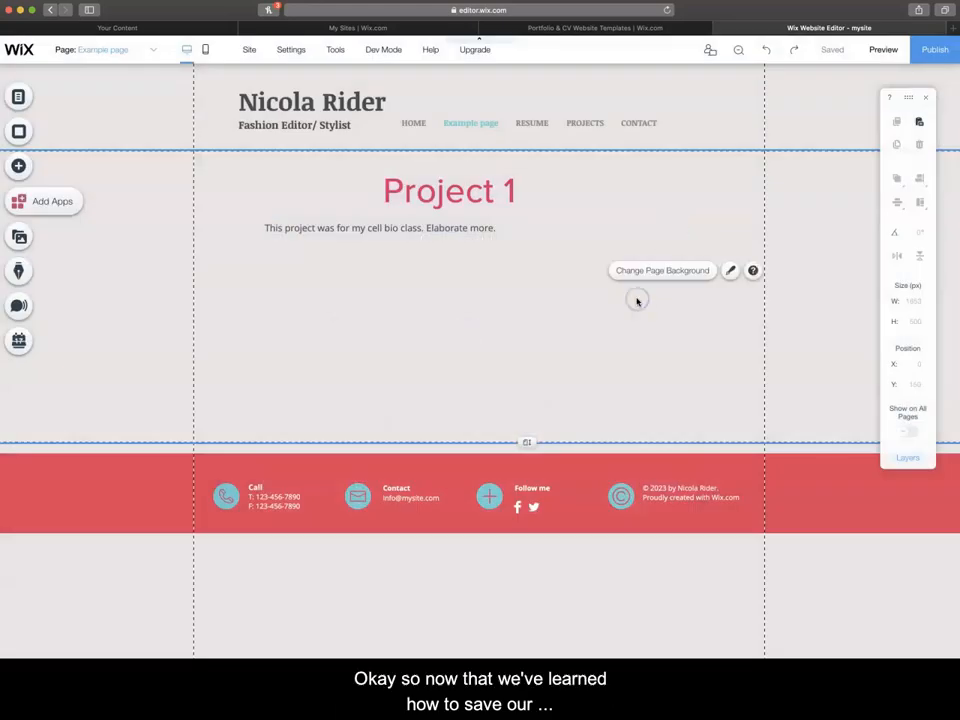
mouse_move(636, 302)
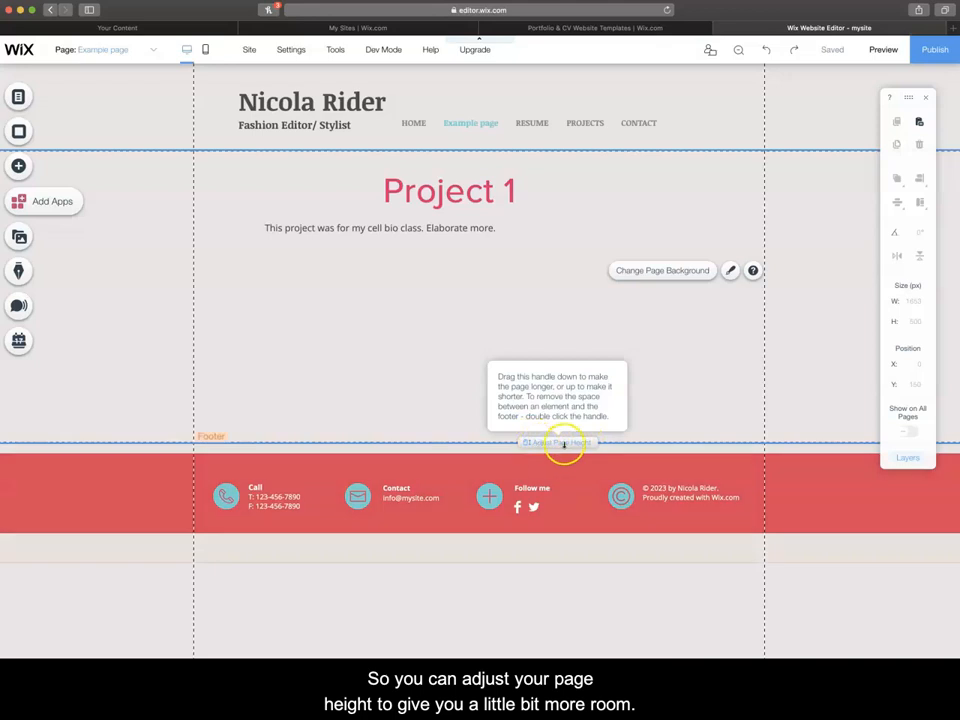
- Lengthen the page by dragging the footer down and bring up the Add elements list
drag(560, 444, 574, 592)
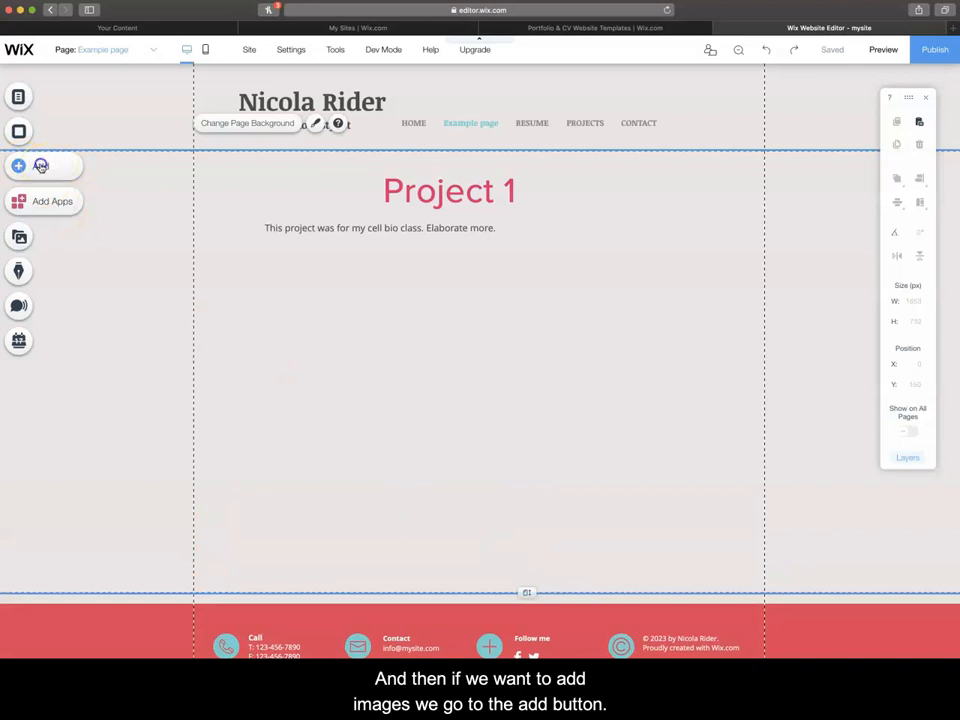
click(18, 166)
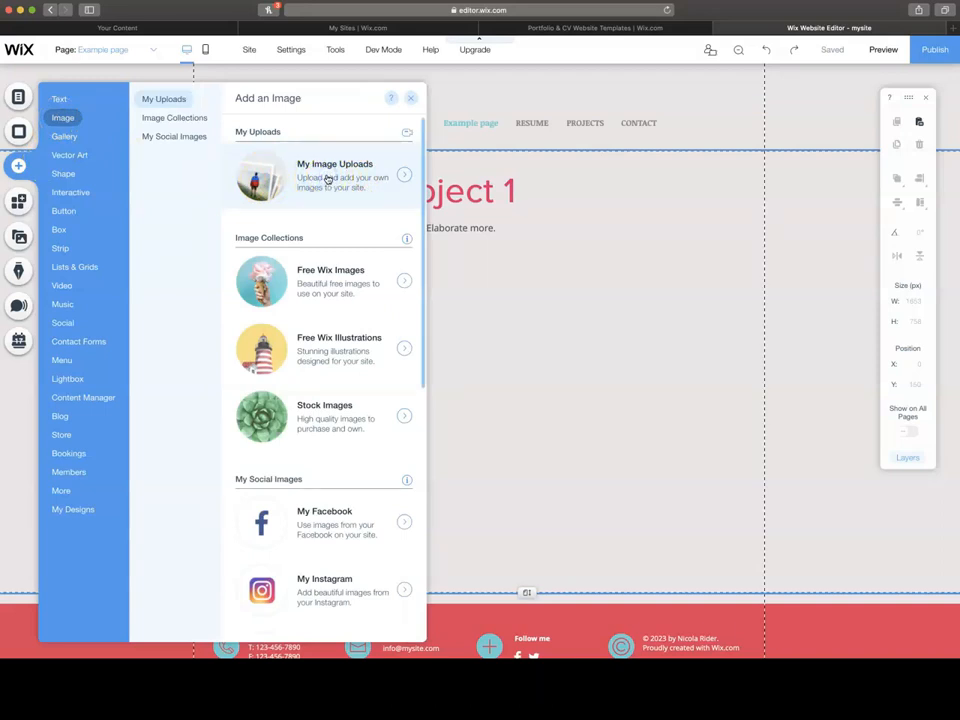
- Choose the Unsplash photo of a person using an iPad and add it as the Project 1 image
click(334, 176)
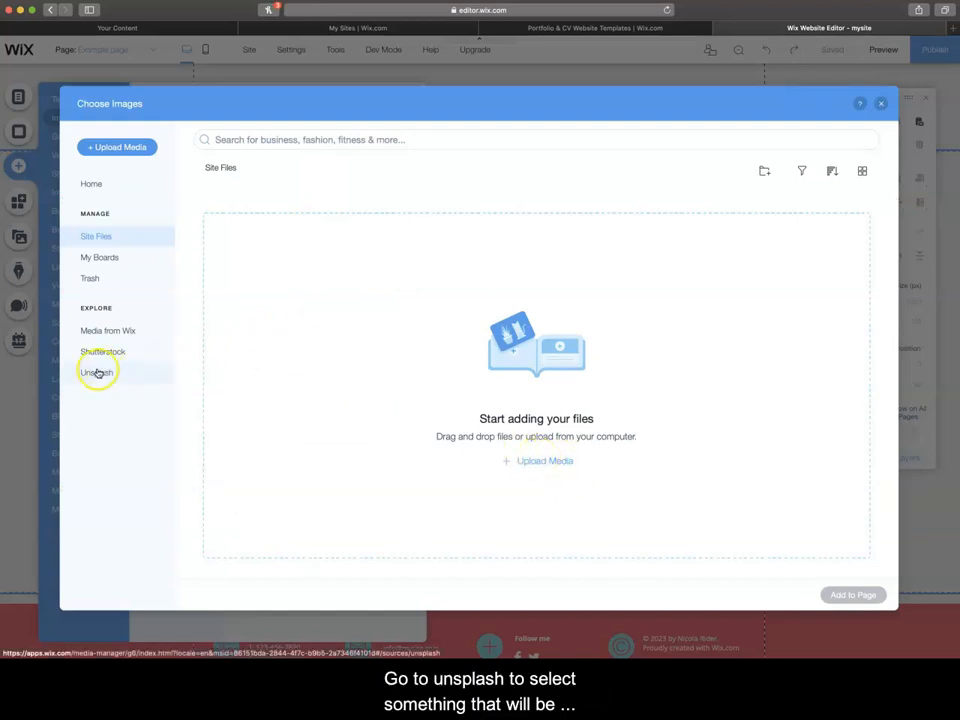
click(96, 372)
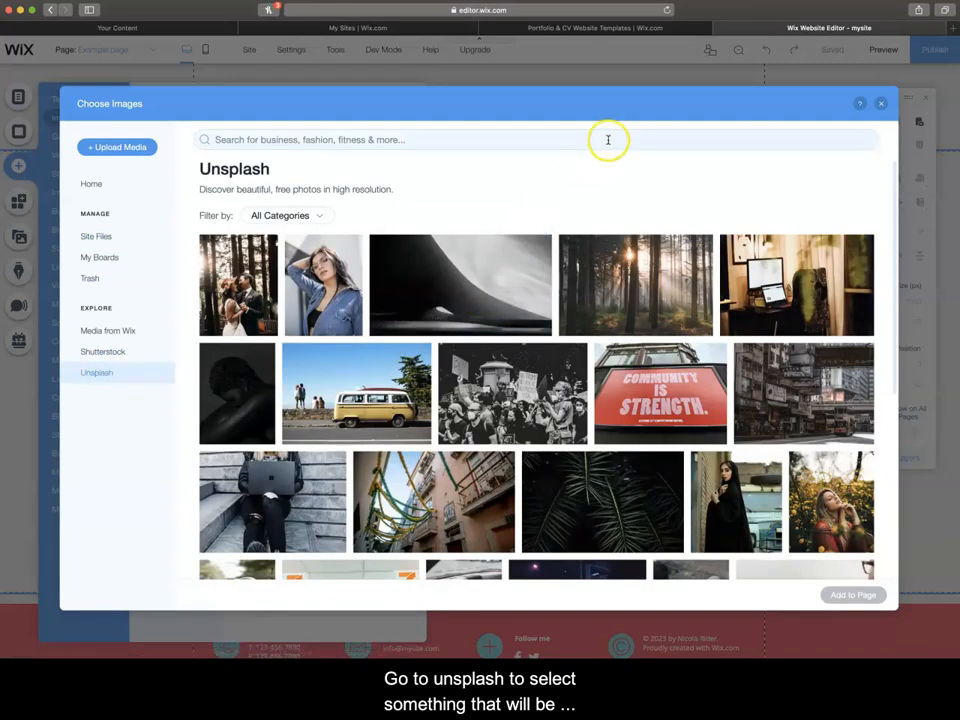
scroll(down, 3)
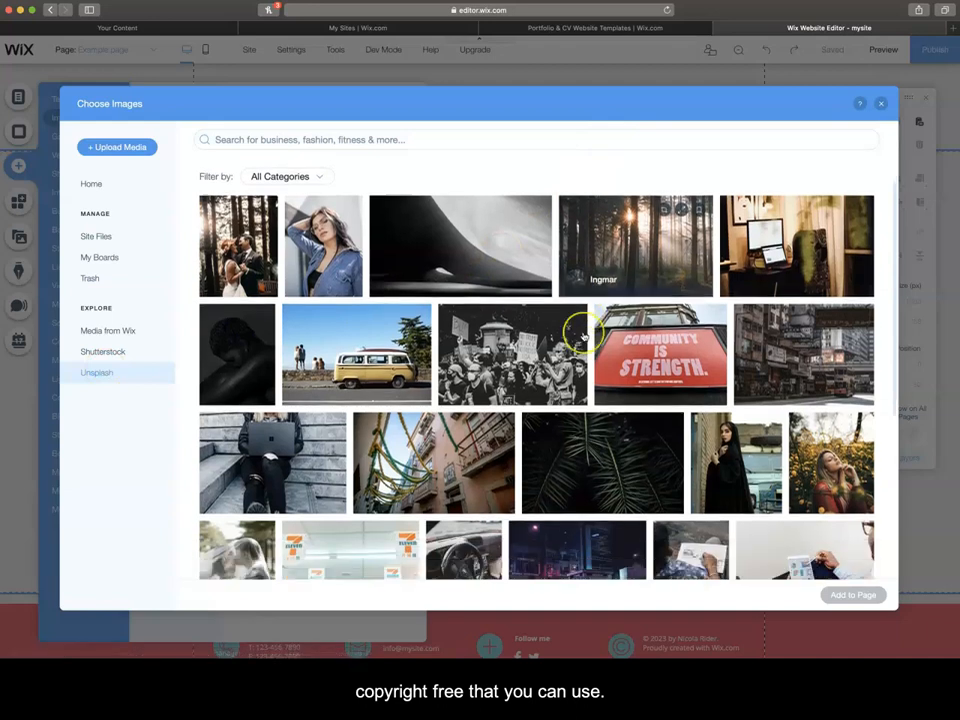
scroll(down, 3)
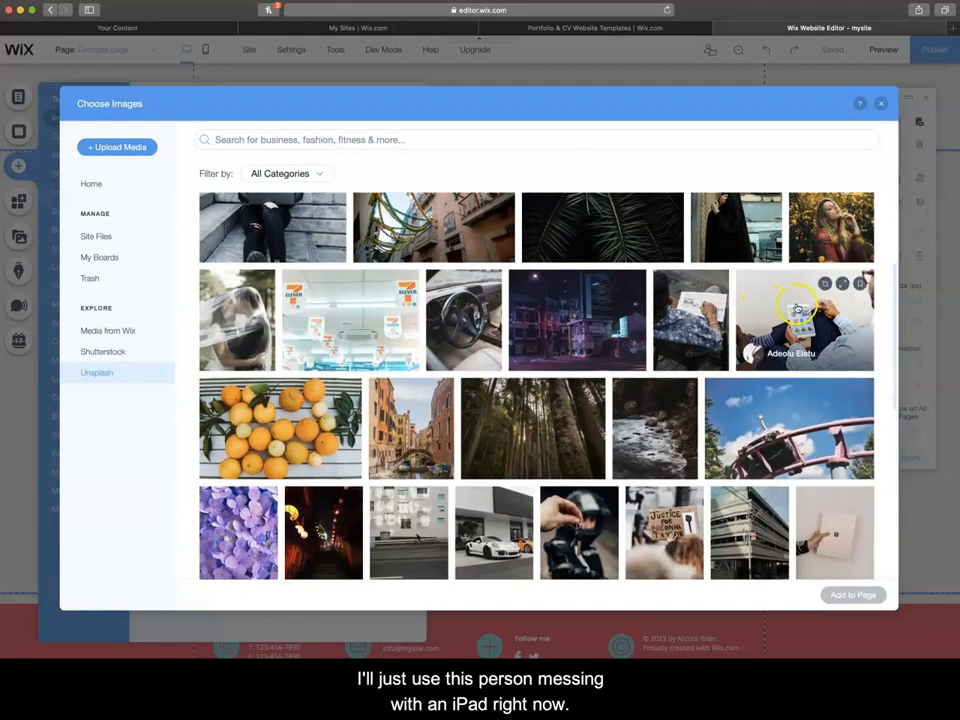
click(804, 320)
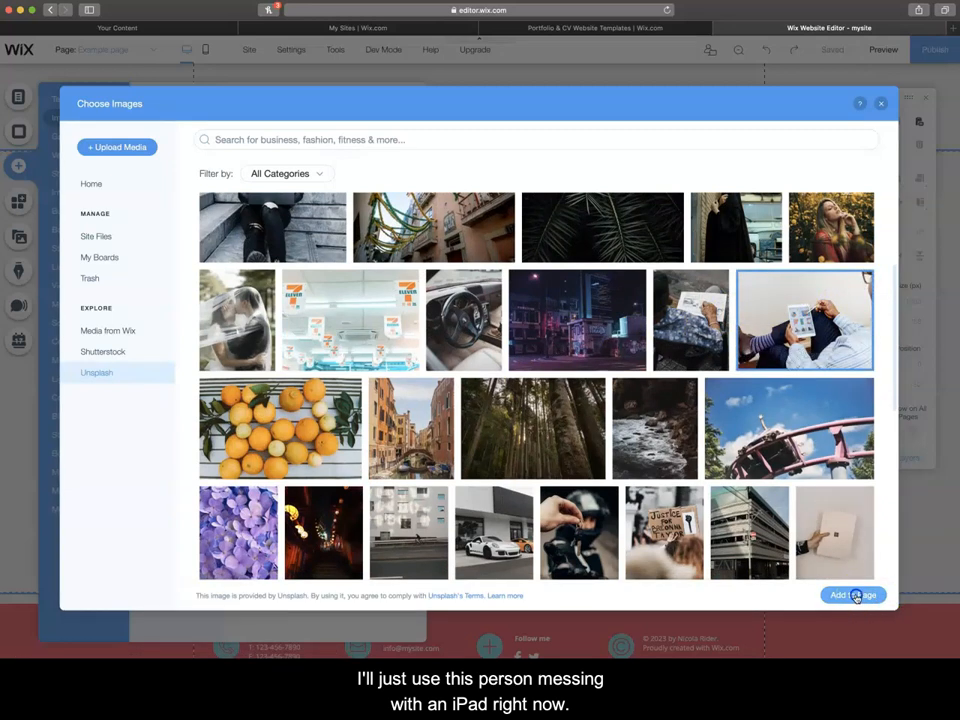
click(848, 596)
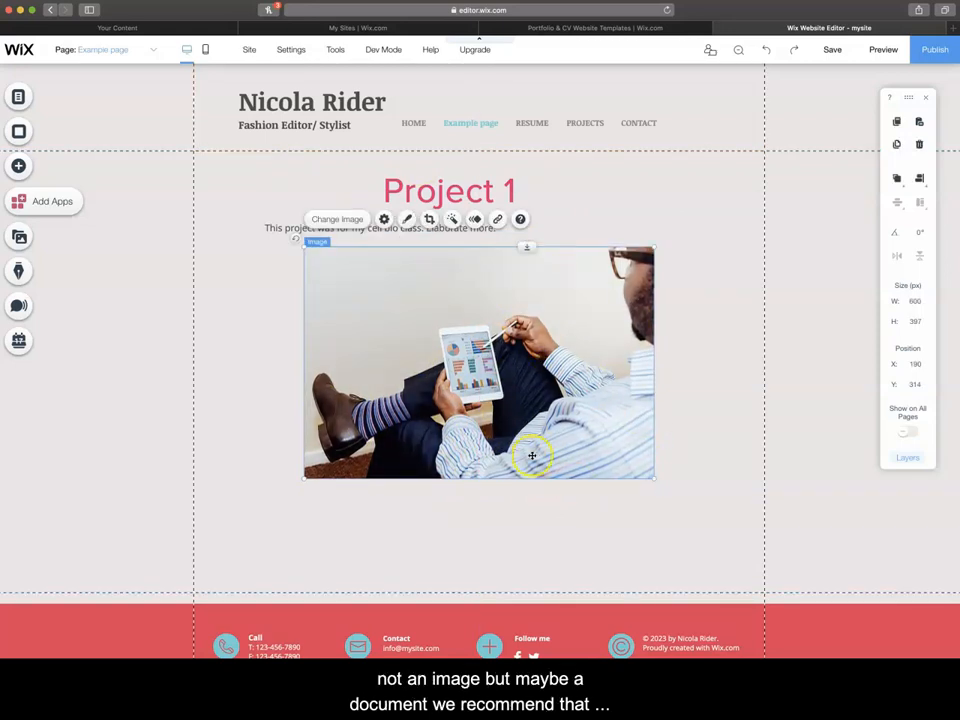
mouse_move(536, 528)
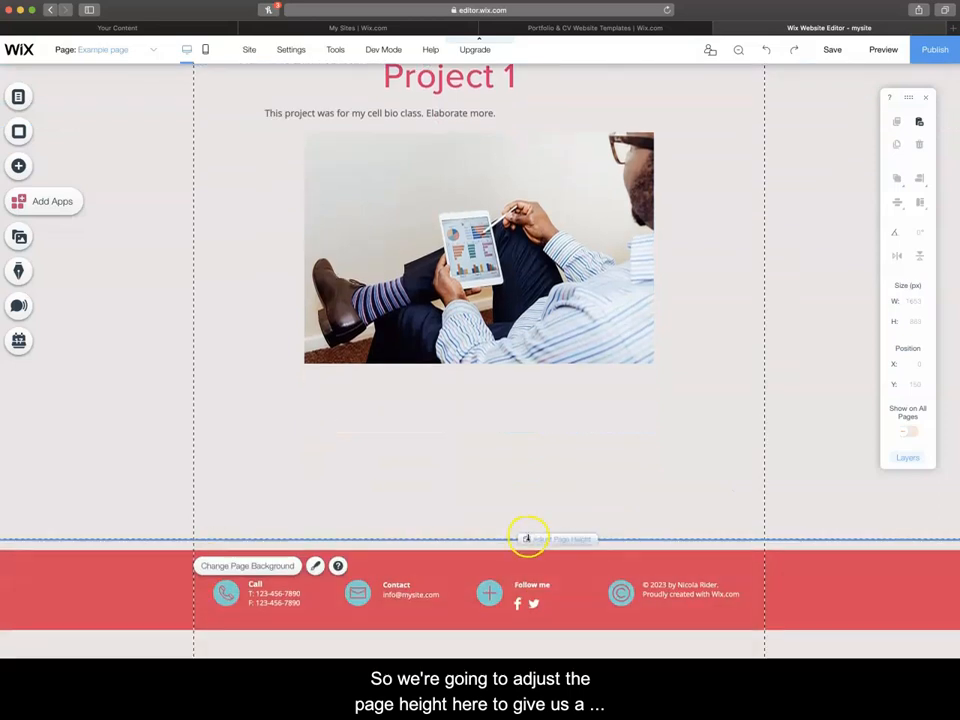
- Extend the page height downward to leave empty space below the iPad photo
drag(530, 538, 530, 652)
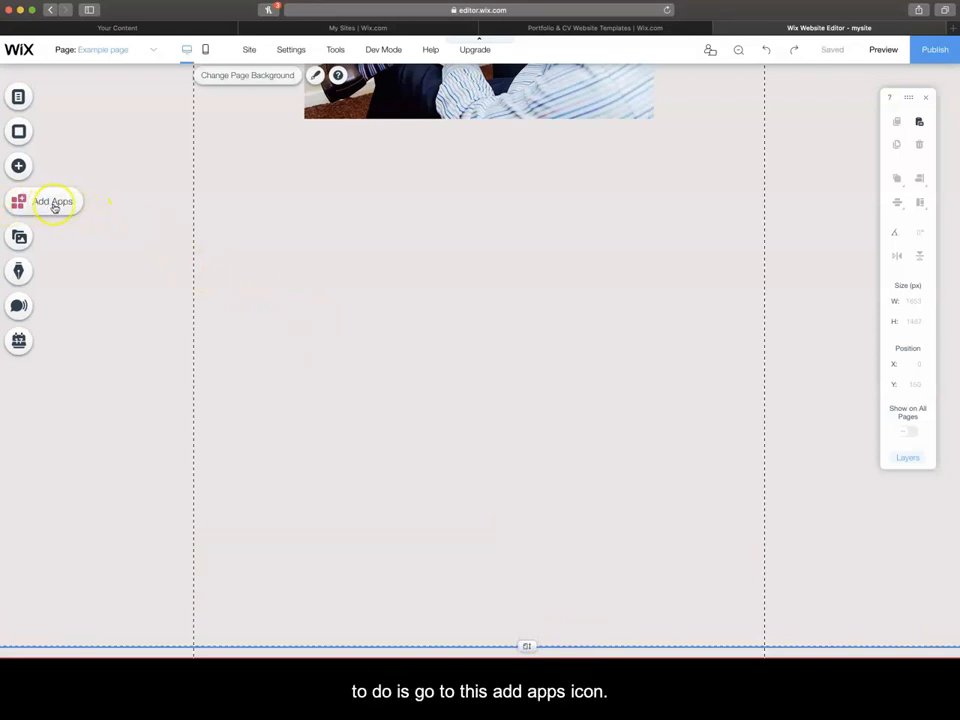
- Search the Wix App Market for 'pdf' and add the PDF Viewer app to the site
click(18, 202)
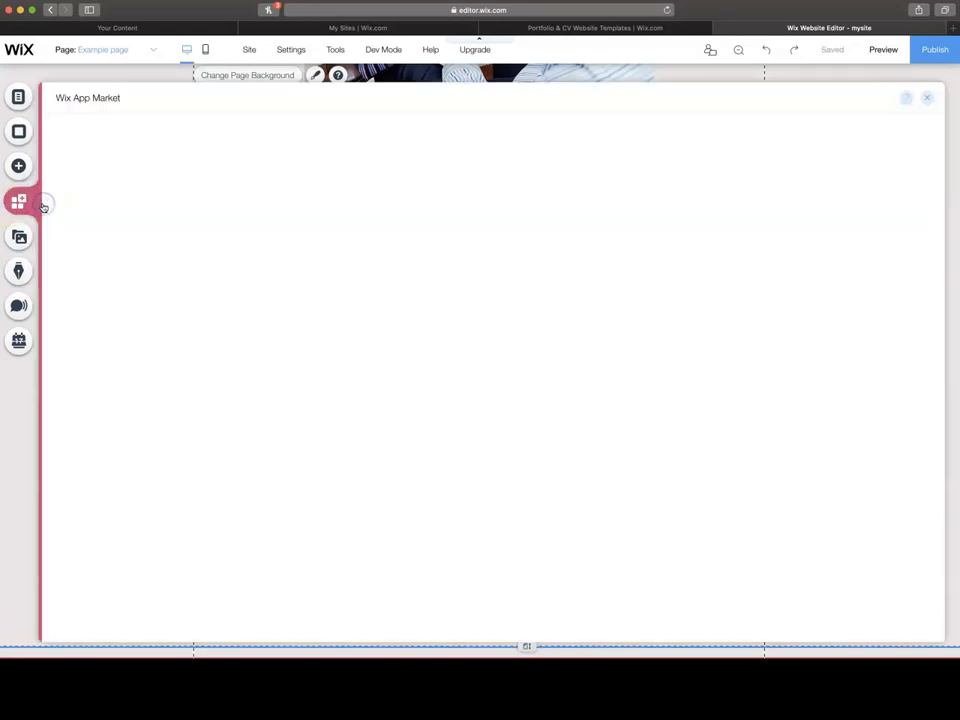
click(18, 202)
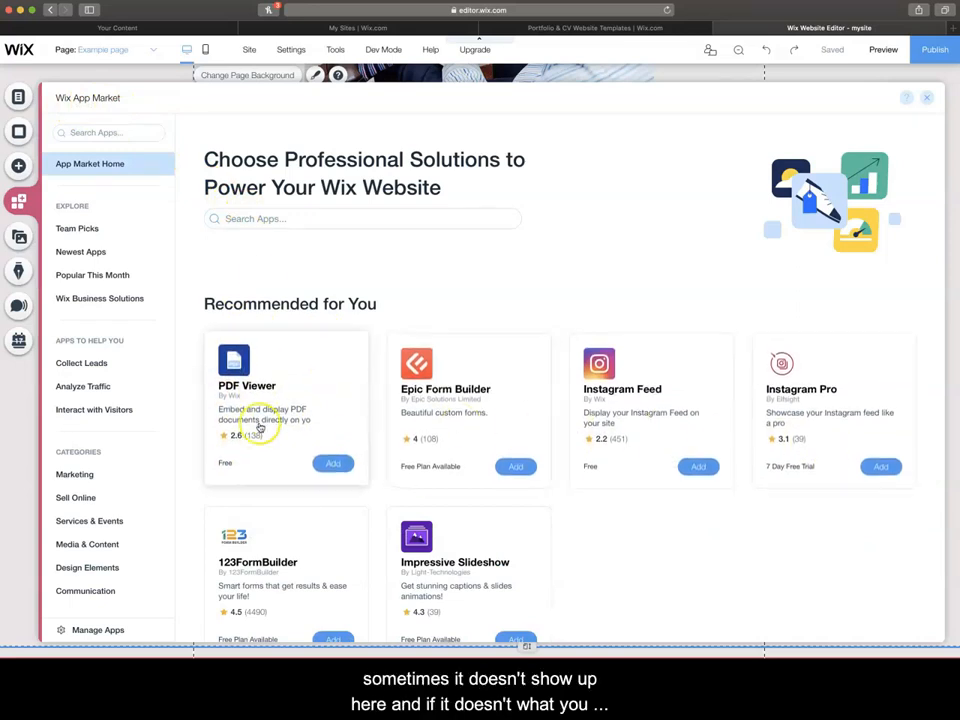
text(pdf)
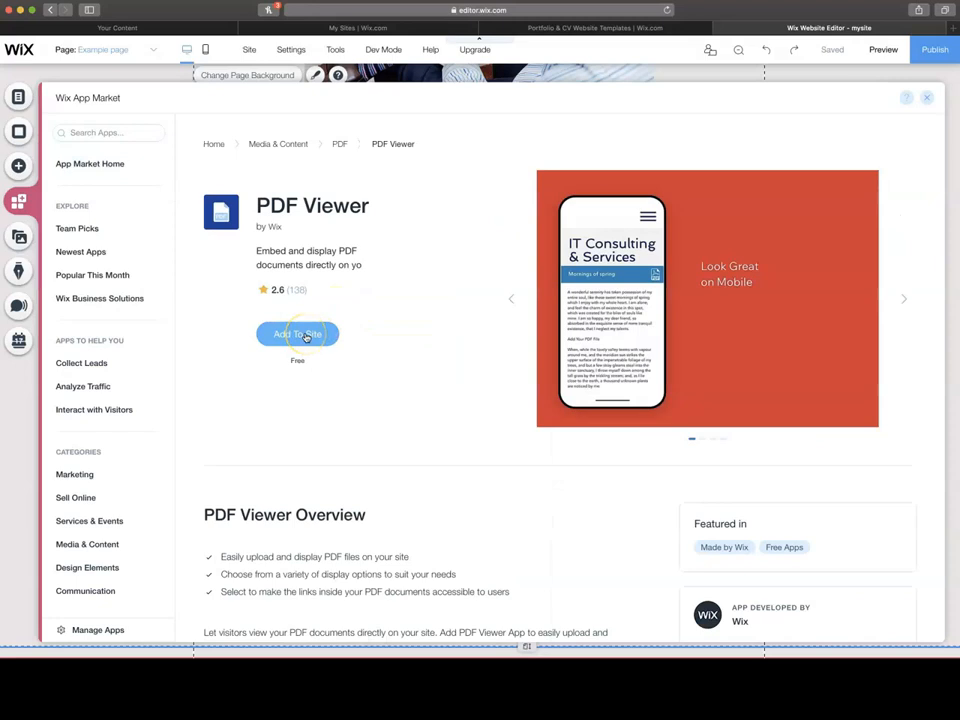
click(296, 332)
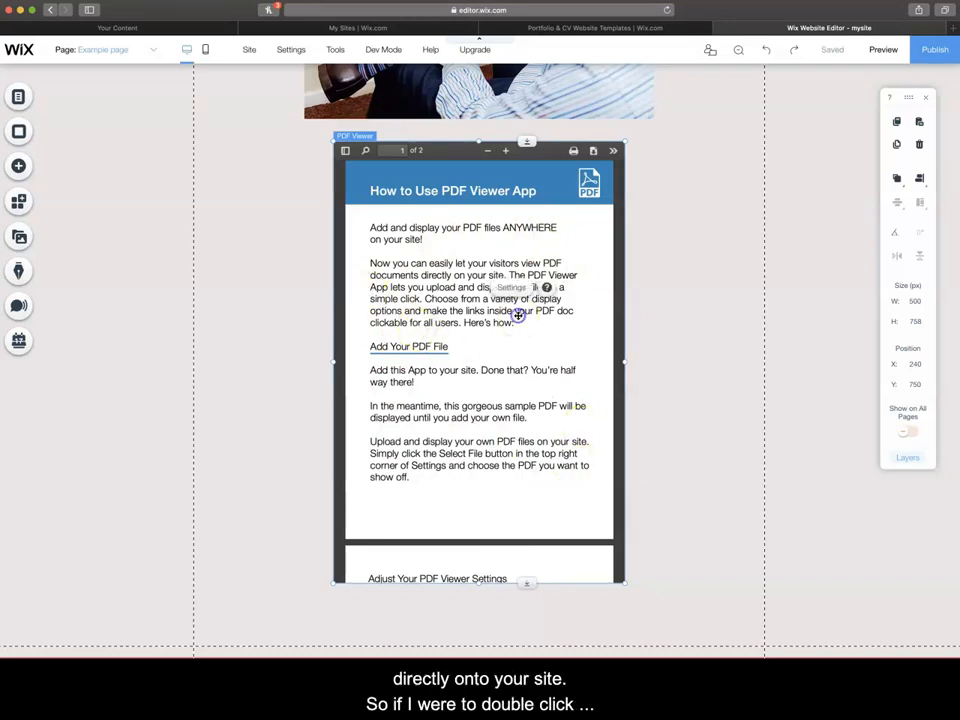
- Upload the job resume PDF from the computer through the PDF Viewer's settings
double_click(478, 310)
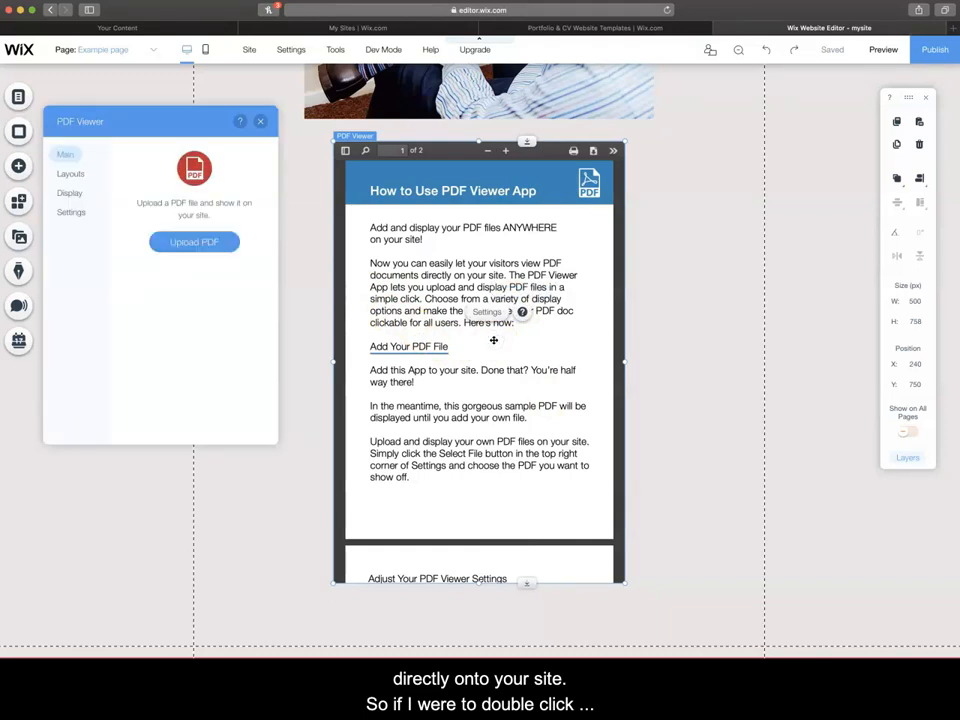
click(194, 242)
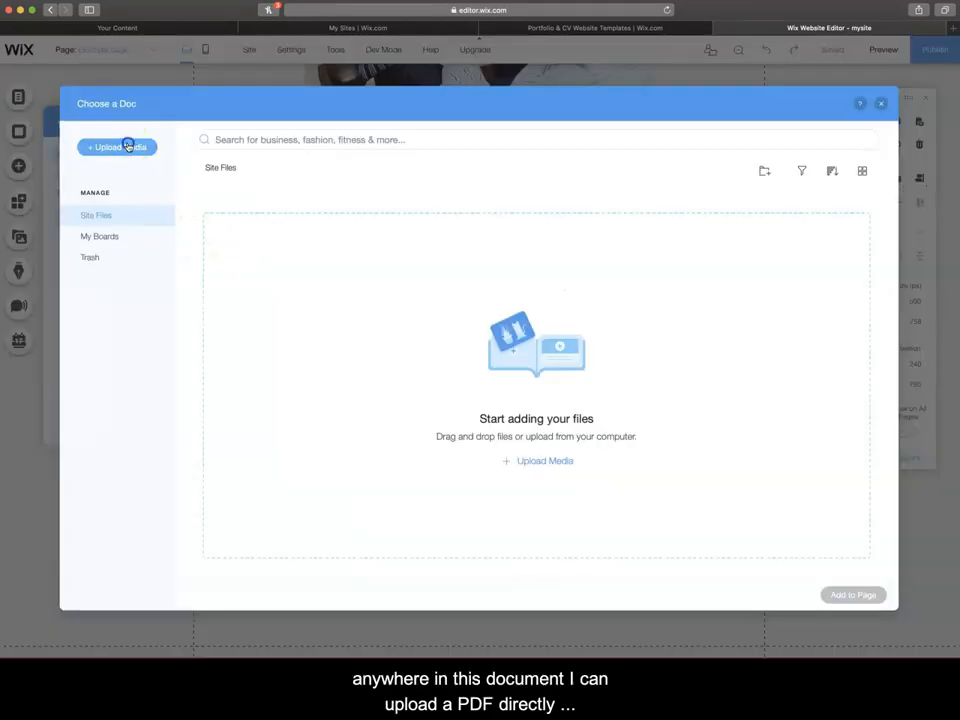
click(116, 148)
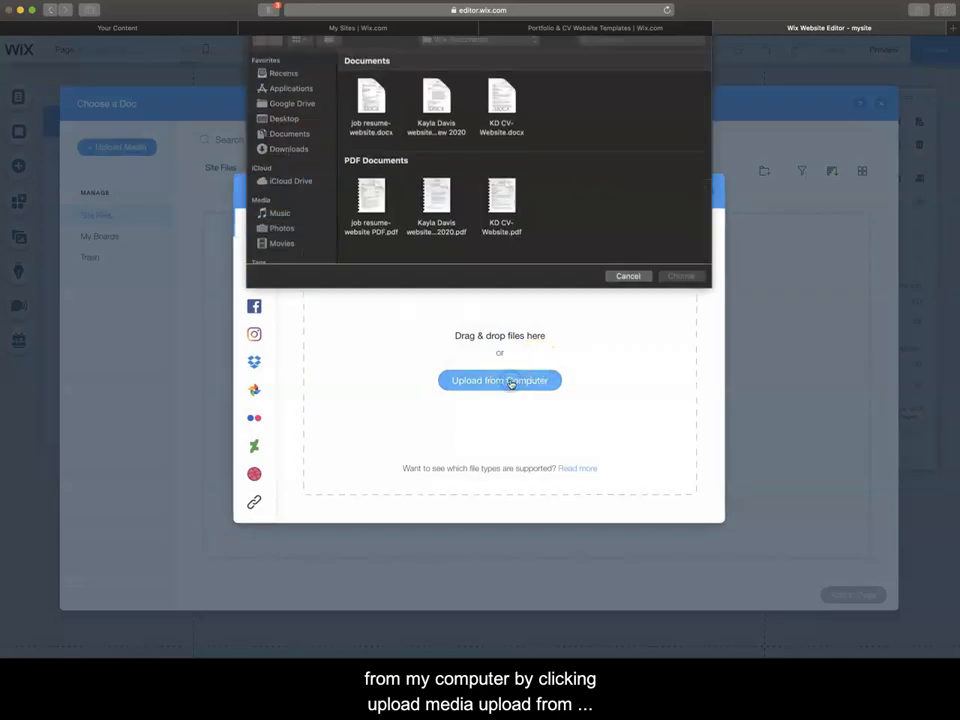
click(372, 204)
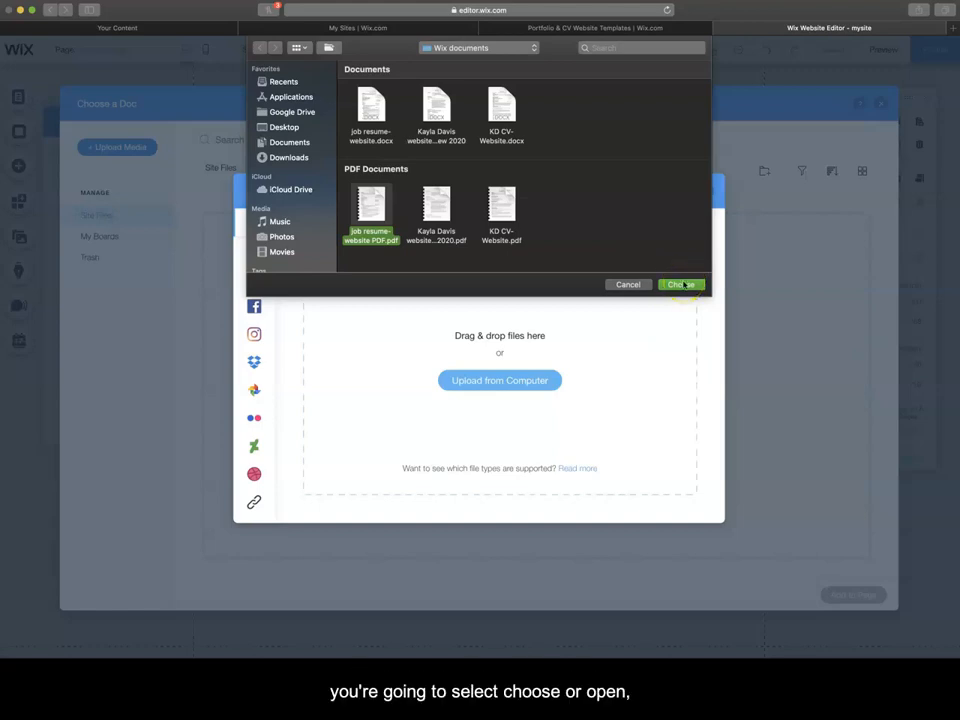
click(680, 284)
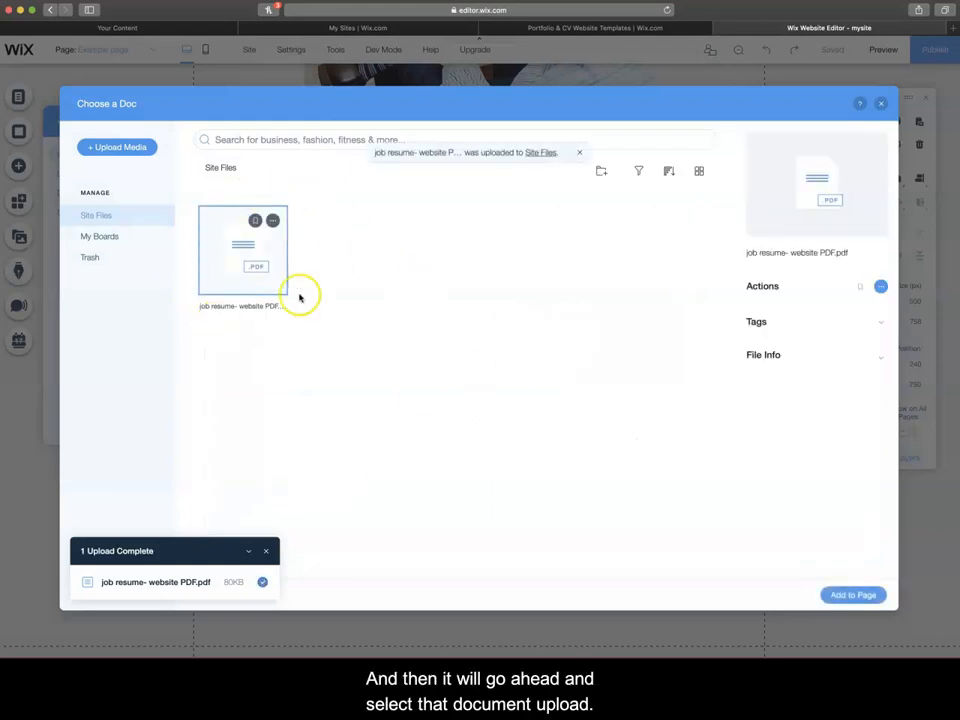
click(244, 248)
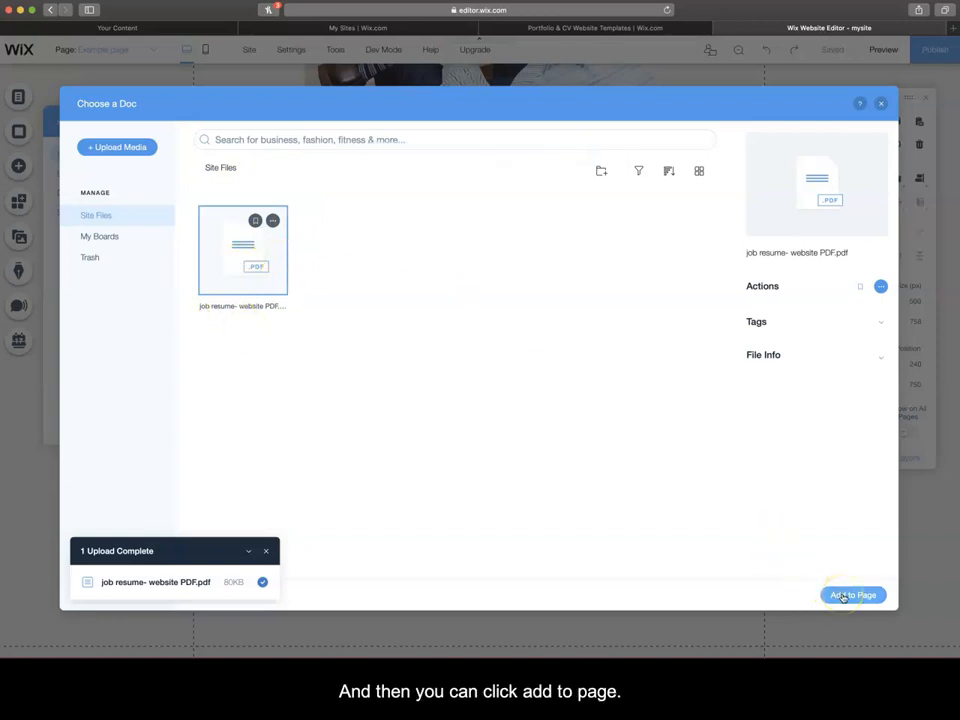
click(852, 596)
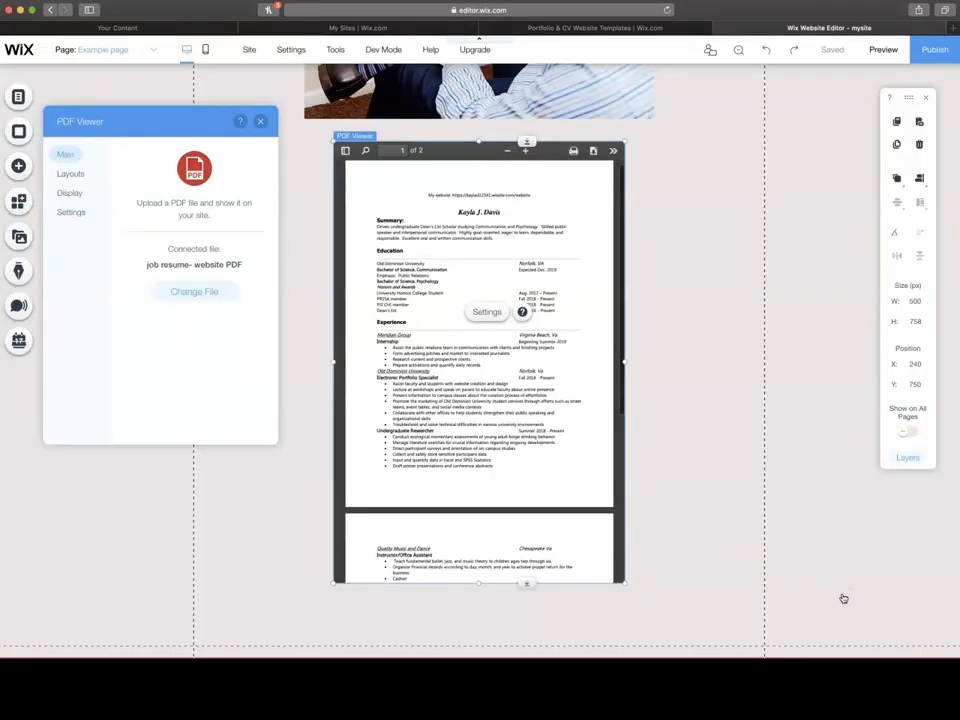
click(260, 122)
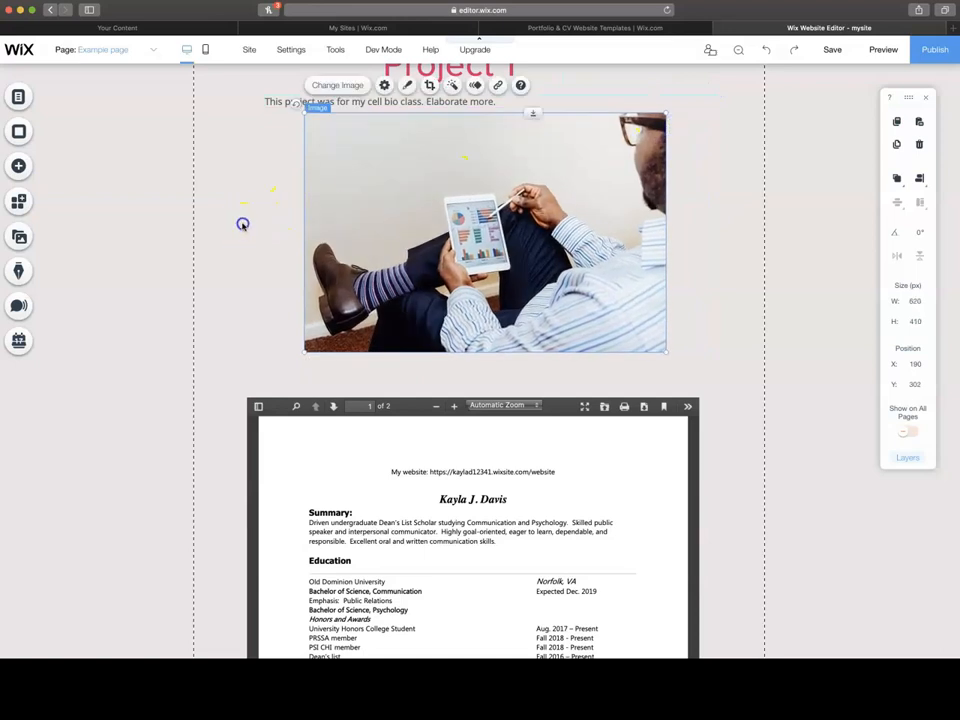
- Check the widened resume PDF viewer below the Project 1 image
scroll(down, 3)
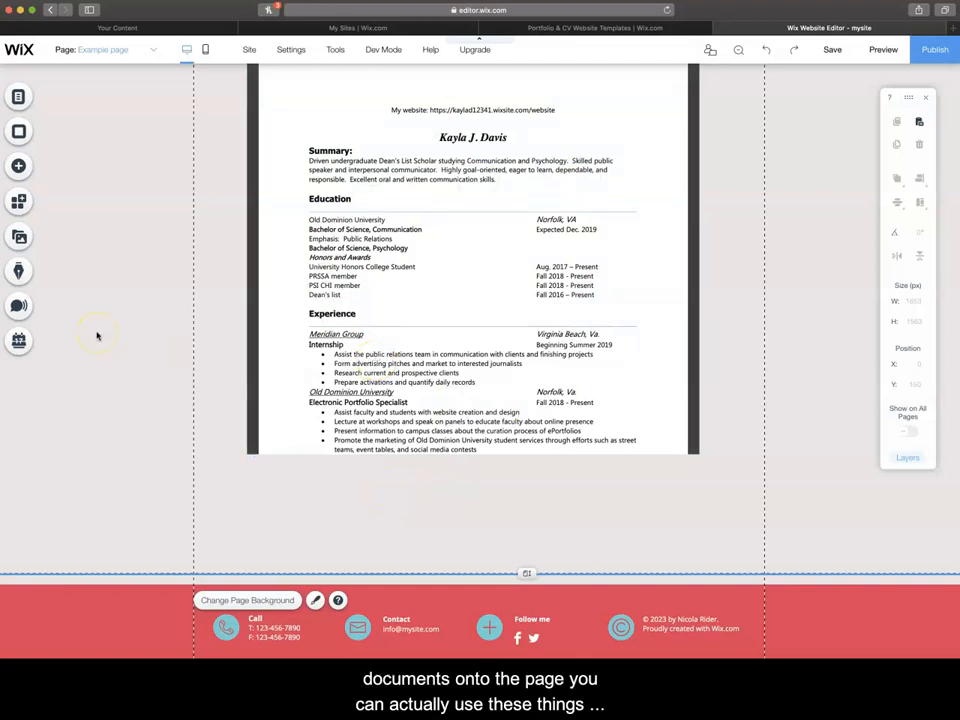
click(18, 166)
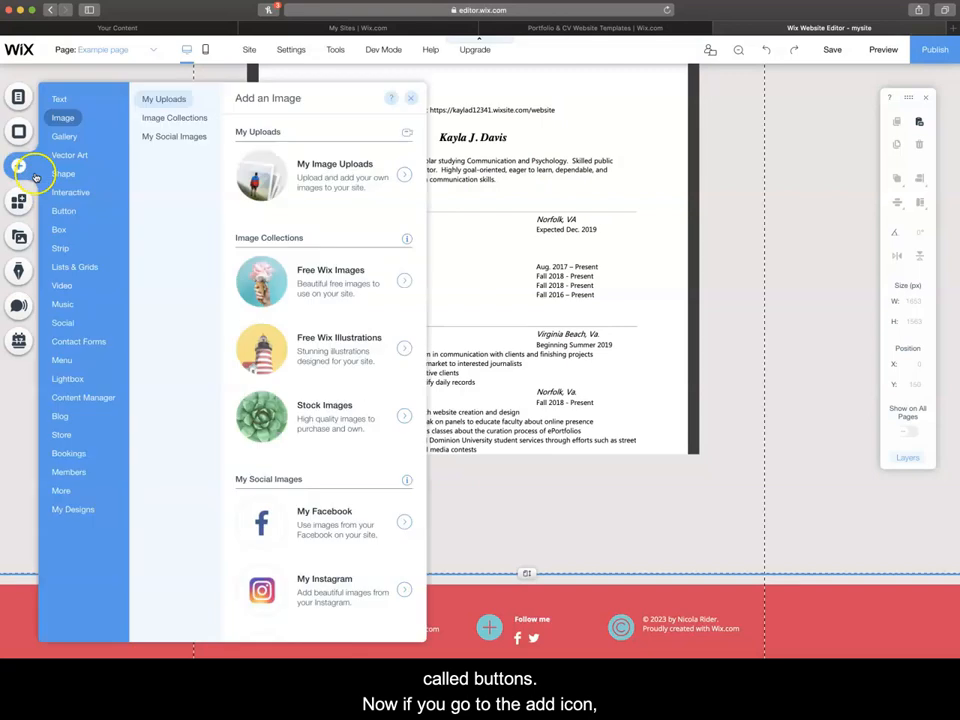
- Add a red themed button to the page below the resume viewer
click(70, 192)
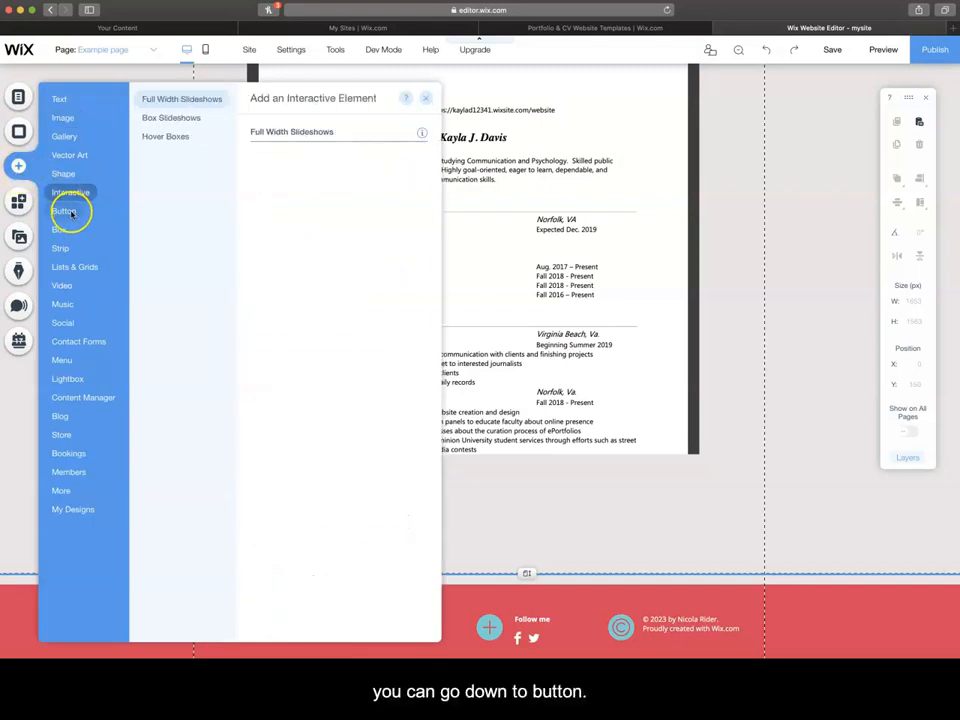
click(64, 212)
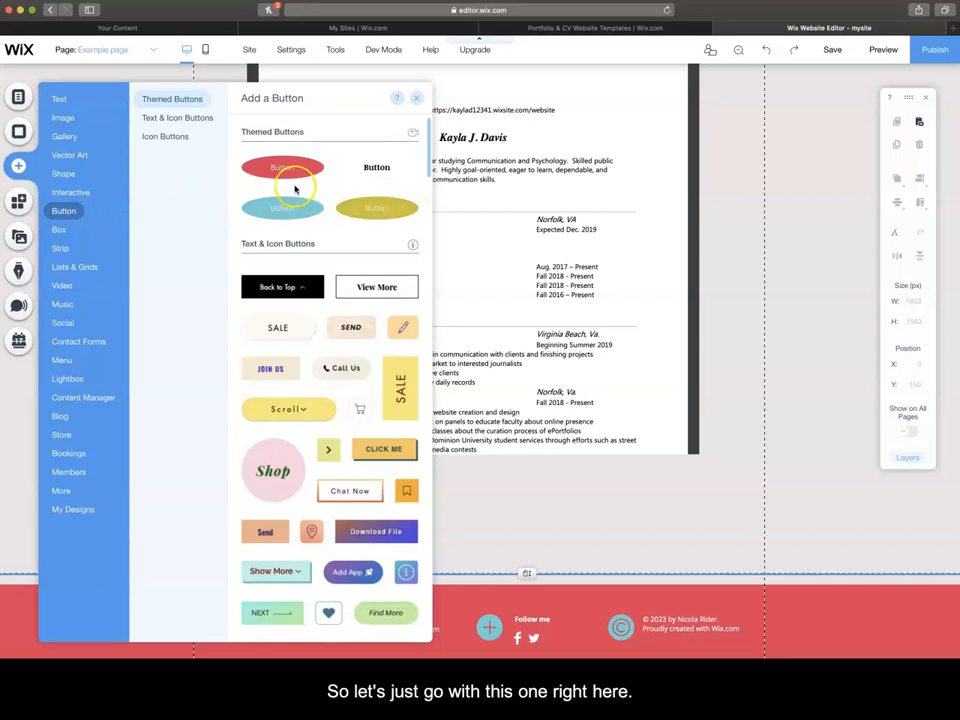
click(284, 168)
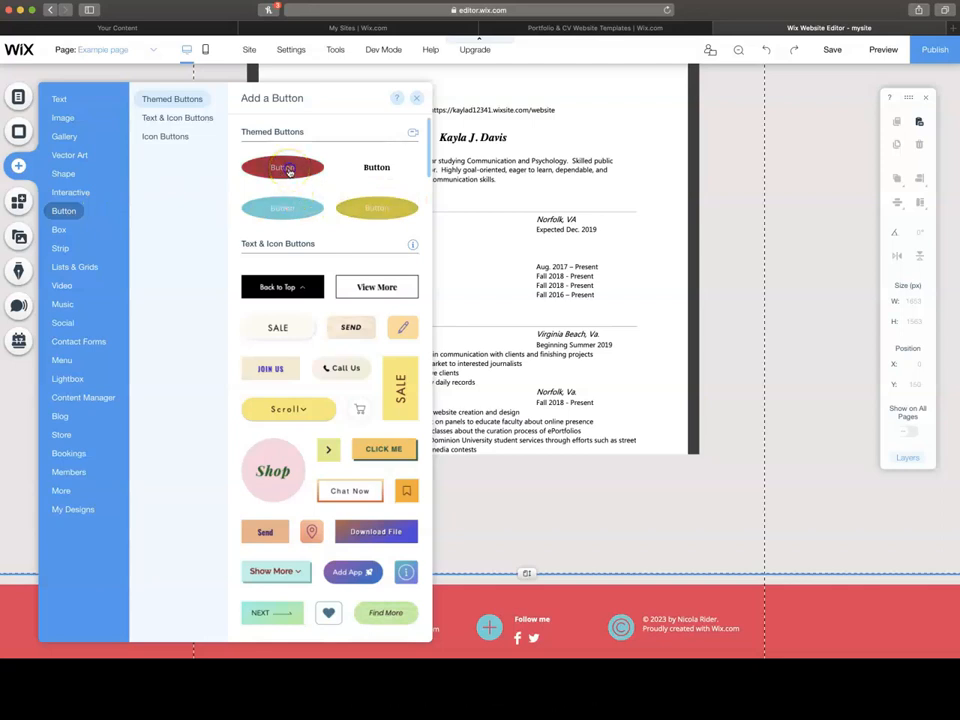
click(282, 168)
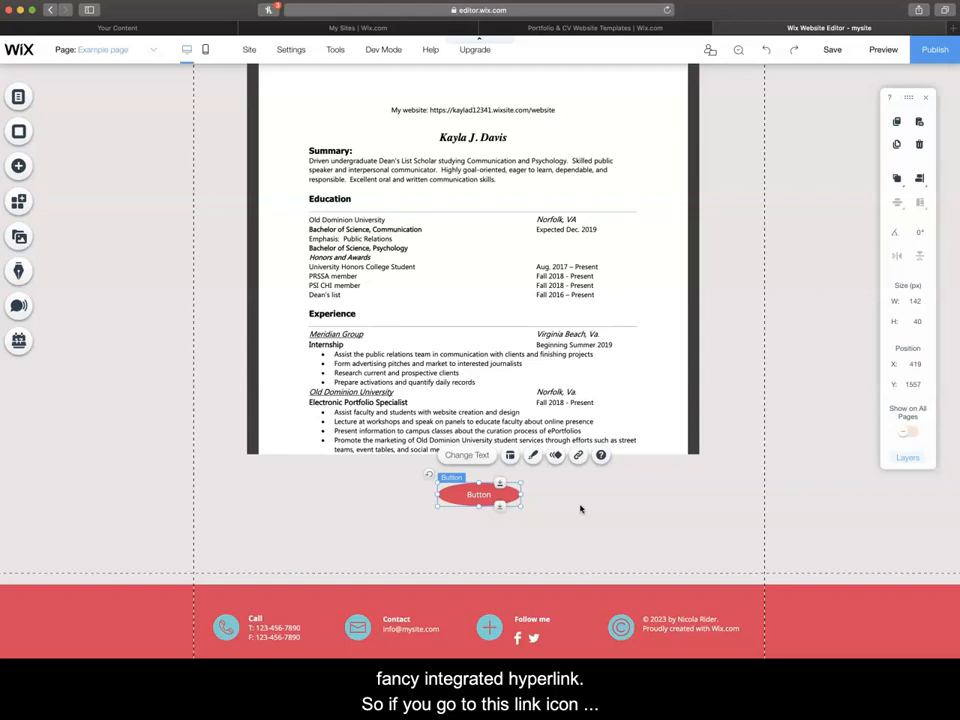
mouse_move(578, 456)
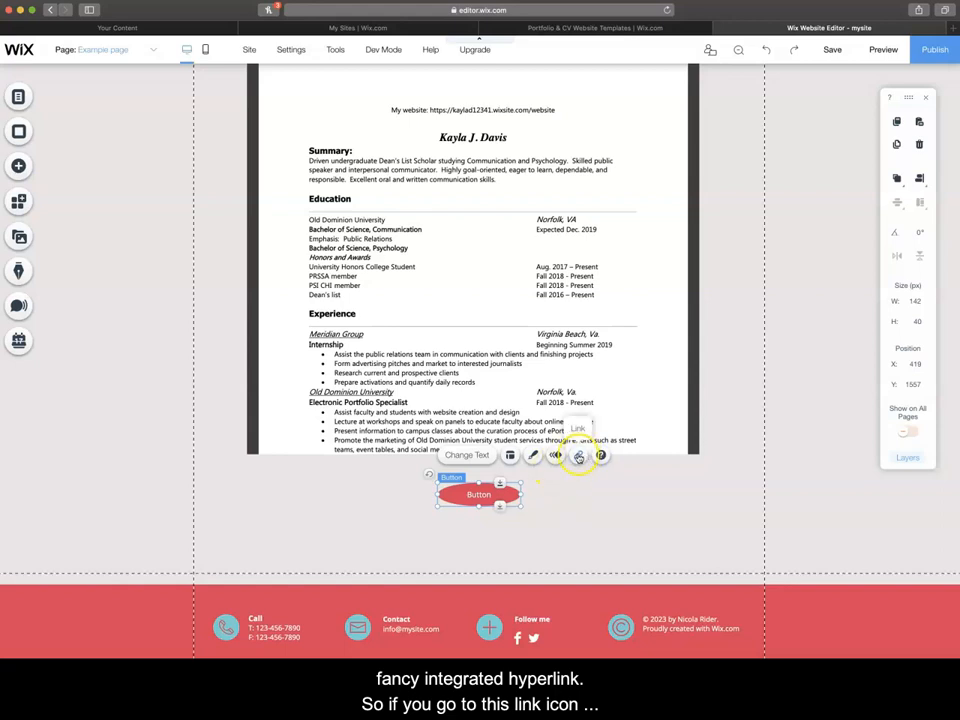
click(578, 456)
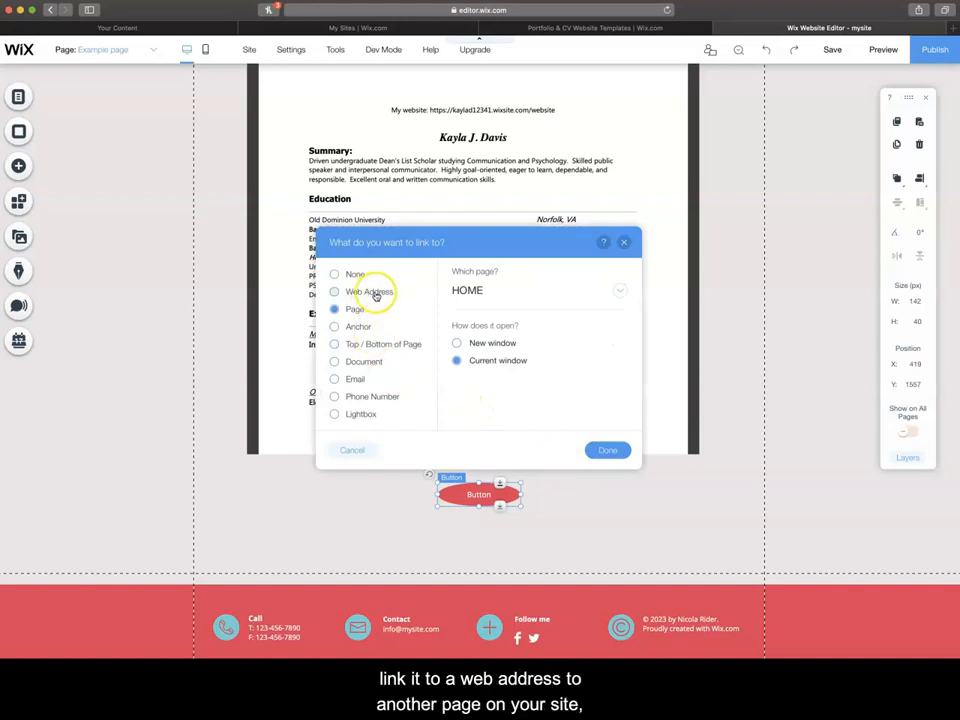
- Link the red button to the uploaded resume PDF document
click(336, 308)
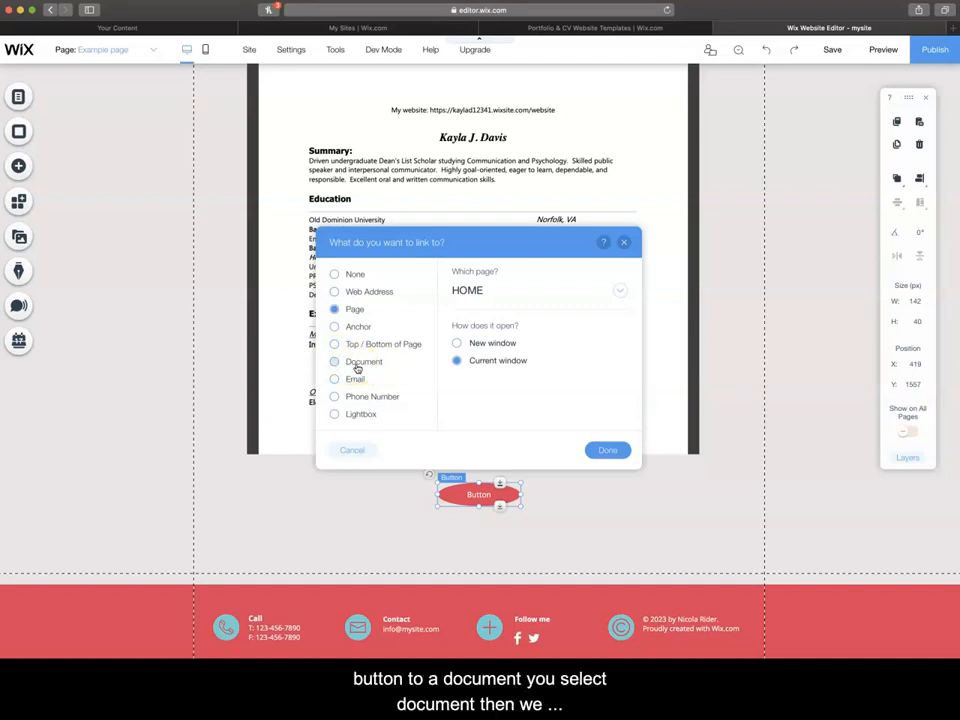
click(336, 360)
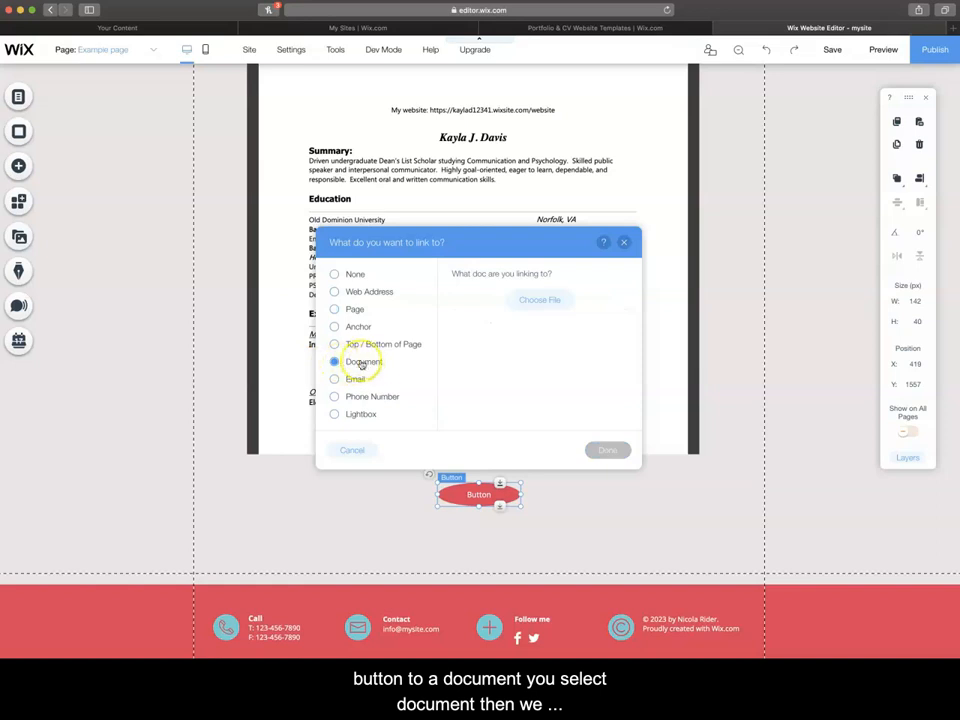
click(540, 300)
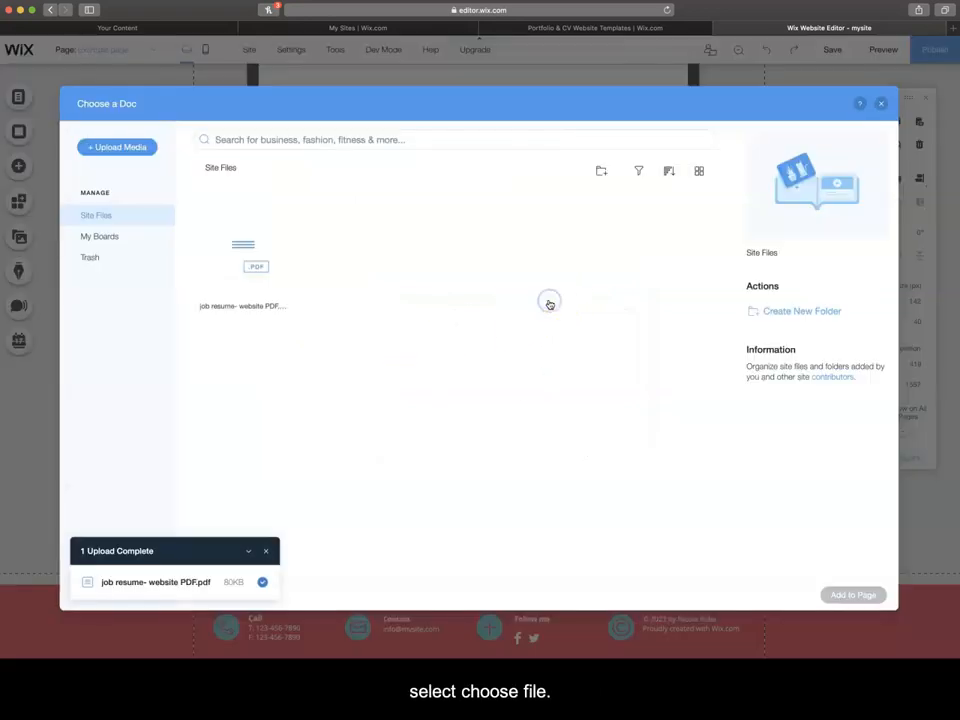
click(244, 256)
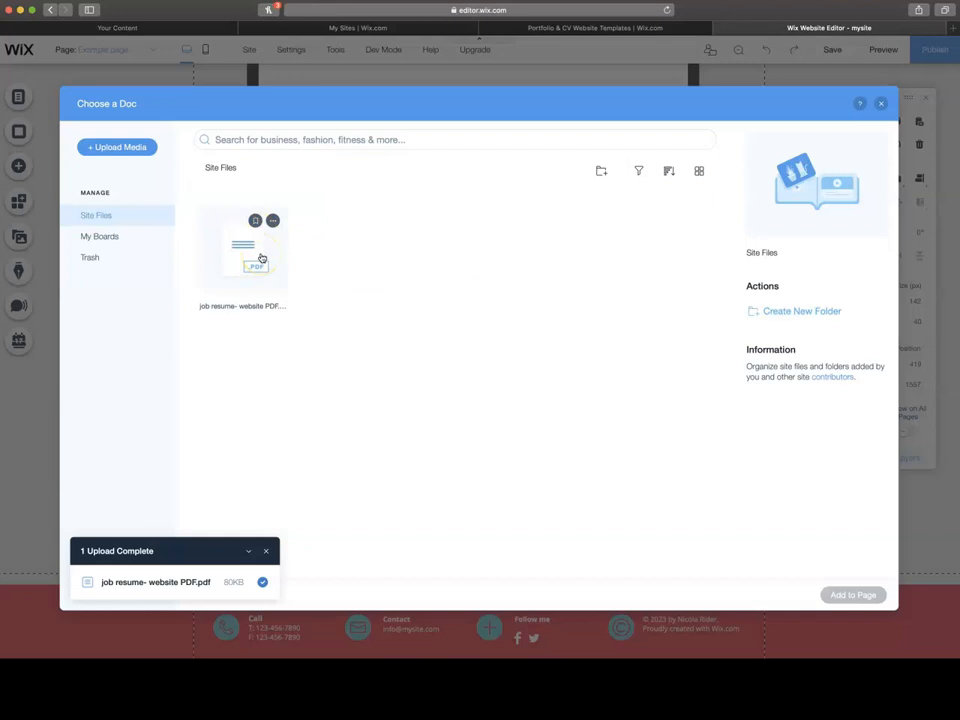
click(244, 250)
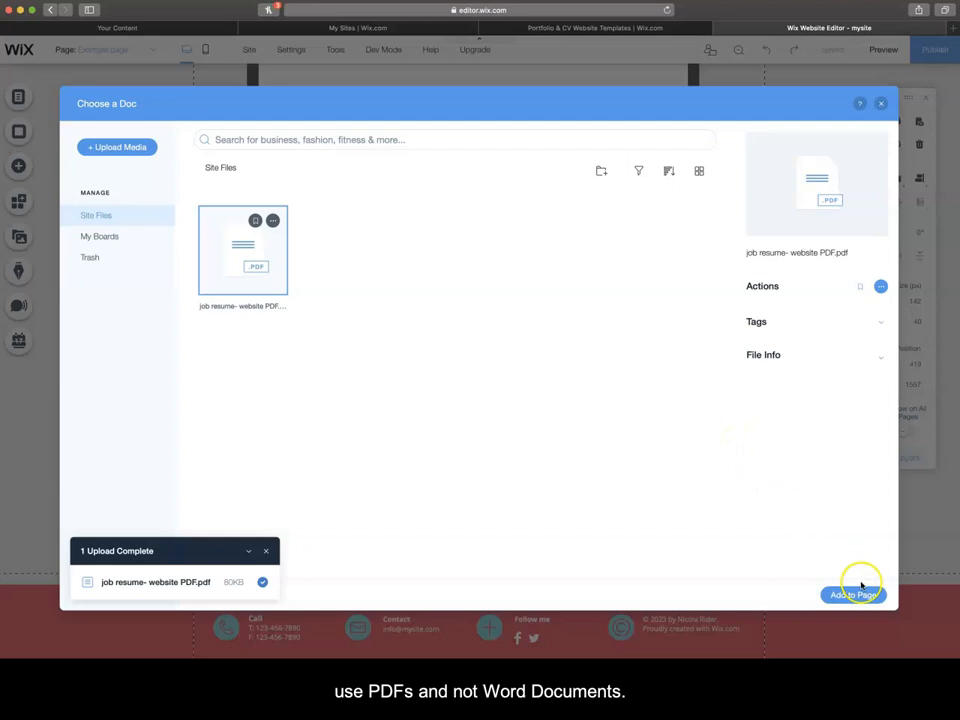
click(854, 594)
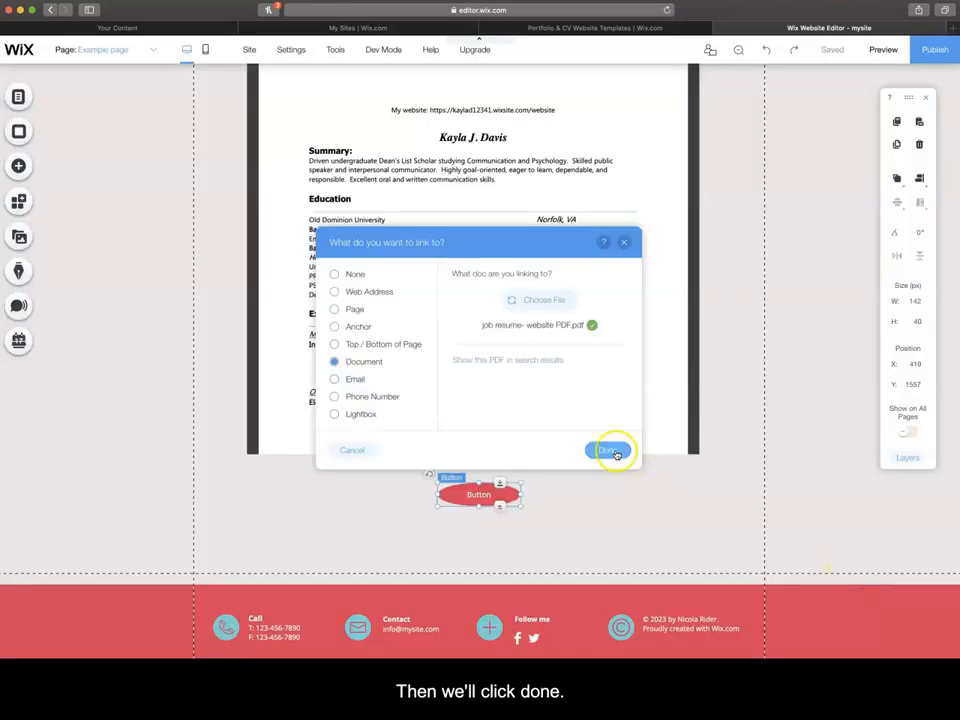
click(608, 450)
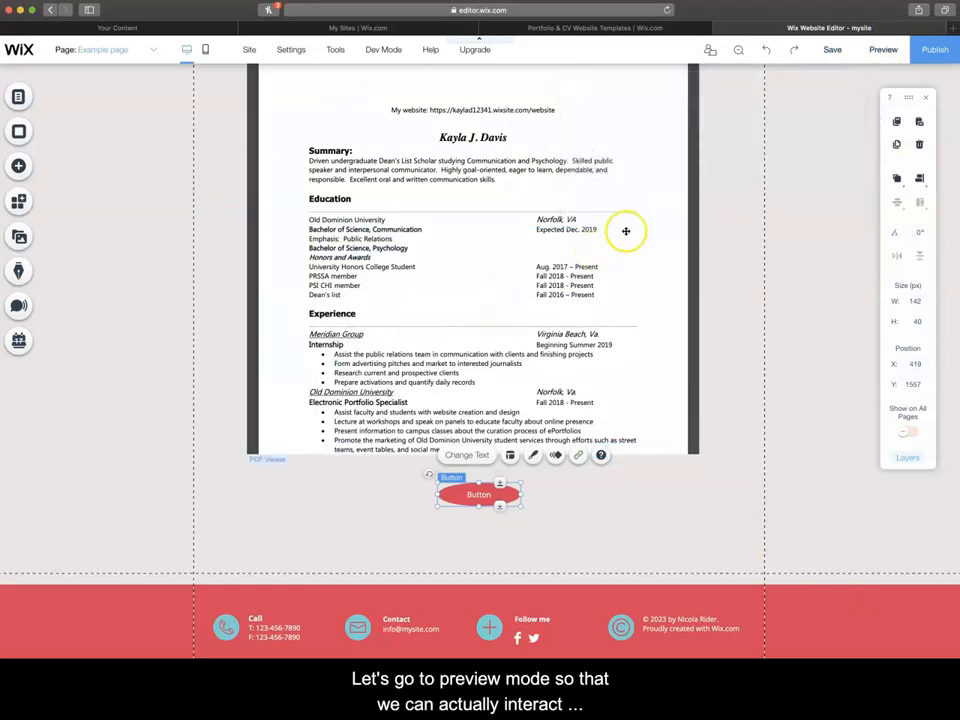
- Preview the page, confirm the red button opens the resume PDF, and return to editing
click(884, 48)
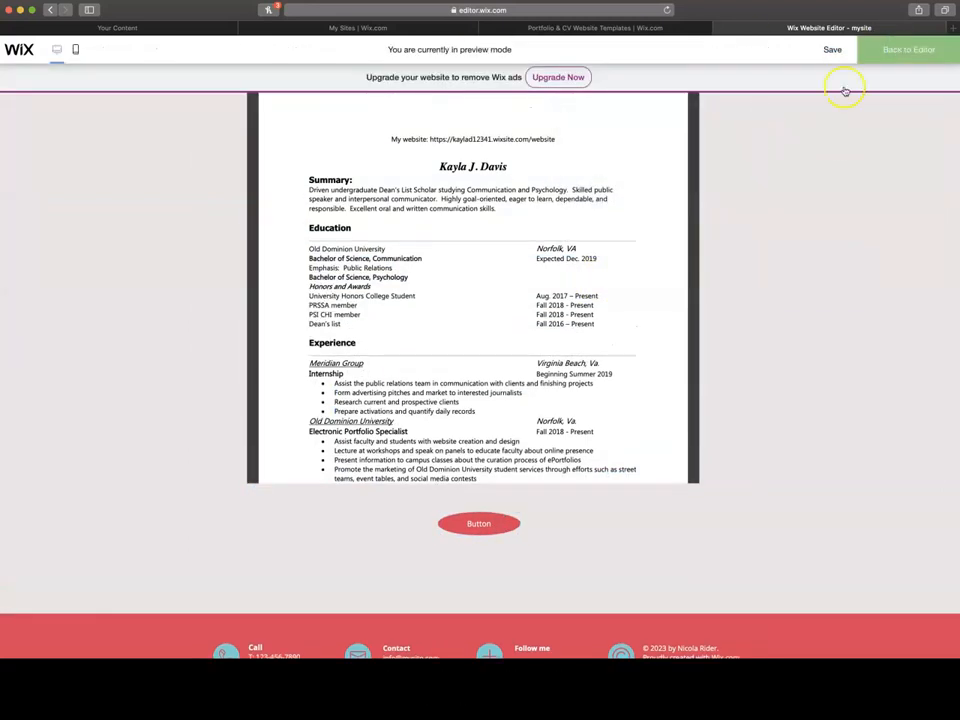
click(478, 524)
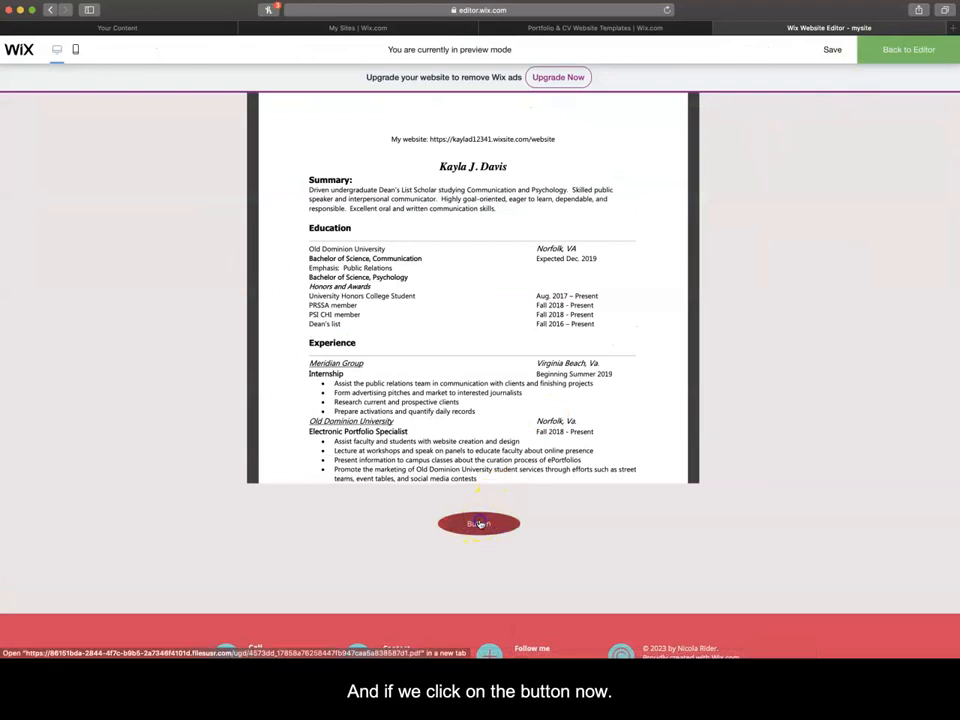
click(478, 524)
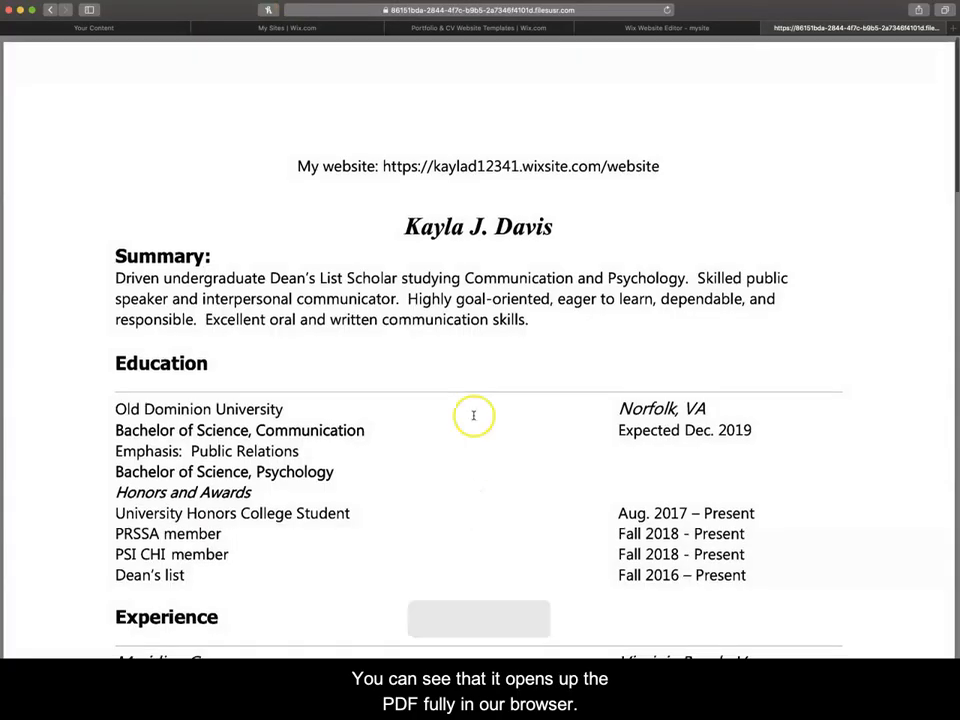
scroll(down, 3)
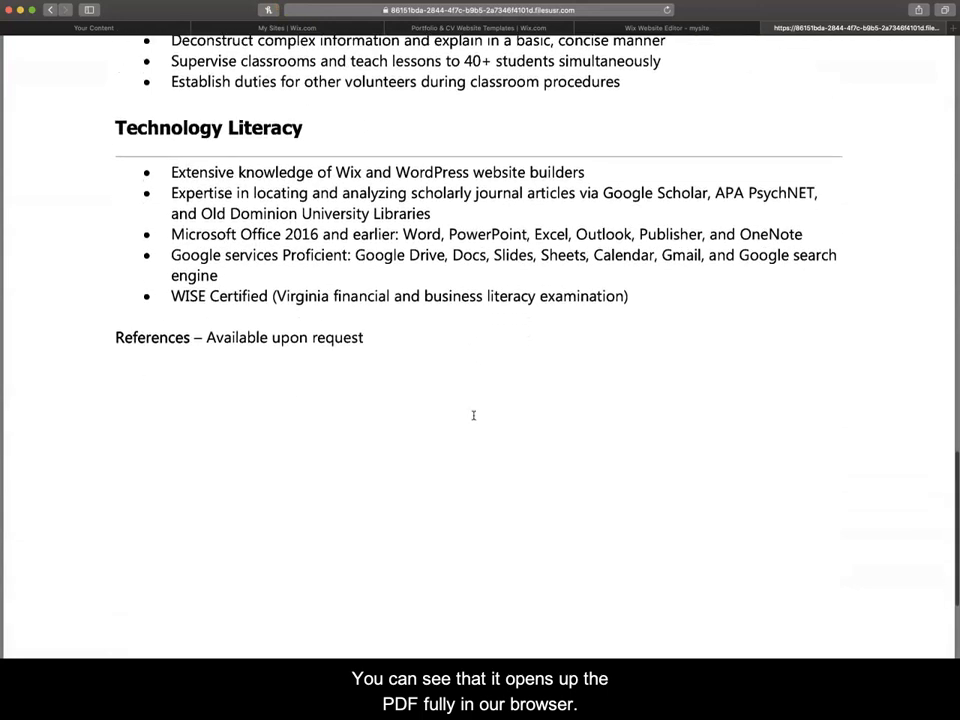
scroll(up, 3)
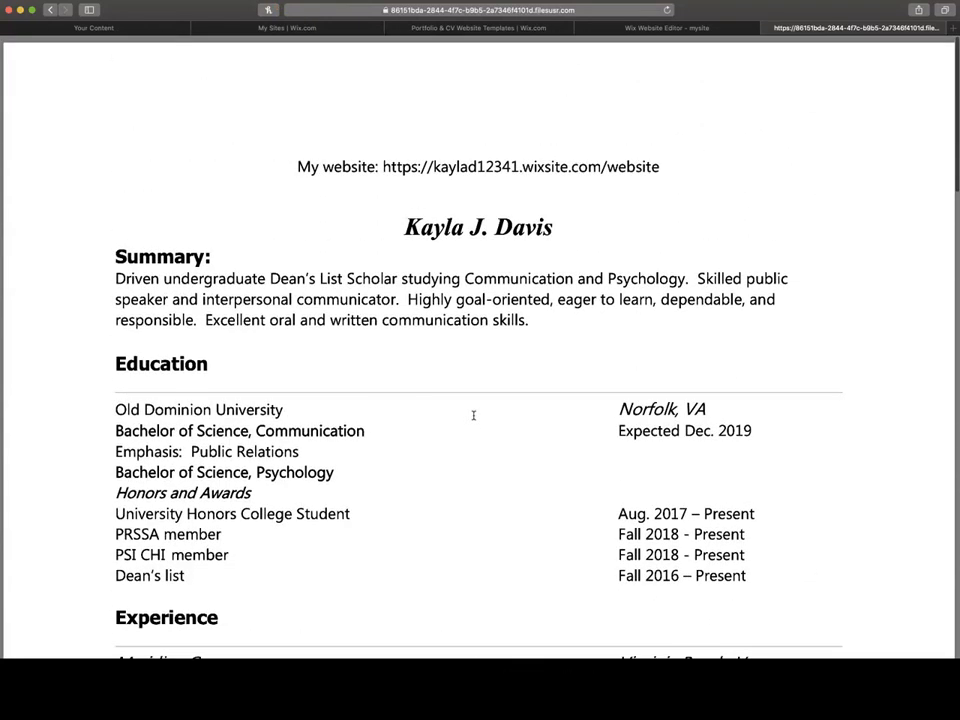
click(668, 28)
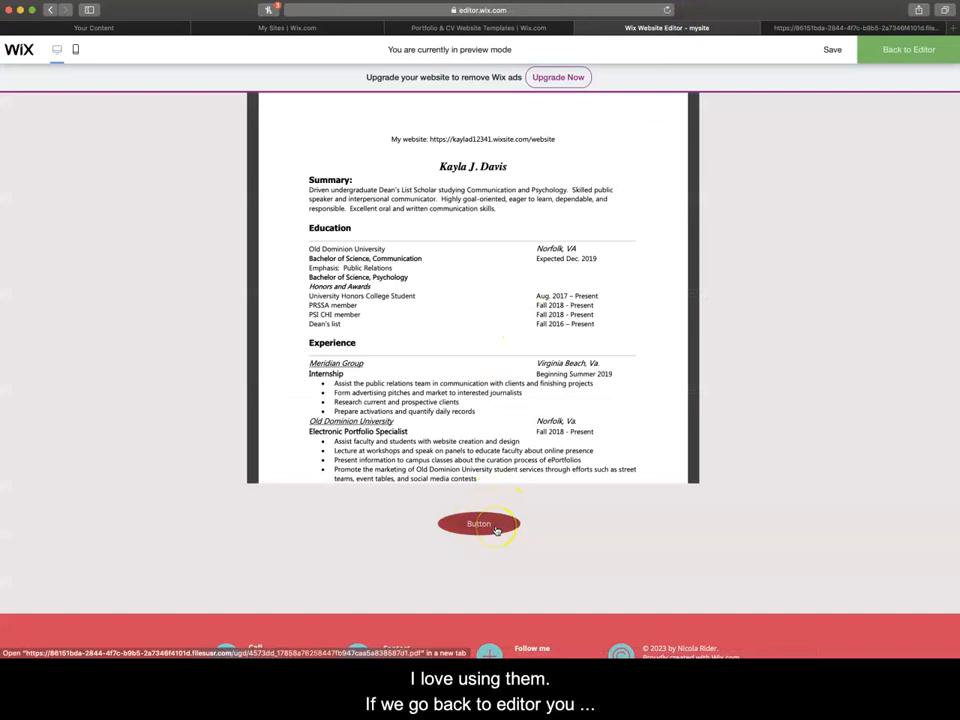
click(908, 48)
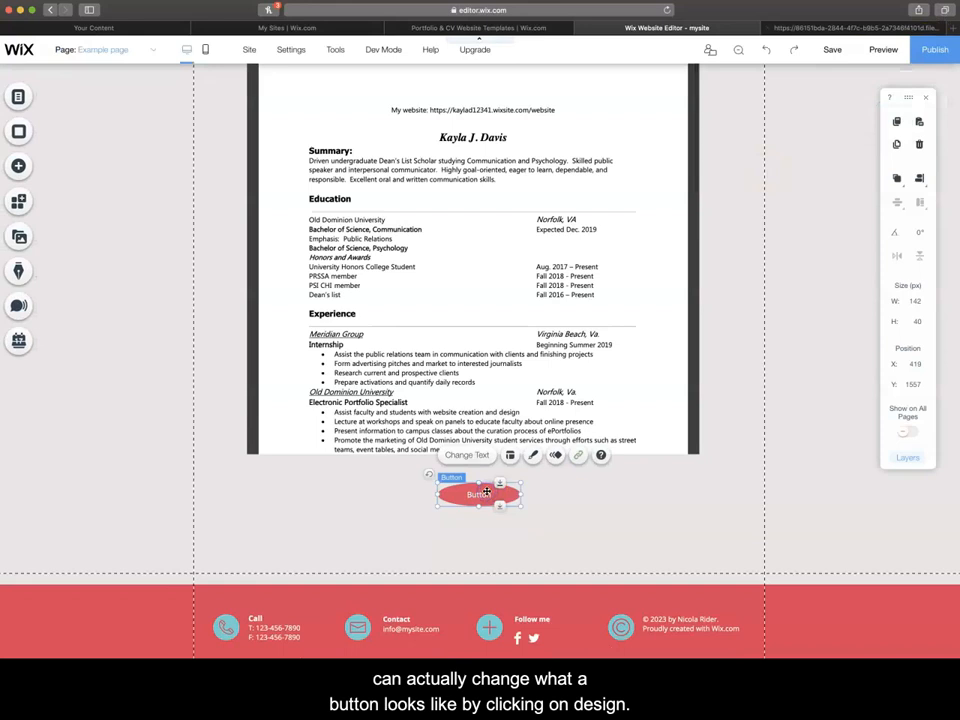
click(532, 456)
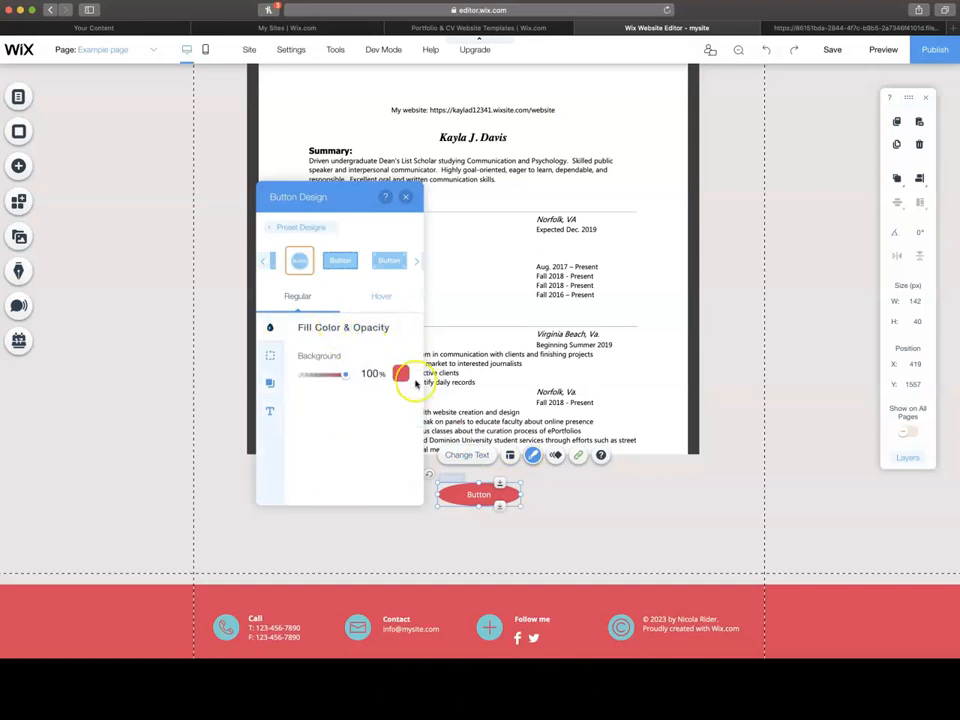
click(400, 374)
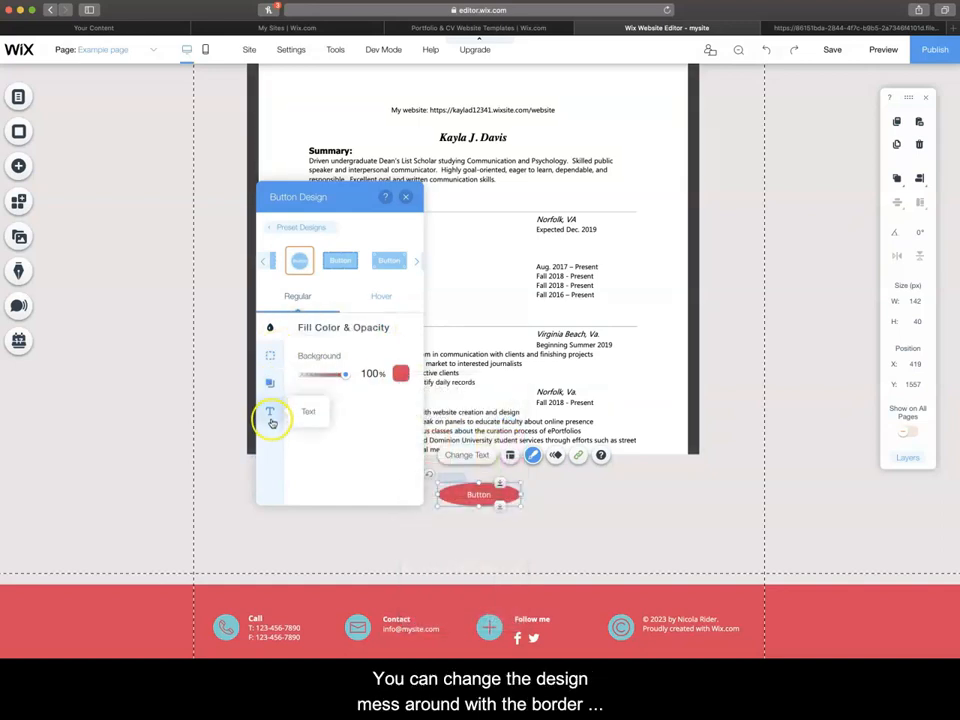
click(406, 198)
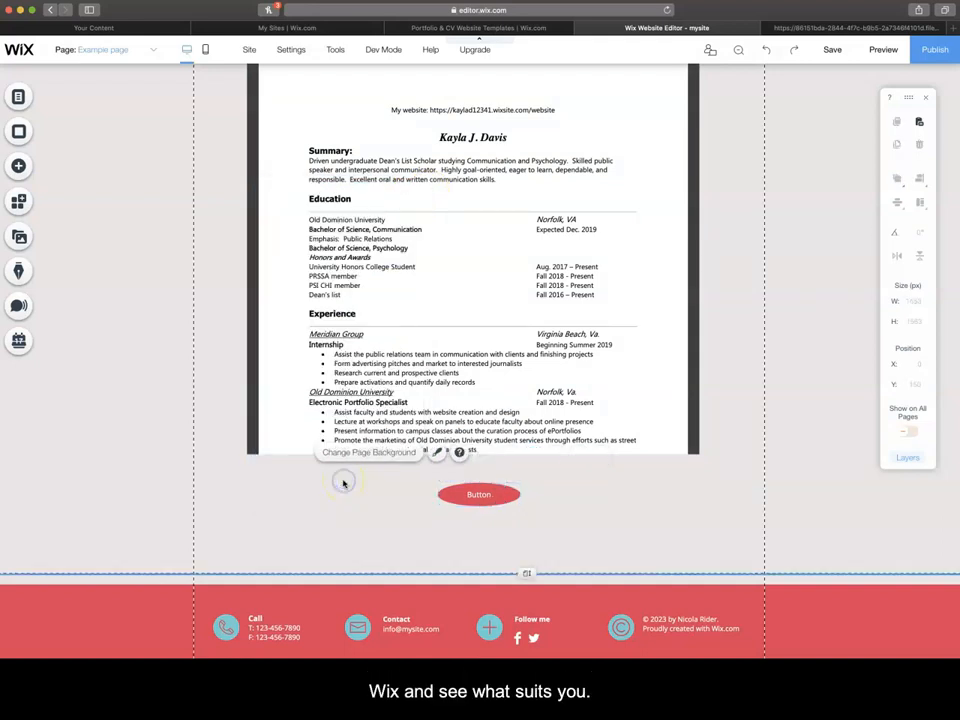
scroll(down, 3)
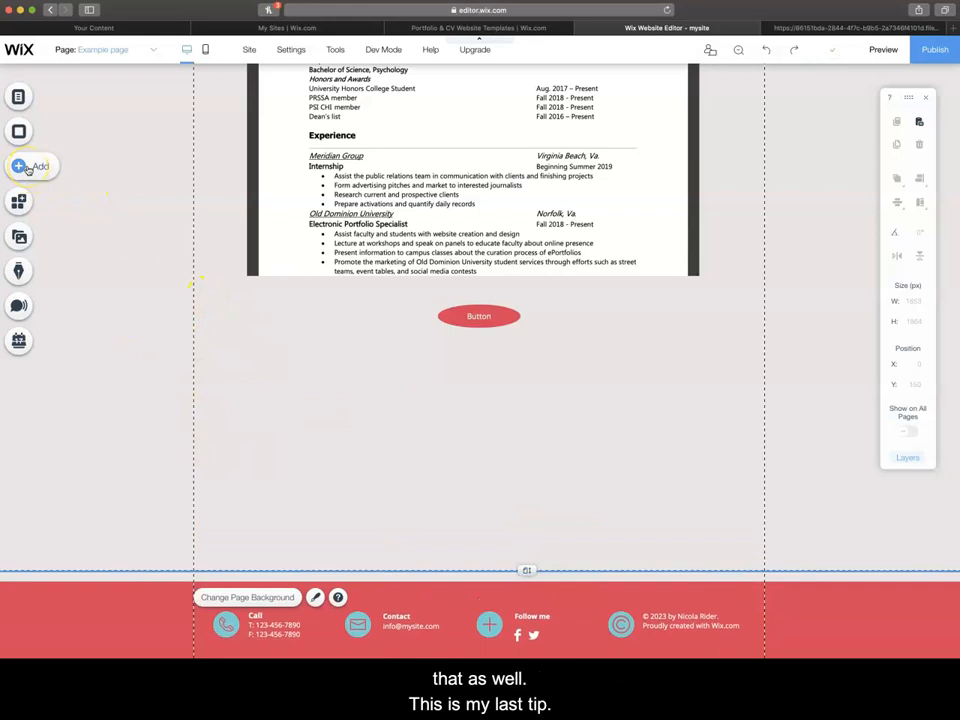
- Add a blank full-width strip section below the red button
click(18, 168)
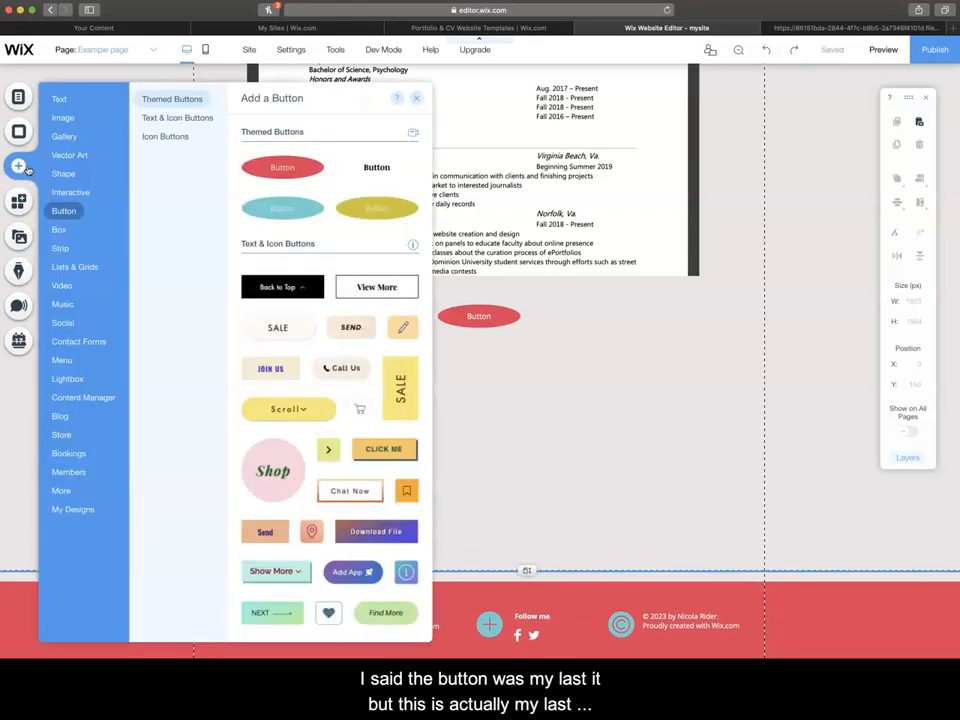
click(60, 248)
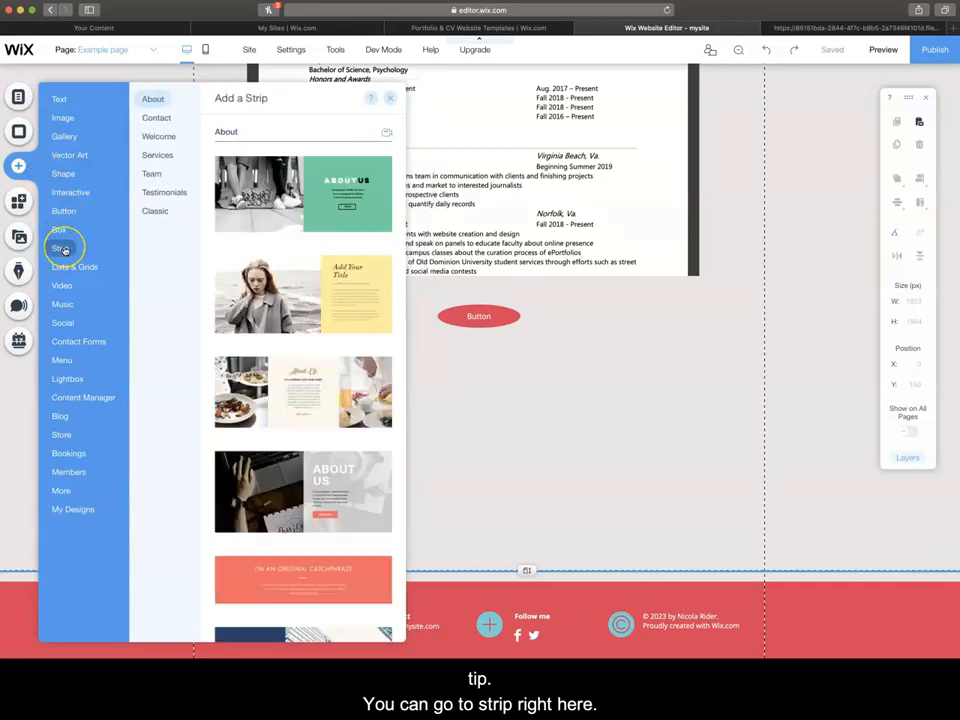
click(156, 212)
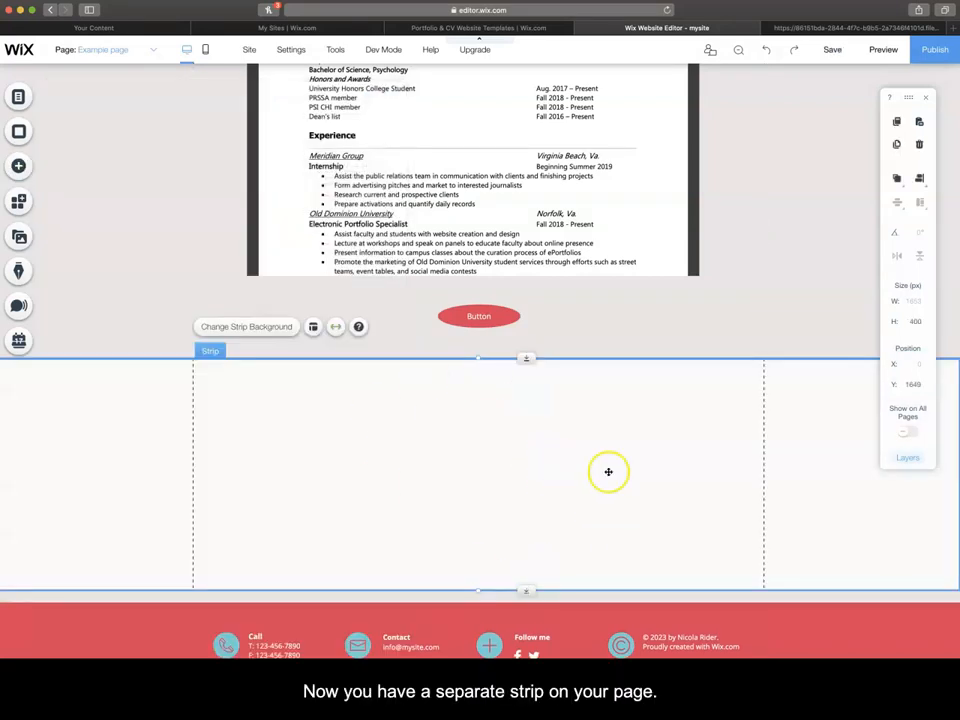
mouse_move(258, 332)
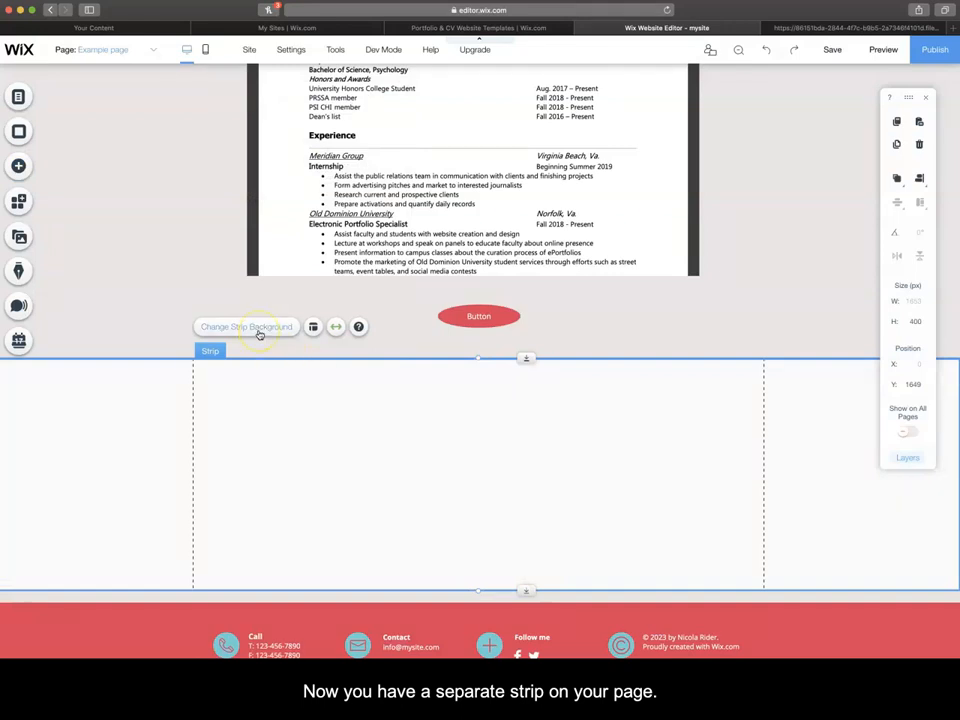
- Give the new strip a solid yellow background colour
click(246, 326)
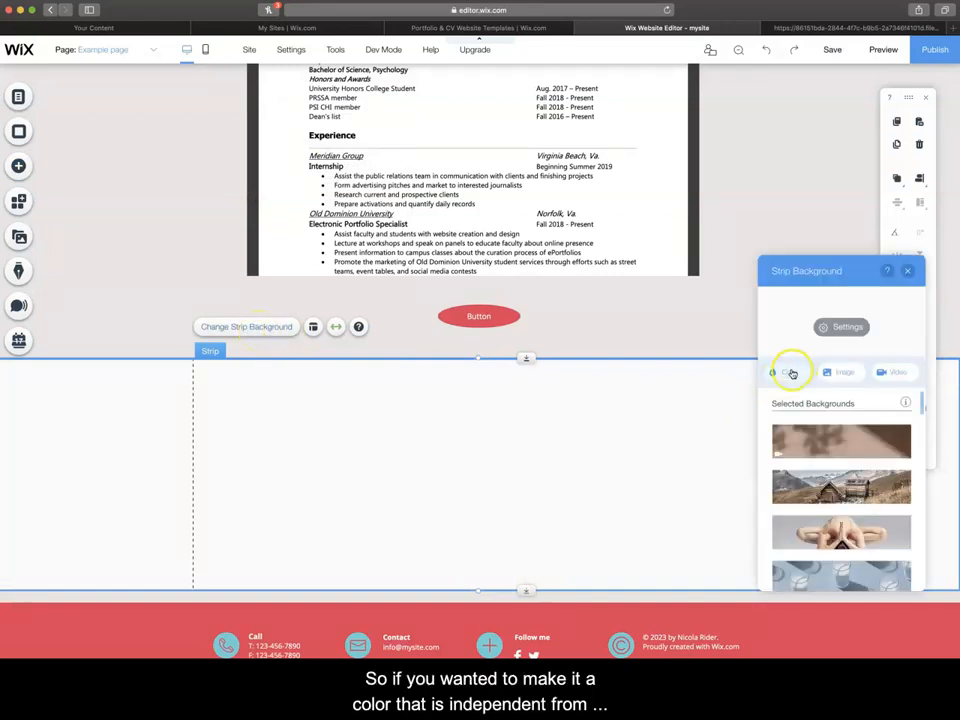
click(792, 372)
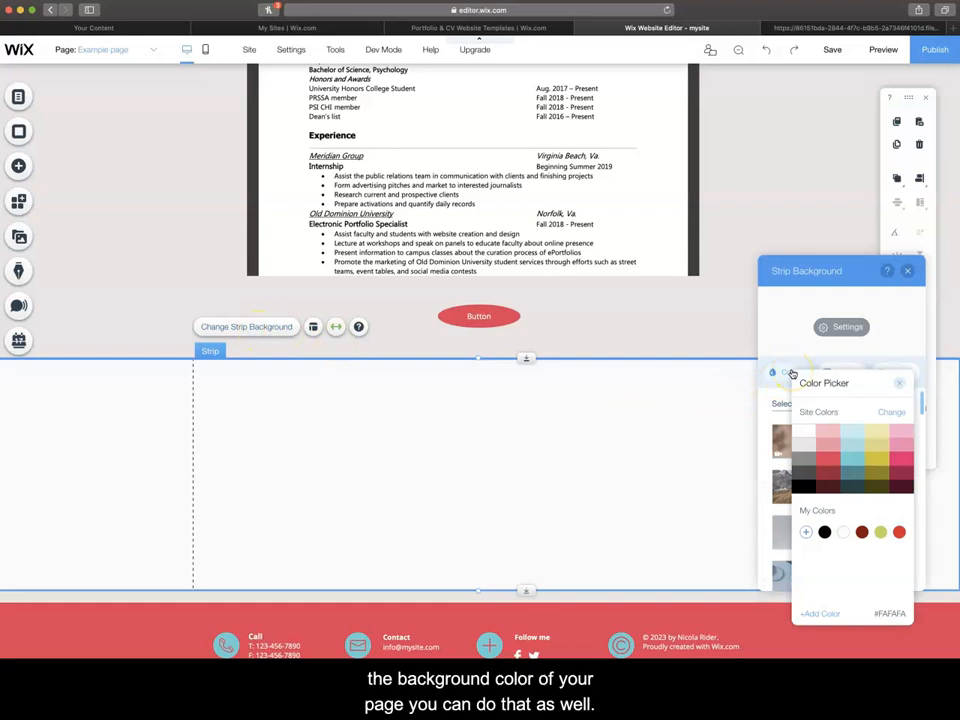
click(868, 468)
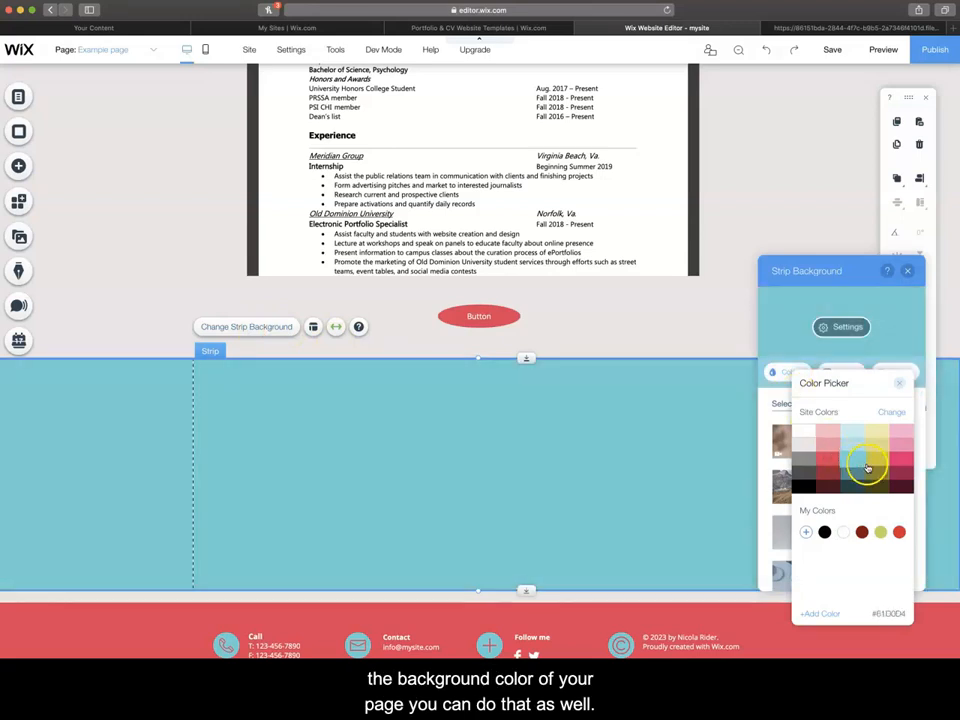
click(872, 432)
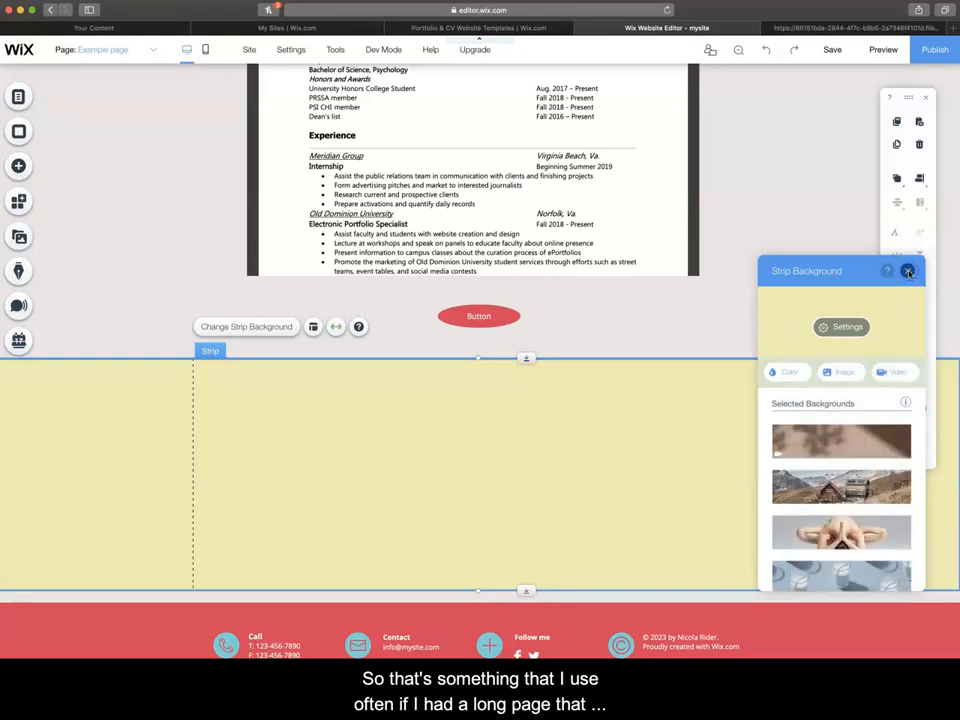
click(908, 270)
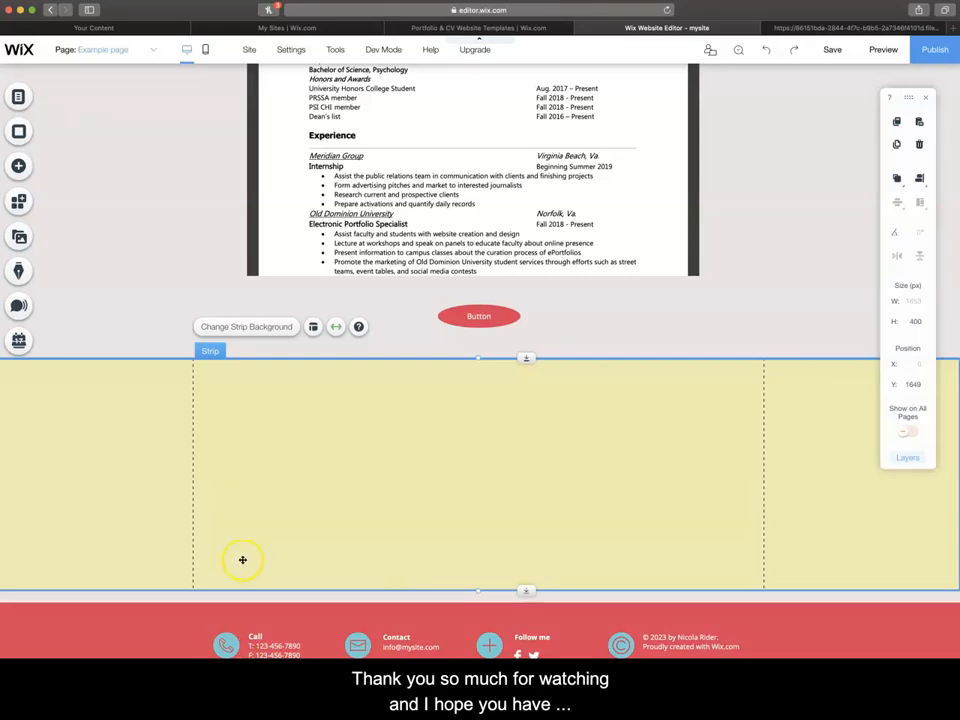
mouse_move(232, 564)
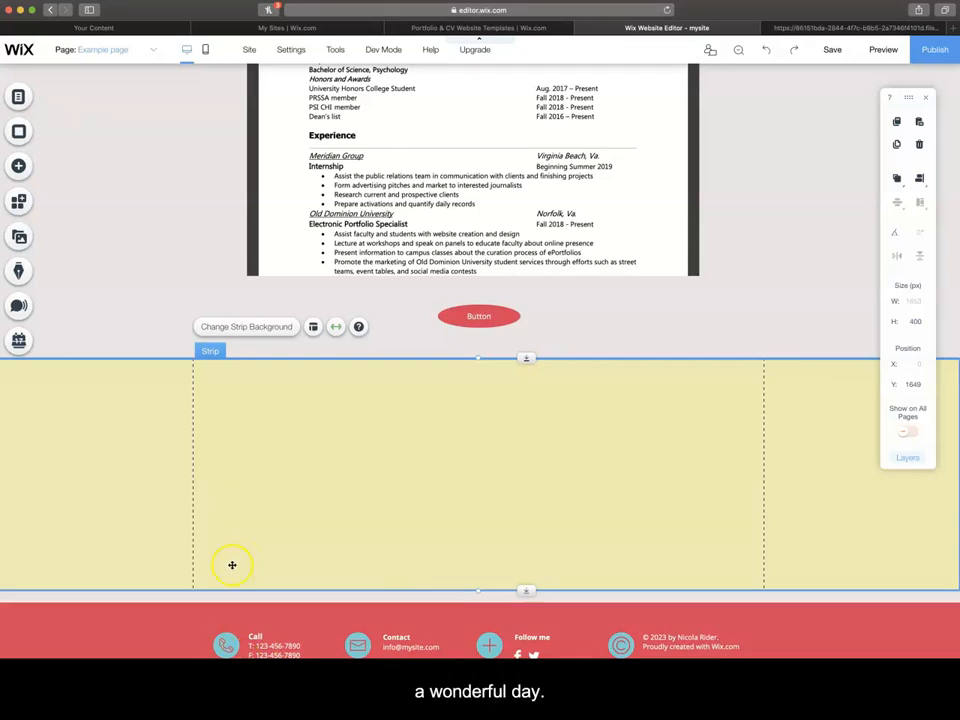